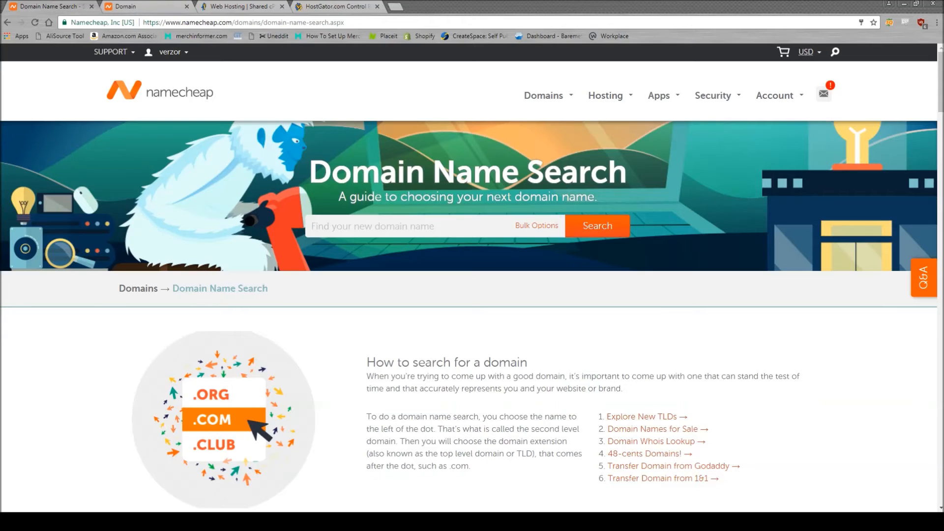
- Search Namecheap for merchmarketingtoday.com to see whether it is available
{"action": "left_click", "coordinate": [404, 226]}
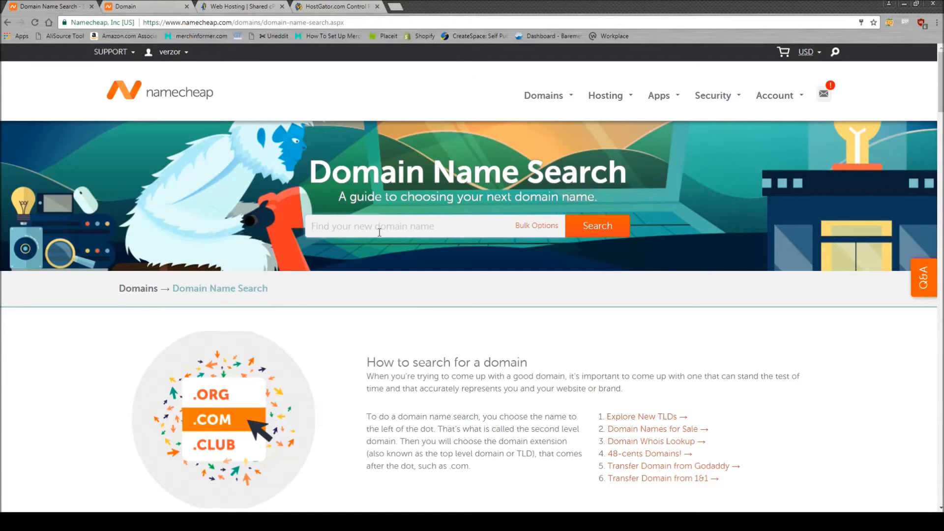
{"action": "type", "text": "merc"}
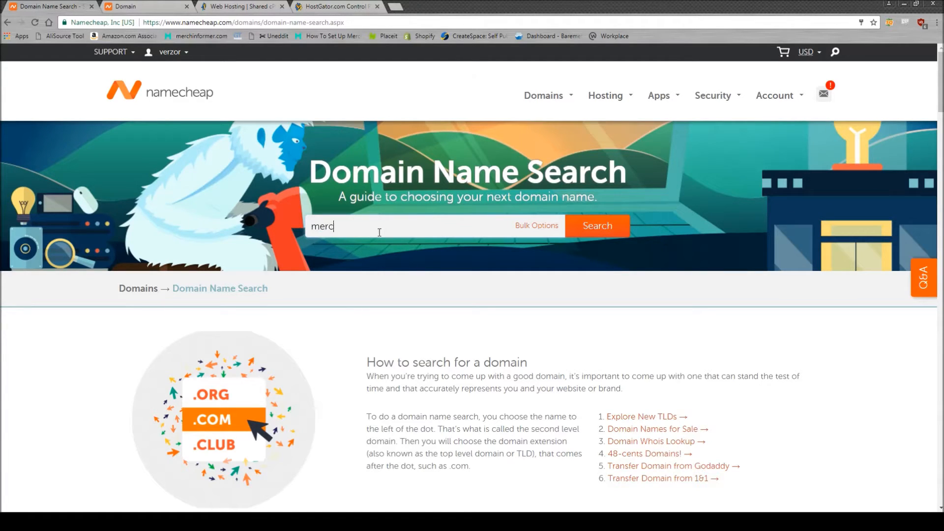
{"action": "type", "text": "hmarketing"}
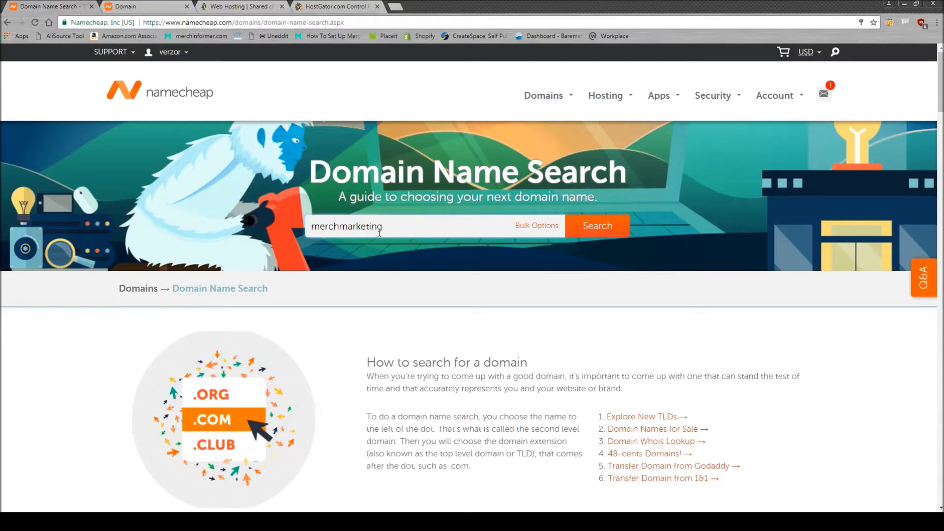
{"action": "type", "text": "today.com"}
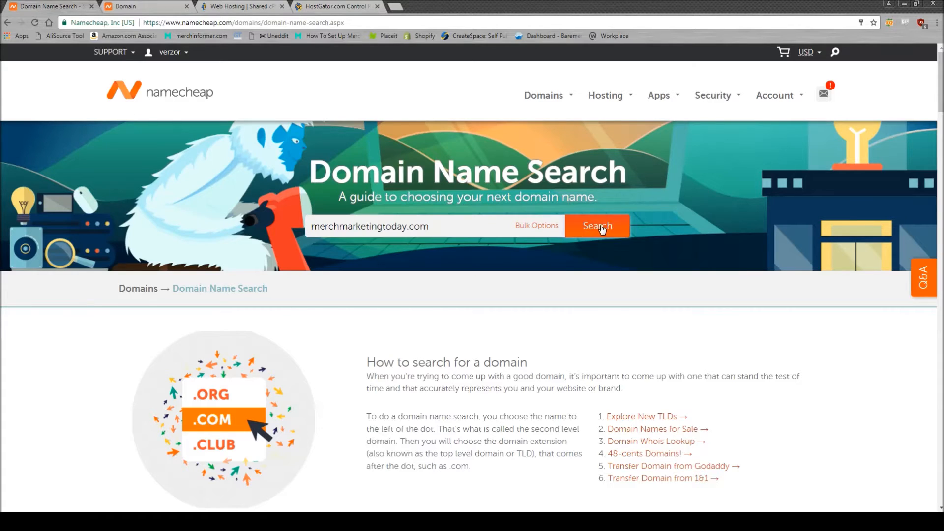
{"action": "left_click", "coordinate": [597, 226]}
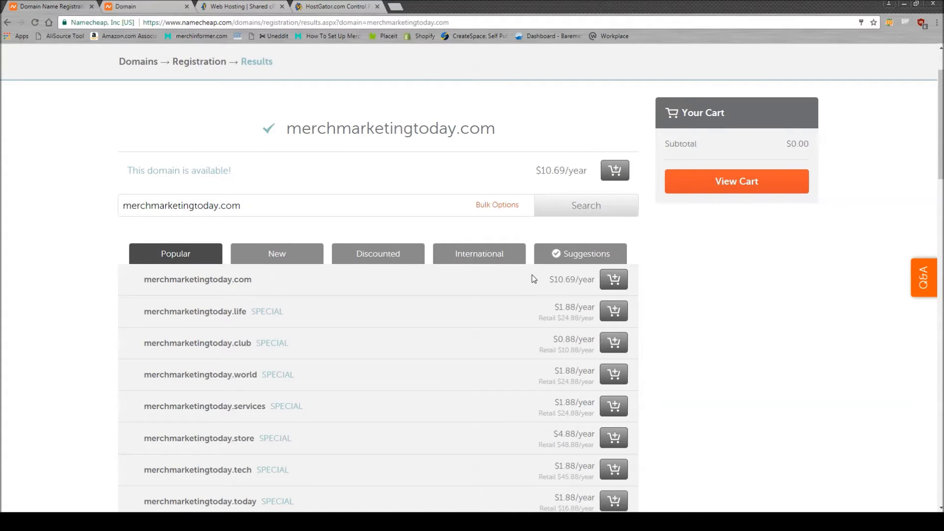
- Add merchmarketingtoday.com ($10.69/year) to the Namecheap cart for a $10.87 subtotal
{"action": "scroll", "scroll_direction": "down", "scroll_amount": 3}
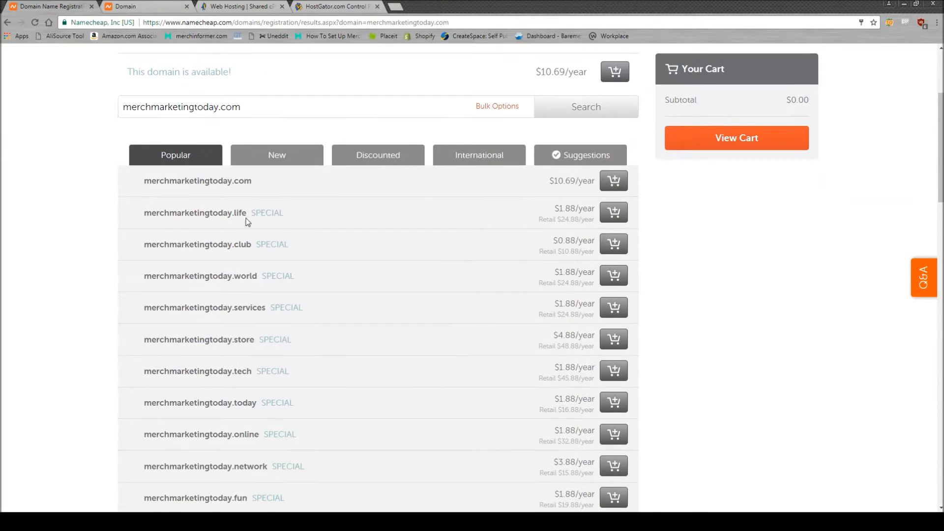
{"action": "mouse_move", "coordinate": [175, 390]}
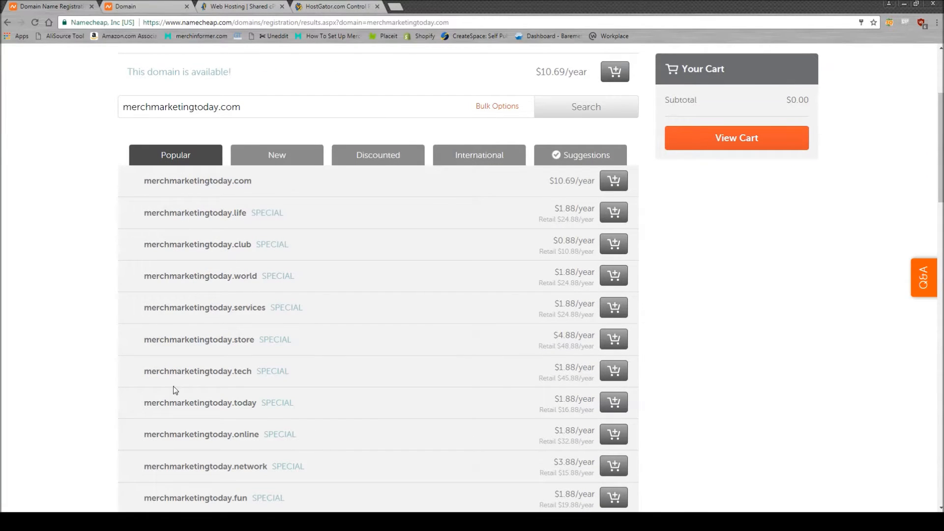
{"action": "scroll", "scroll_direction": "up", "scroll_amount": 3}
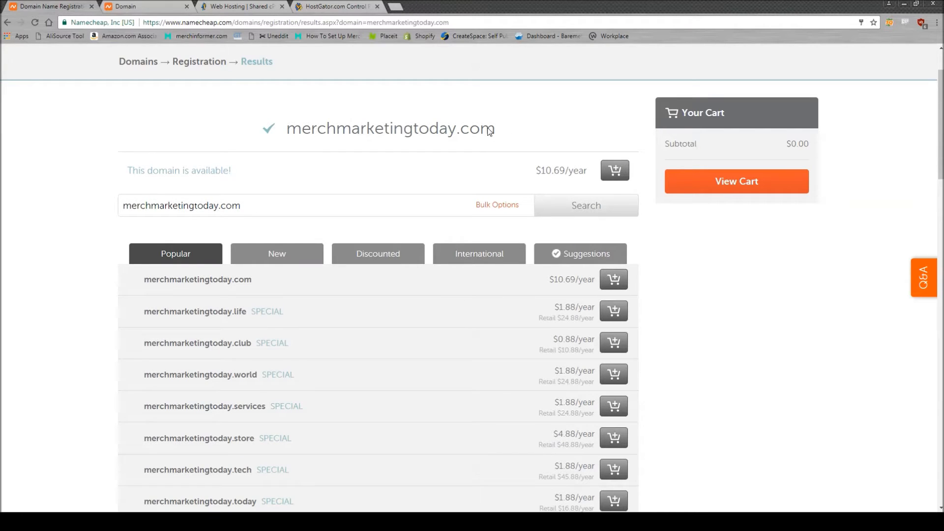
{"action": "mouse_move", "coordinate": [551, 169]}
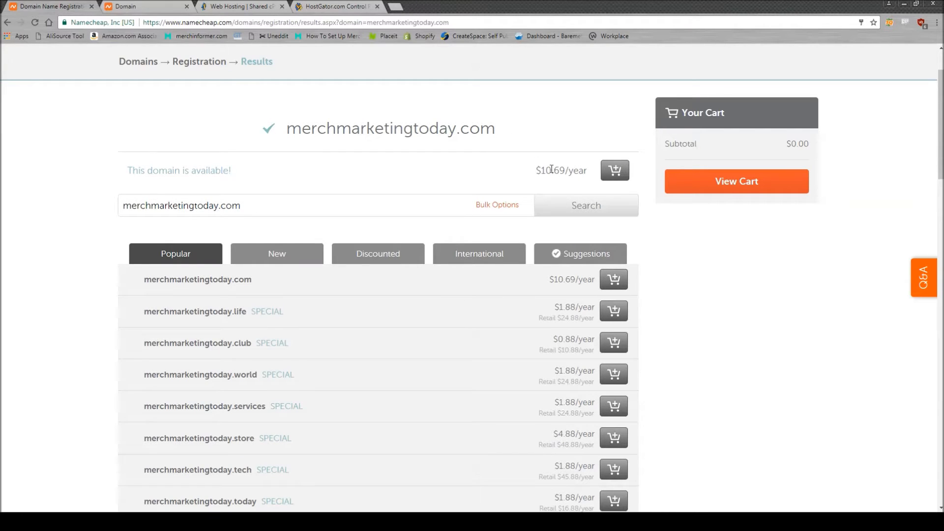
{"action": "mouse_move", "coordinate": [585, 175]}
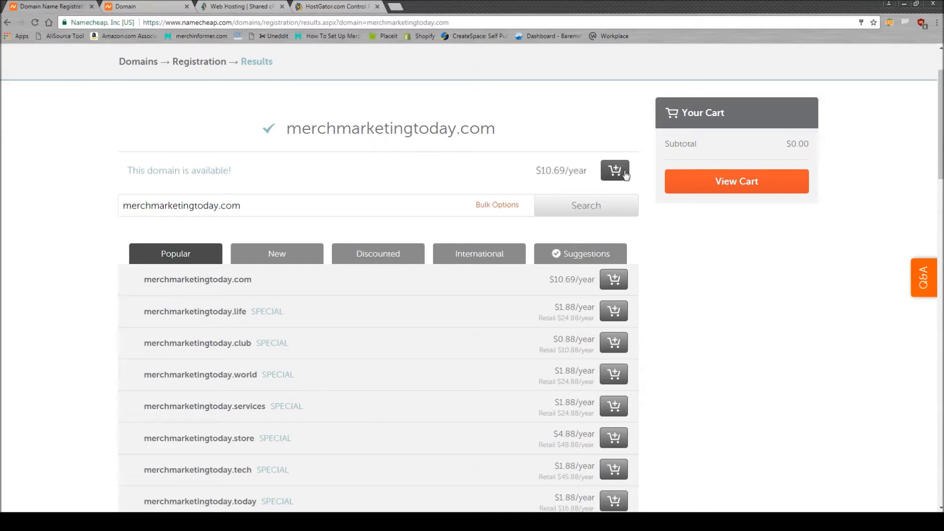
{"action": "left_click", "coordinate": [615, 170]}
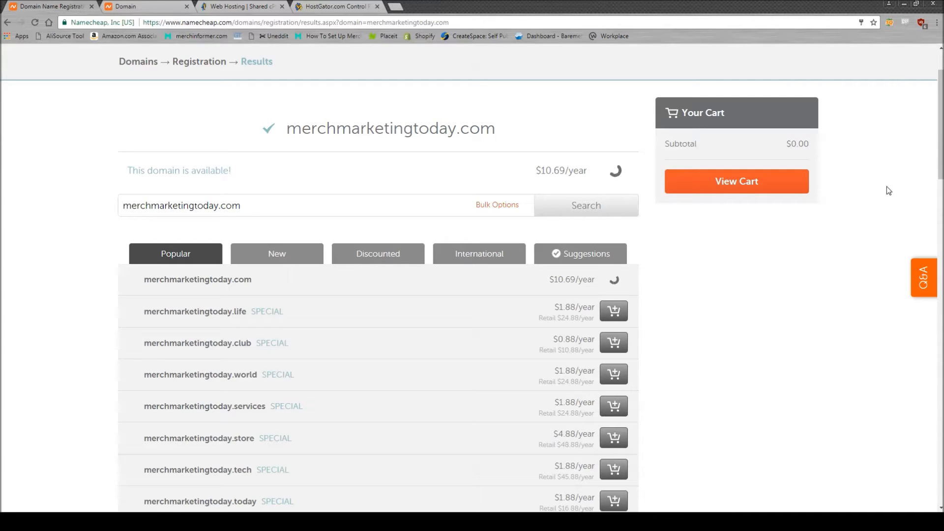
{"action": "left_click", "coordinate": [615, 170]}
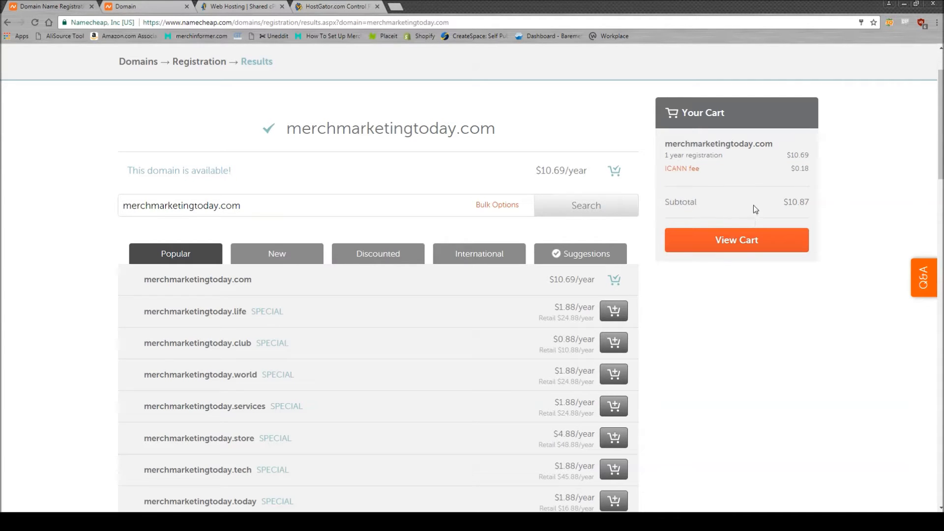
{"action": "mouse_move", "coordinate": [651, 240]}
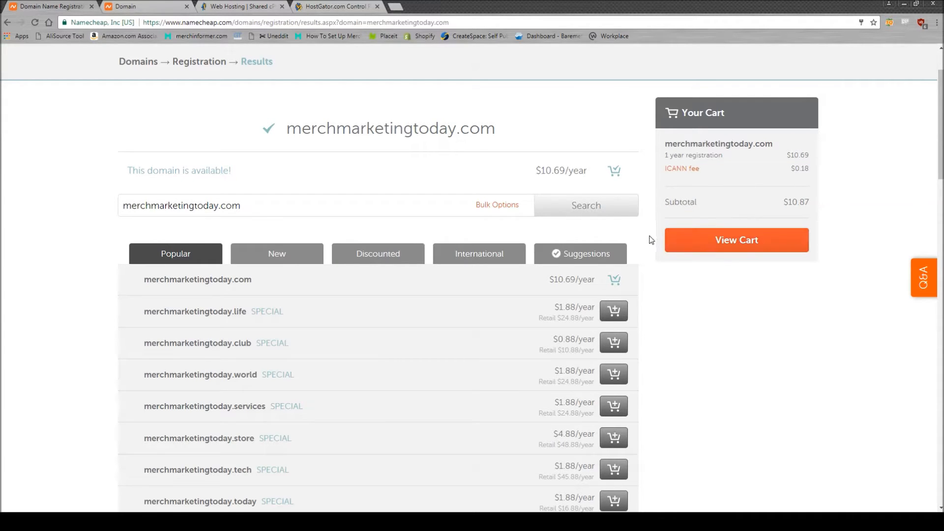
{"action": "mouse_move", "coordinate": [566, 205]}
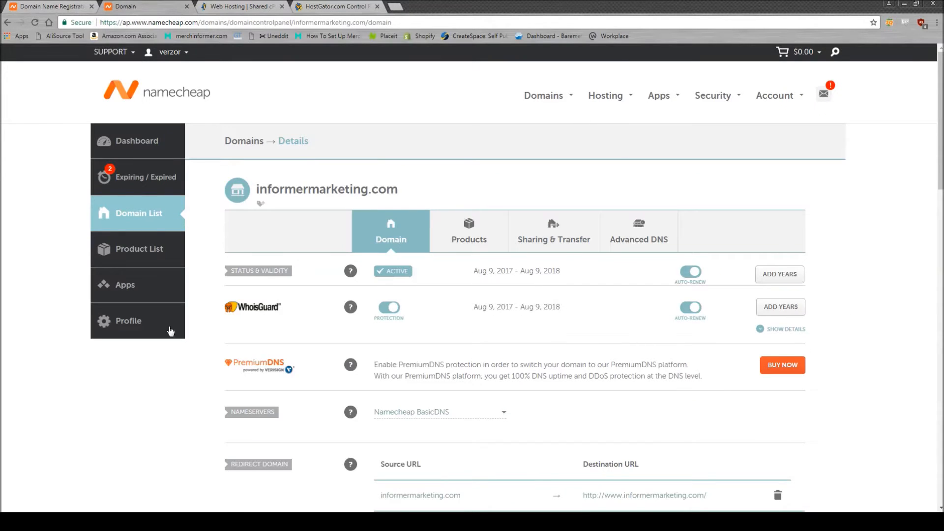
{"action": "mouse_move", "coordinate": [140, 176]}
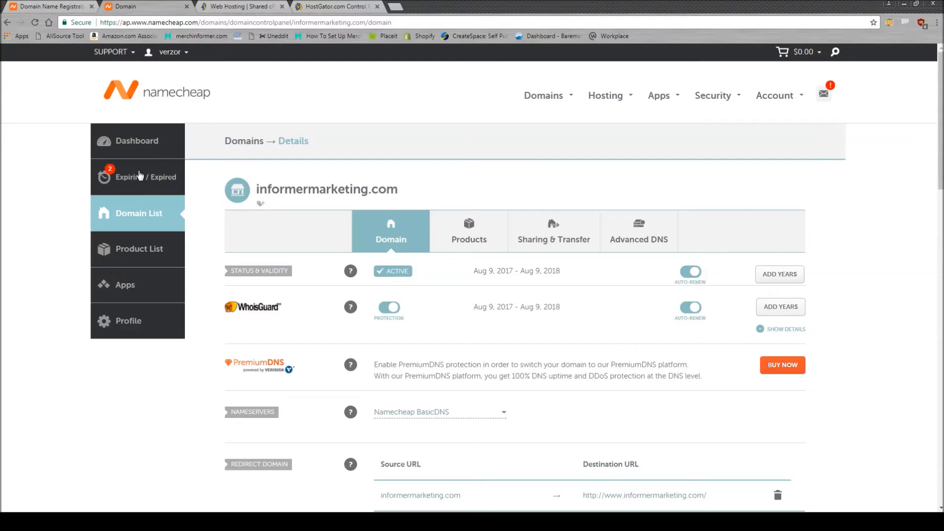
{"action": "mouse_move", "coordinate": [435, 187]}
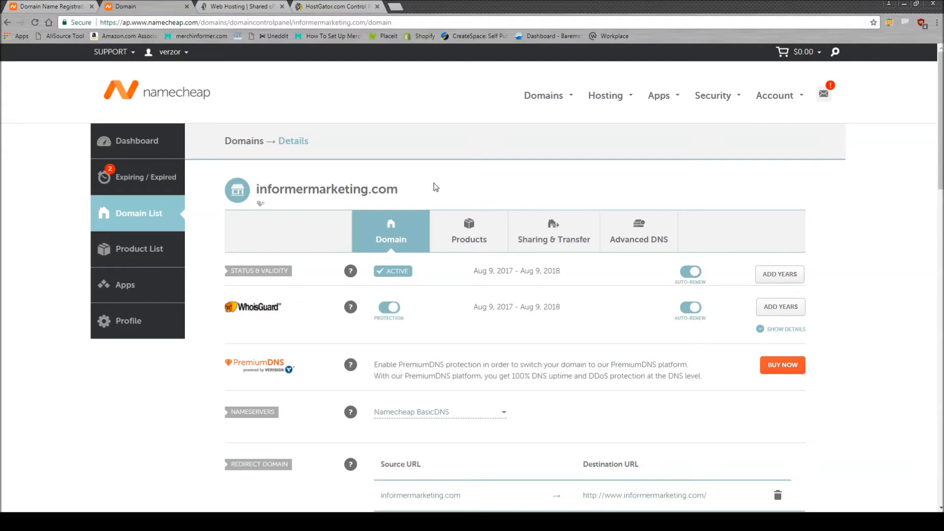
{"action": "scroll", "scroll_direction": "down", "scroll_amount": 3}
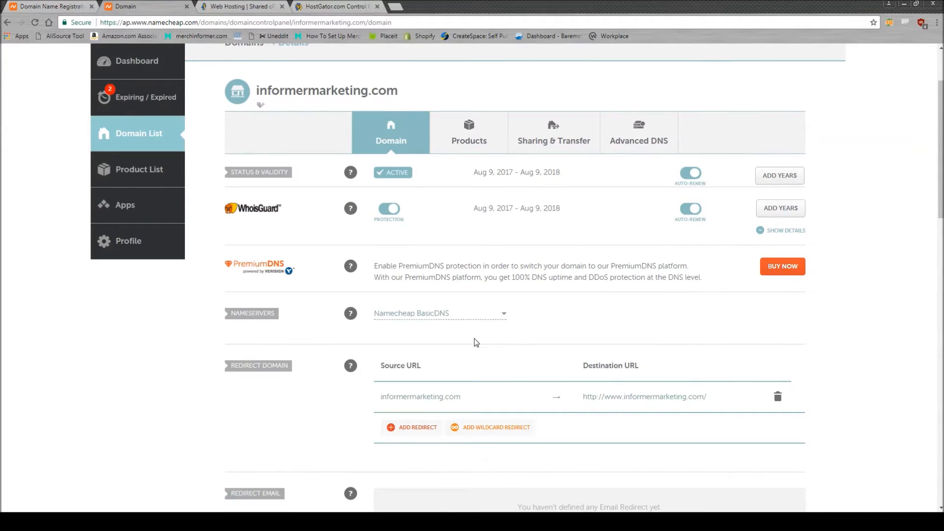
{"action": "mouse_move", "coordinate": [489, 254]}
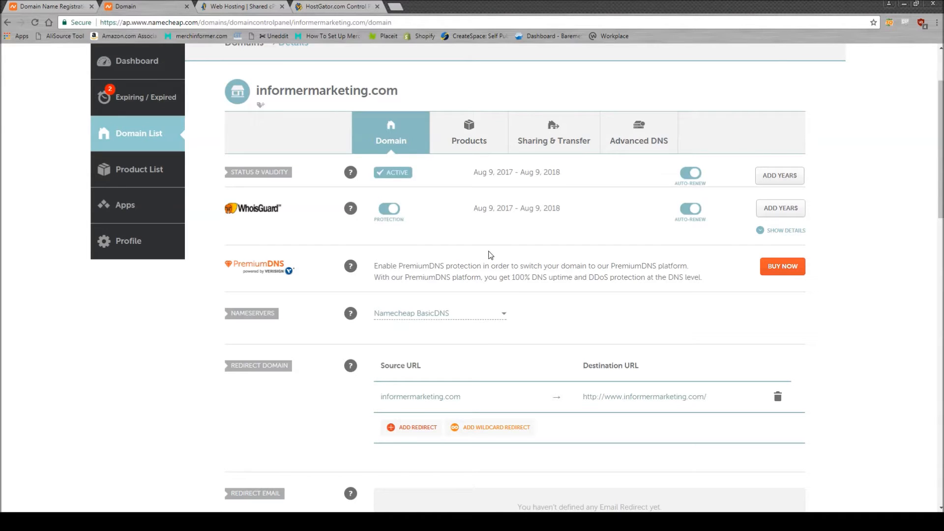
{"action": "scroll", "scroll_direction": "up", "scroll_amount": 3}
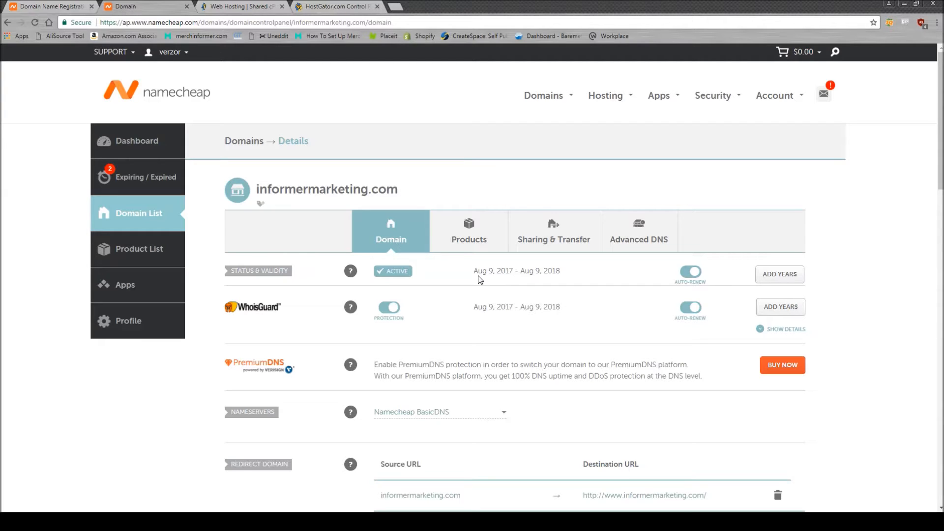
{"action": "mouse_move", "coordinate": [459, 218]}
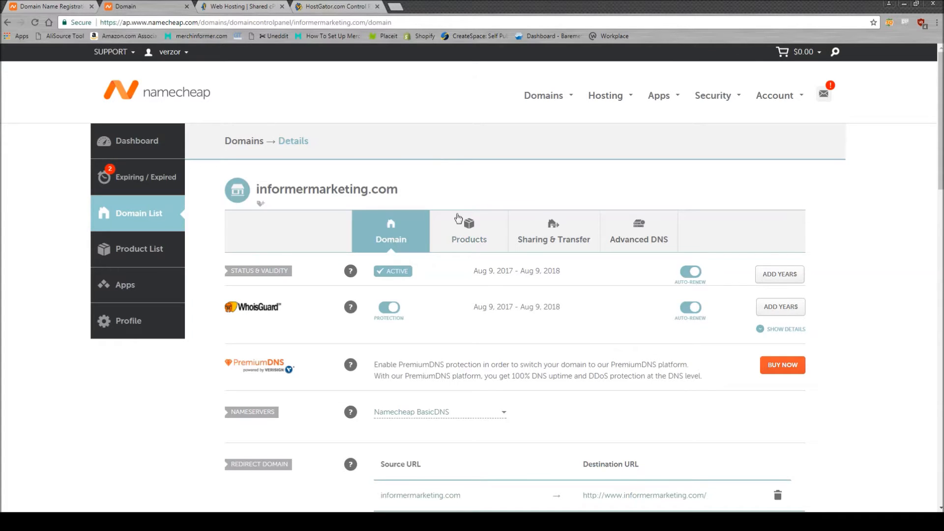
{"action": "mouse_move", "coordinate": [375, 356]}
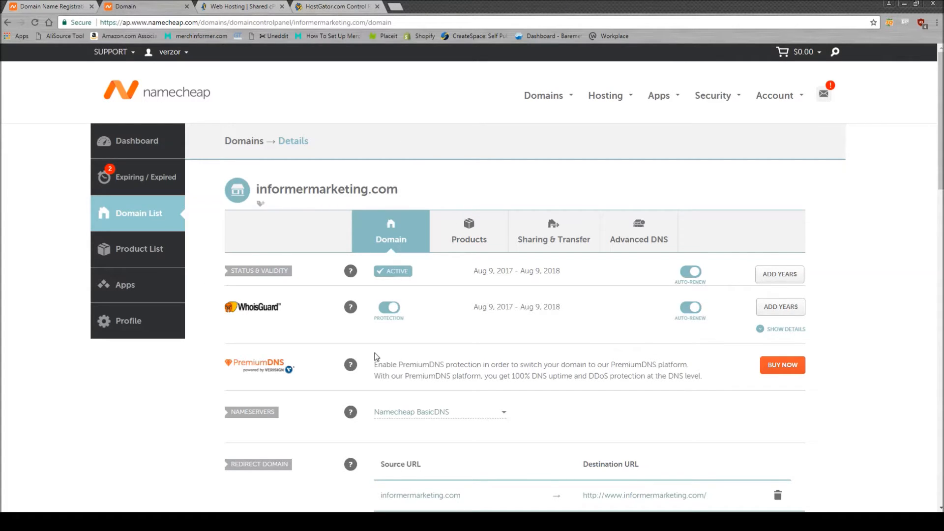
{"action": "mouse_move", "coordinate": [367, 340]}
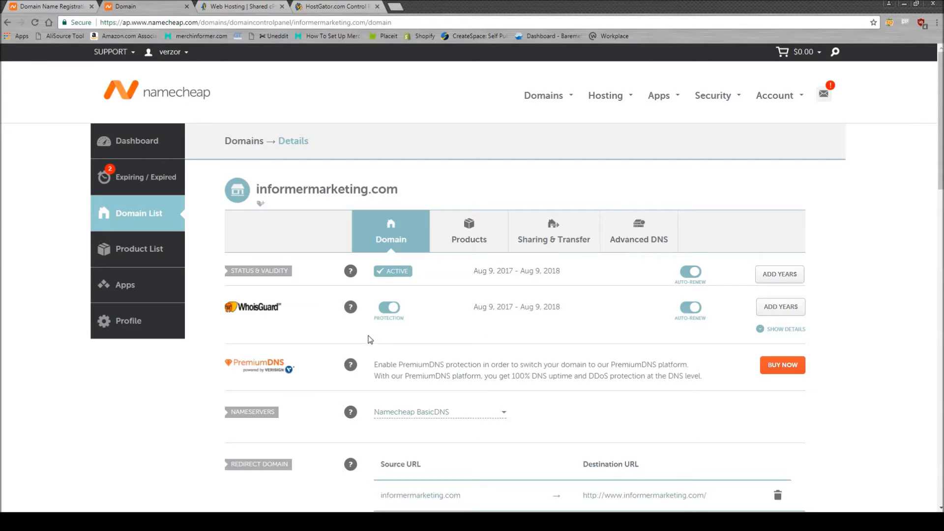
{"action": "mouse_move", "coordinate": [360, 111]}
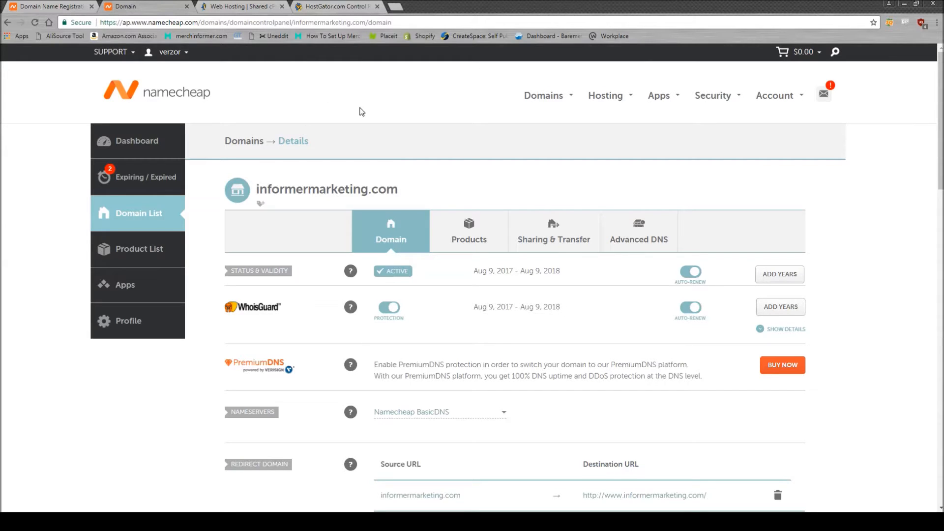
{"action": "mouse_move", "coordinate": [358, 112]}
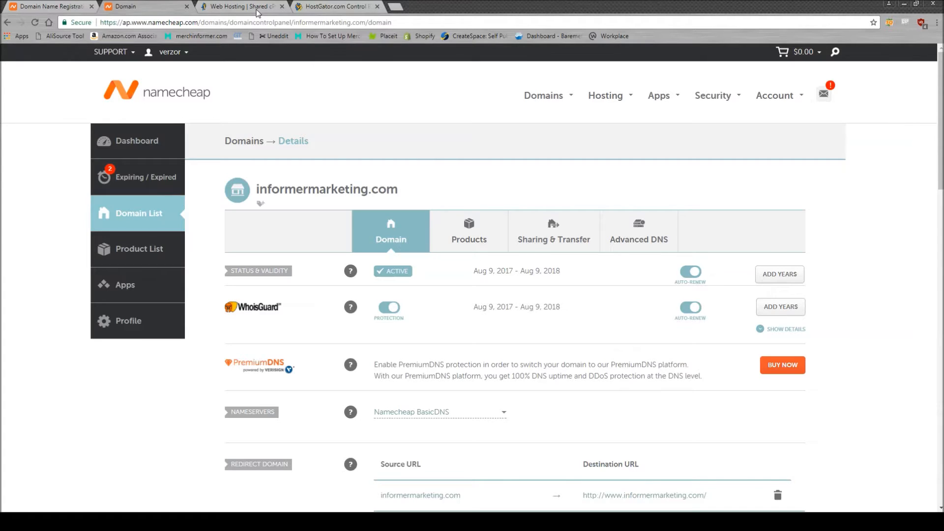
- On HostGator's web hosting page, start signing up for the Hatchling plan
{"action": "left_click", "coordinate": [241, 7]}
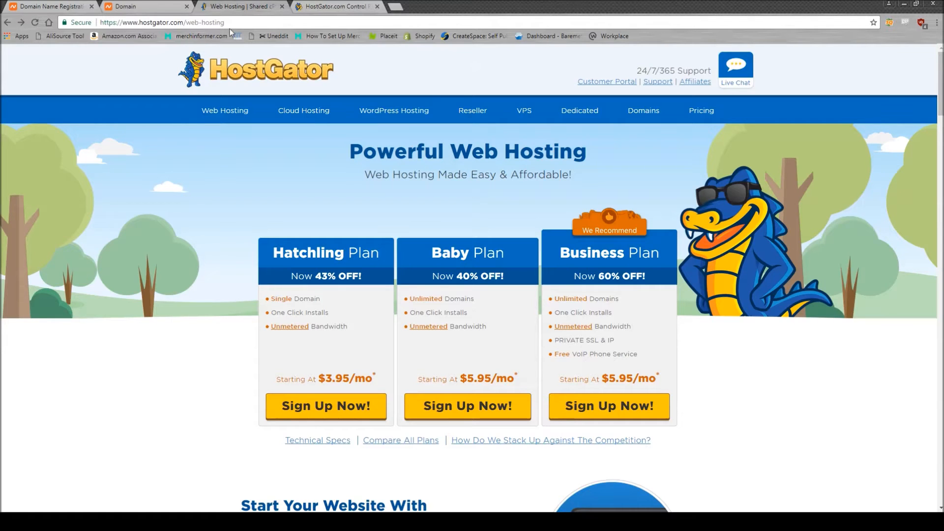
{"action": "mouse_move", "coordinate": [240, 86]}
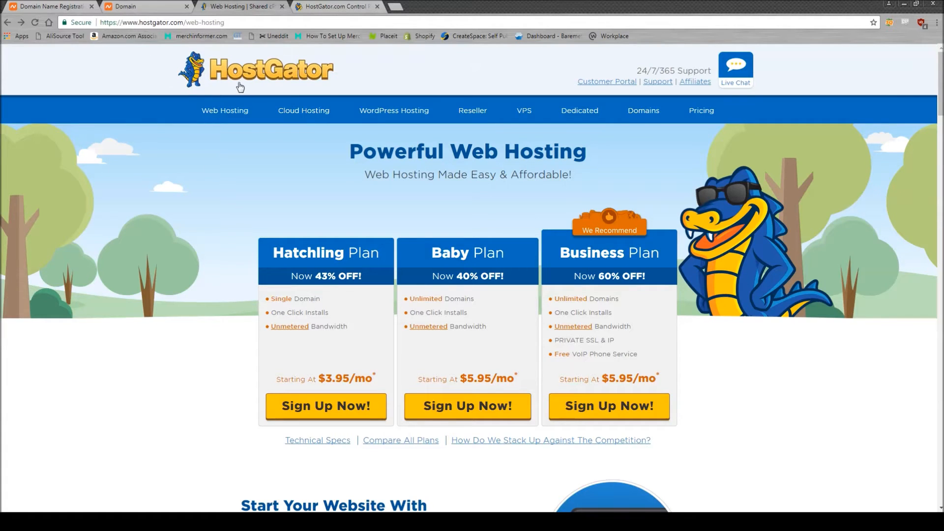
{"action": "mouse_move", "coordinate": [330, 233]}
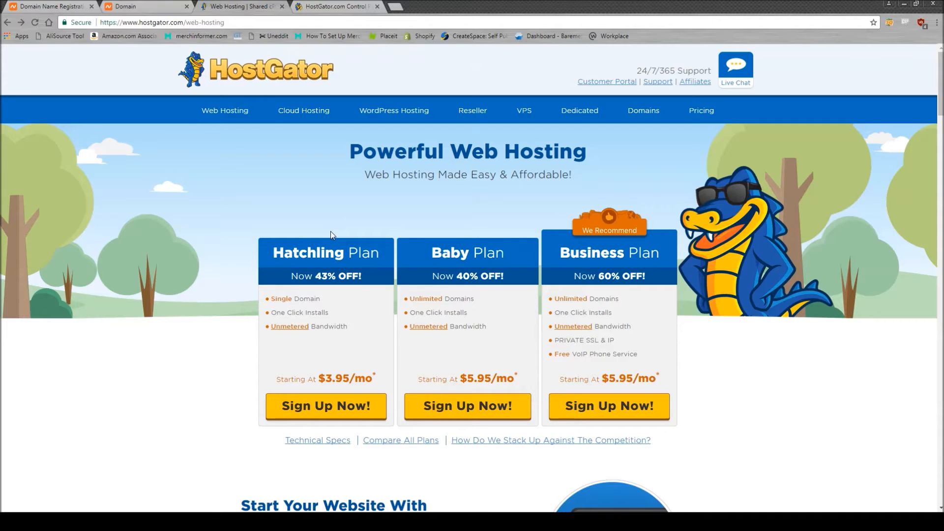
{"action": "mouse_move", "coordinate": [341, 76]}
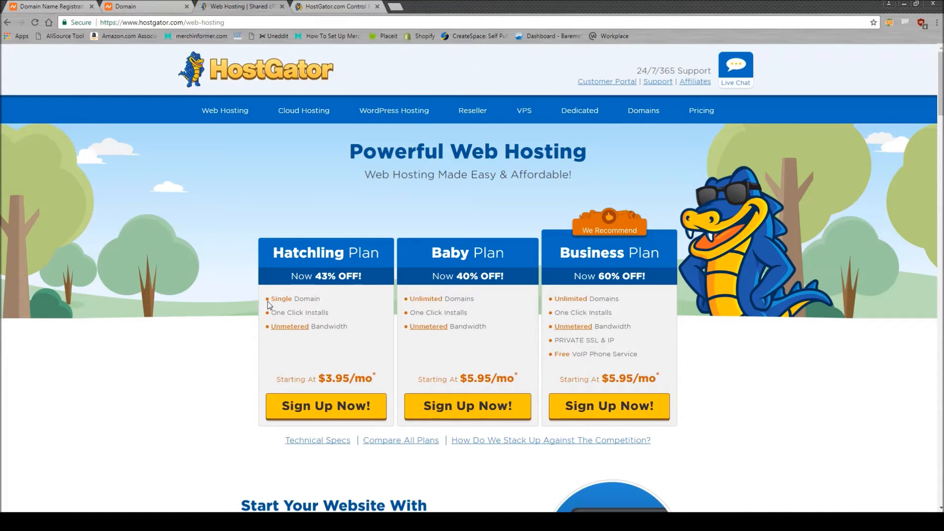
{"action": "mouse_move", "coordinate": [323, 247]}
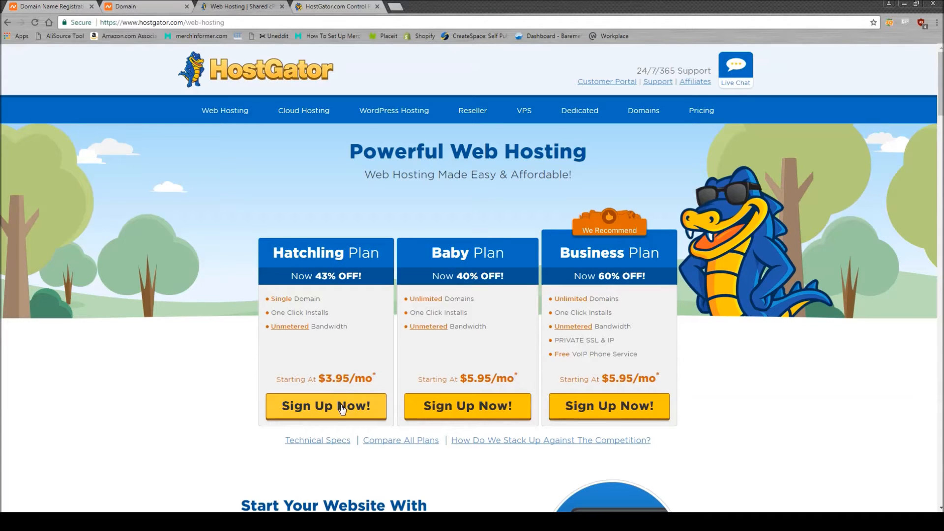
{"action": "left_click", "coordinate": [326, 406]}
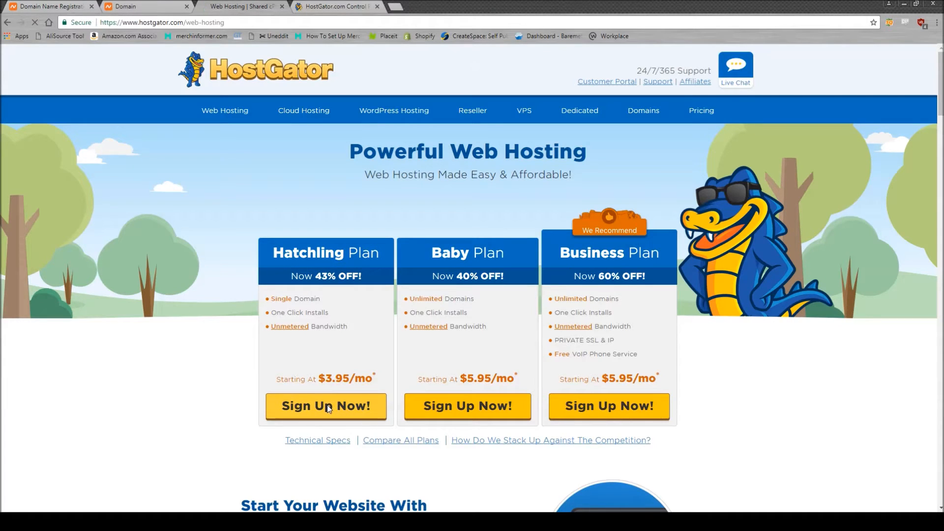
- Order the Hatchling plan with an already-owned domain, billed 1 month at $10.95/mo
{"action": "left_click", "coordinate": [326, 406]}
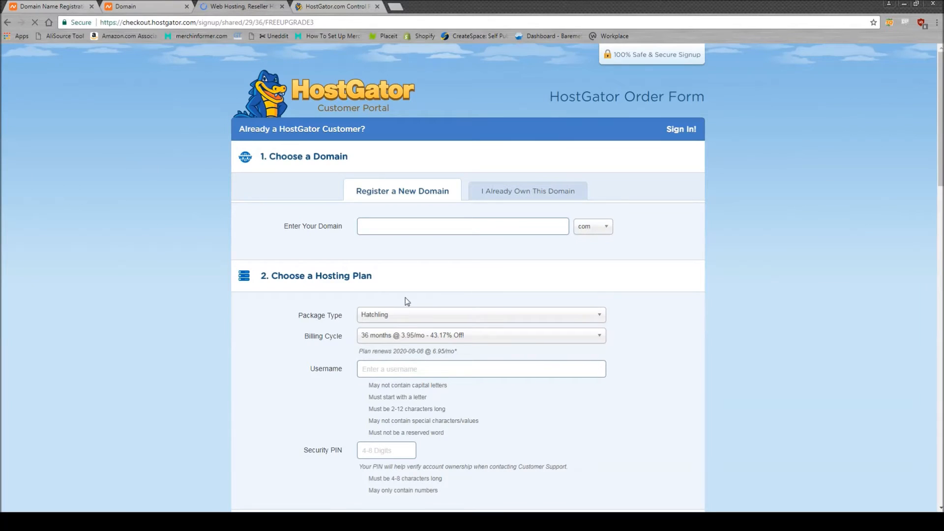
{"action": "mouse_move", "coordinate": [374, 150]}
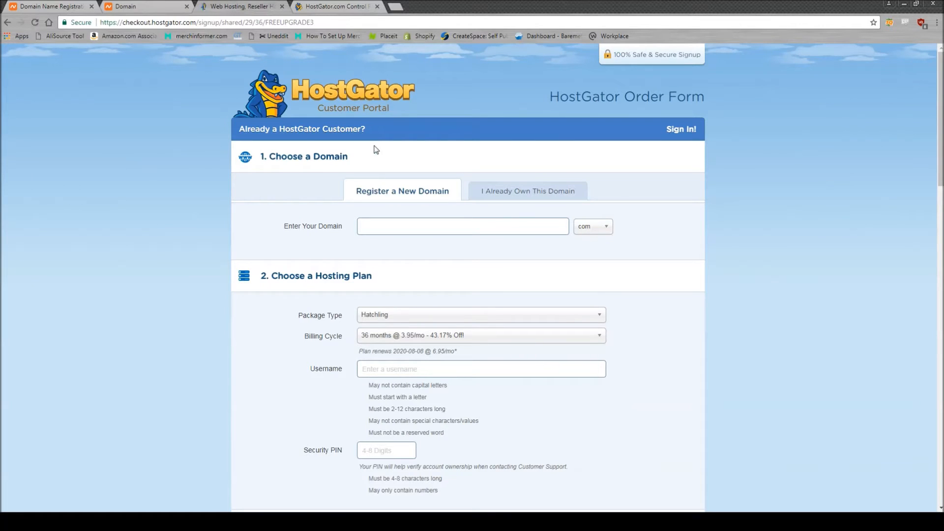
{"action": "mouse_move", "coordinate": [407, 174]}
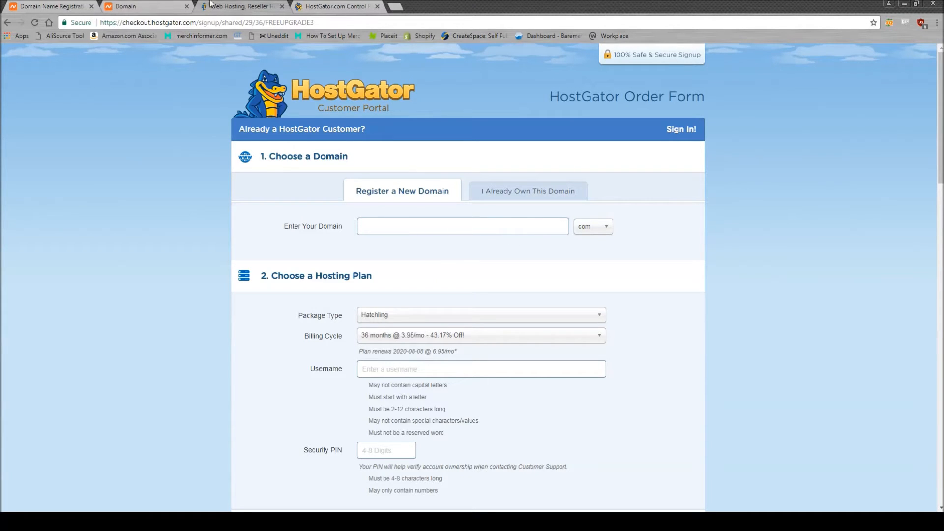
{"action": "mouse_move", "coordinate": [545, 178]}
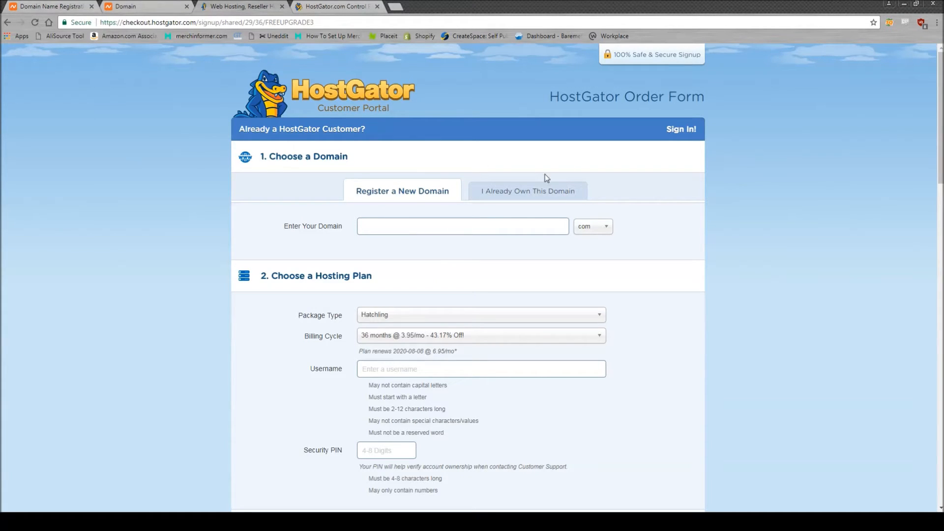
{"action": "left_click", "coordinate": [522, 191]}
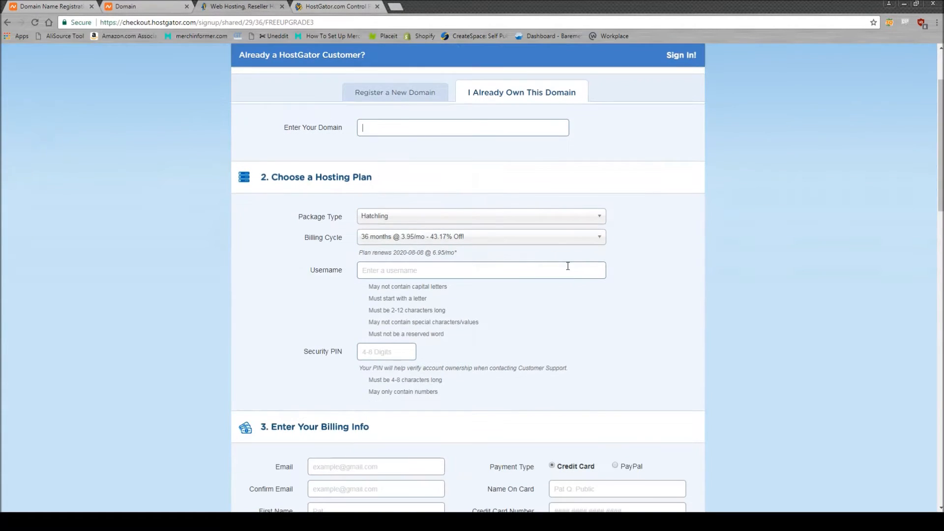
{"action": "mouse_move", "coordinate": [391, 230]}
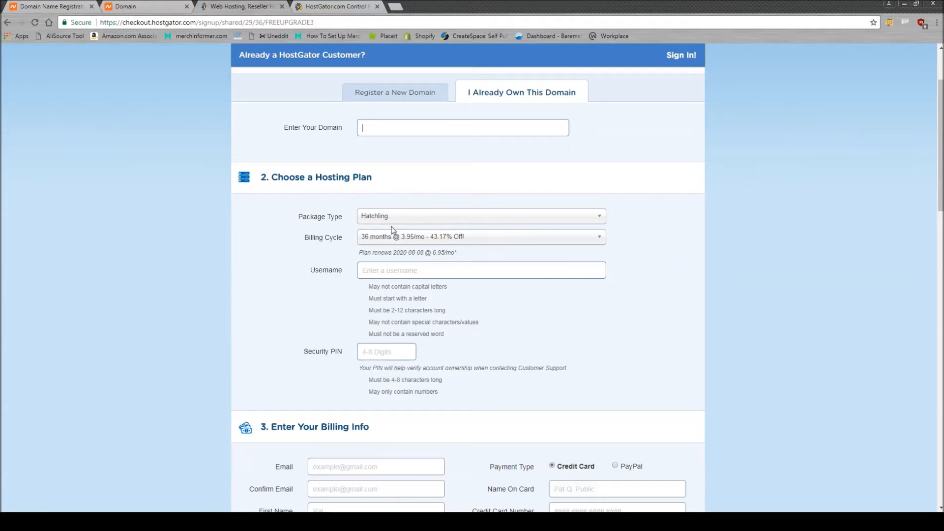
{"action": "mouse_move", "coordinate": [367, 243]}
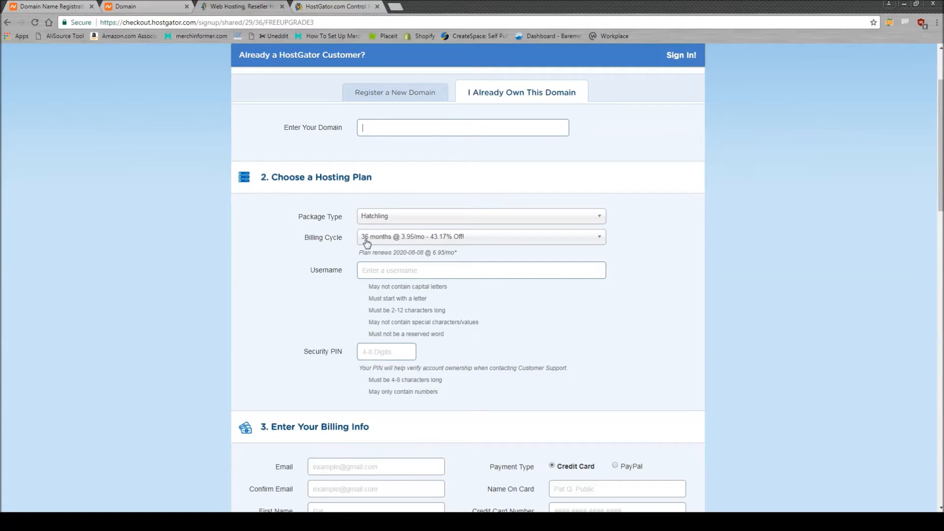
{"action": "mouse_move", "coordinate": [501, 243]}
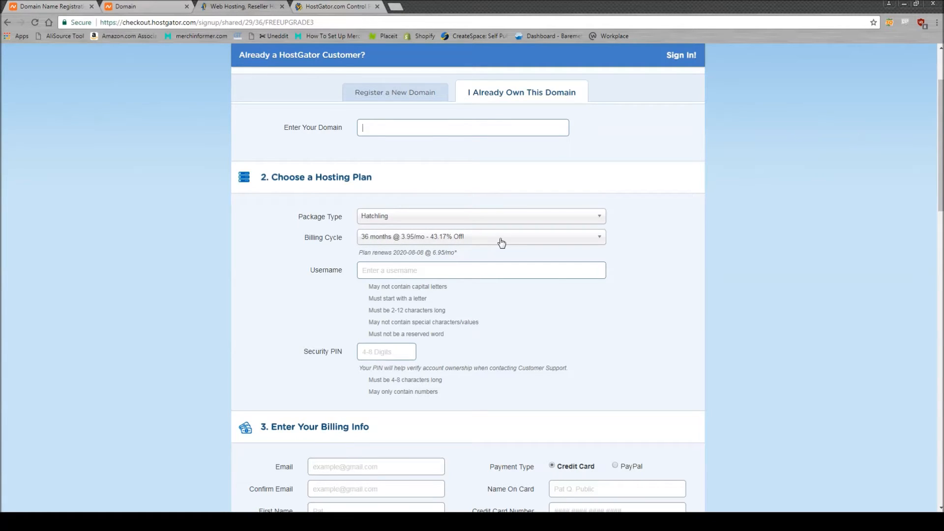
{"action": "left_click", "coordinate": [480, 236]}
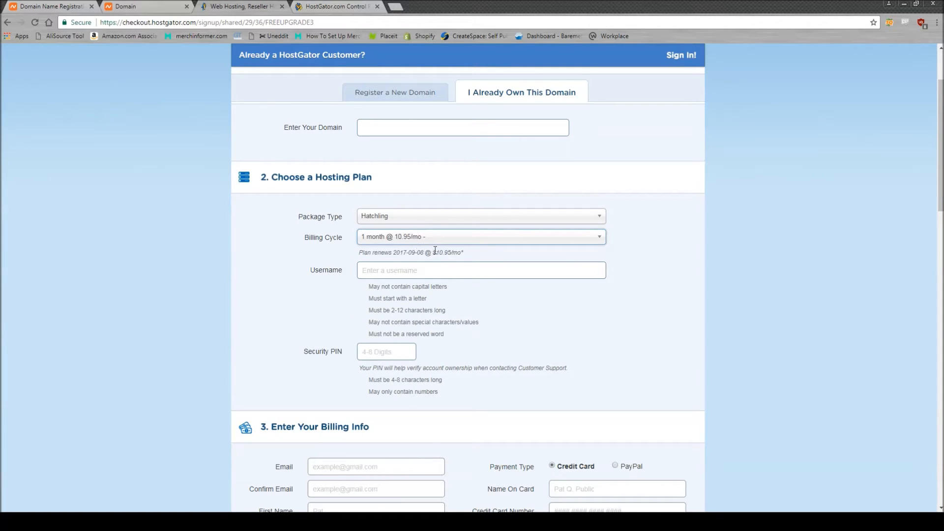
{"action": "mouse_move", "coordinate": [461, 296]}
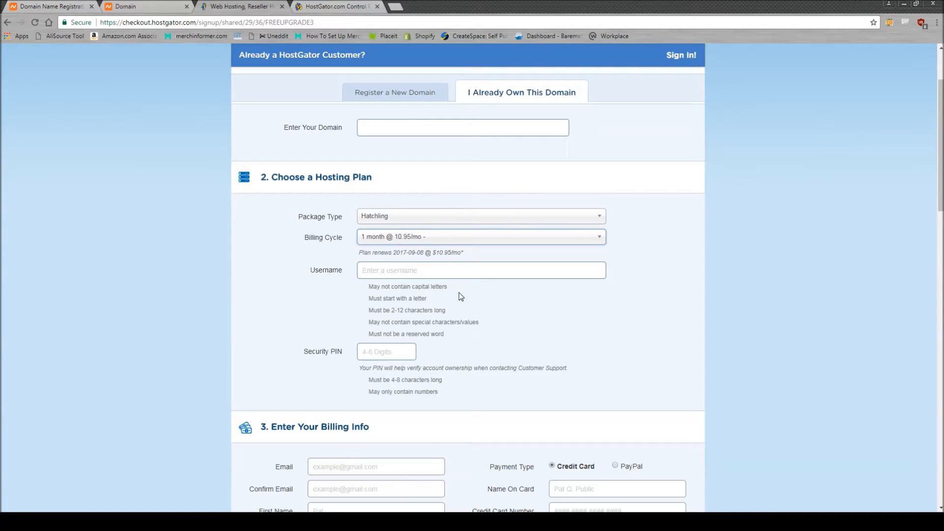
- Uncheck the SiteLock and CodeGuard add-ons so the order is Hatchling 1 Month at $10.95
{"action": "scroll", "scroll_direction": "down", "scroll_amount": 3}
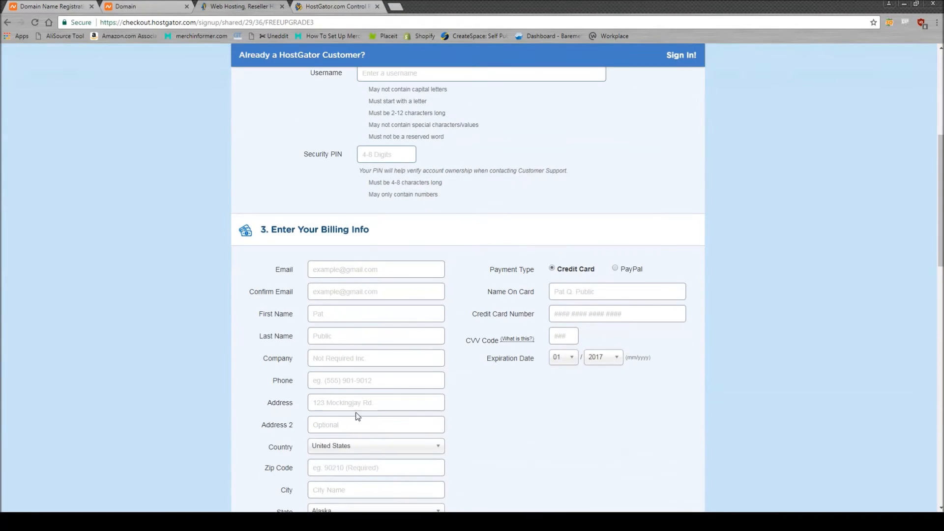
{"action": "scroll", "scroll_direction": "down", "scroll_amount": 3}
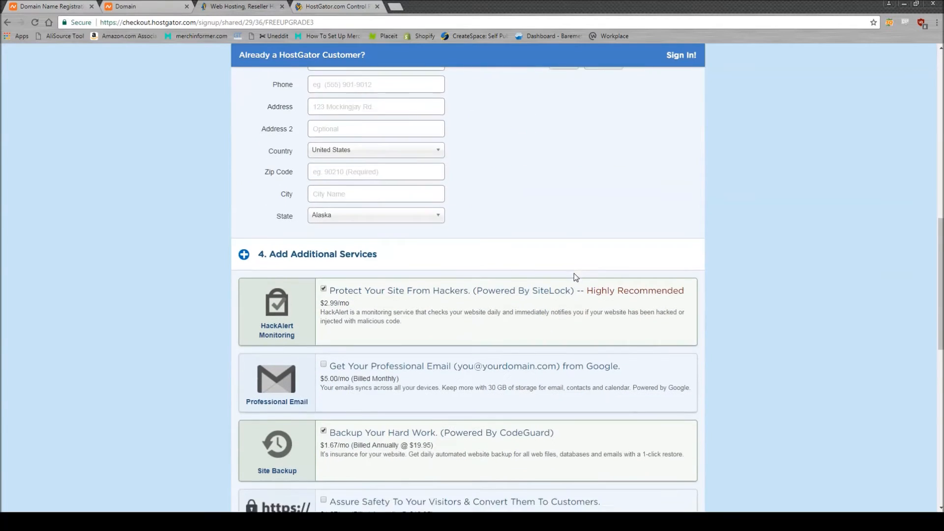
{"action": "scroll", "scroll_direction": "down", "scroll_amount": 3}
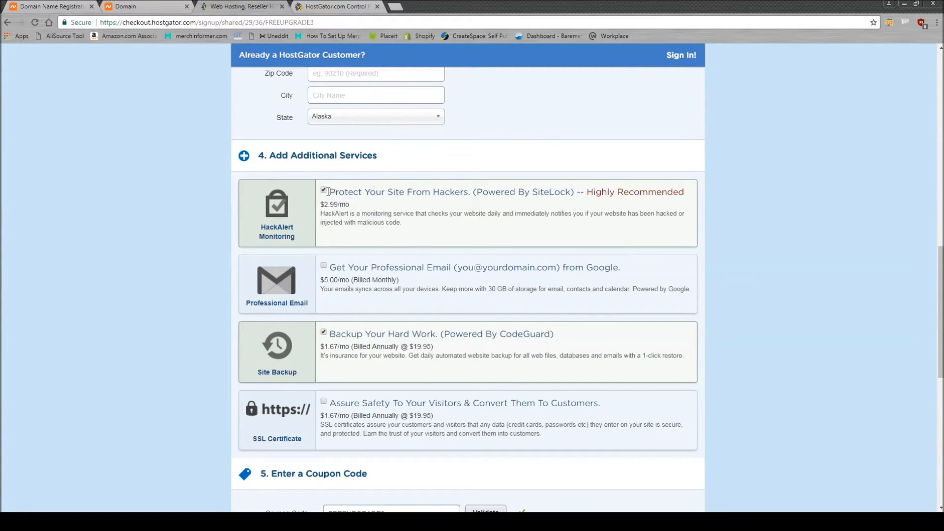
{"action": "left_click", "coordinate": [324, 191]}
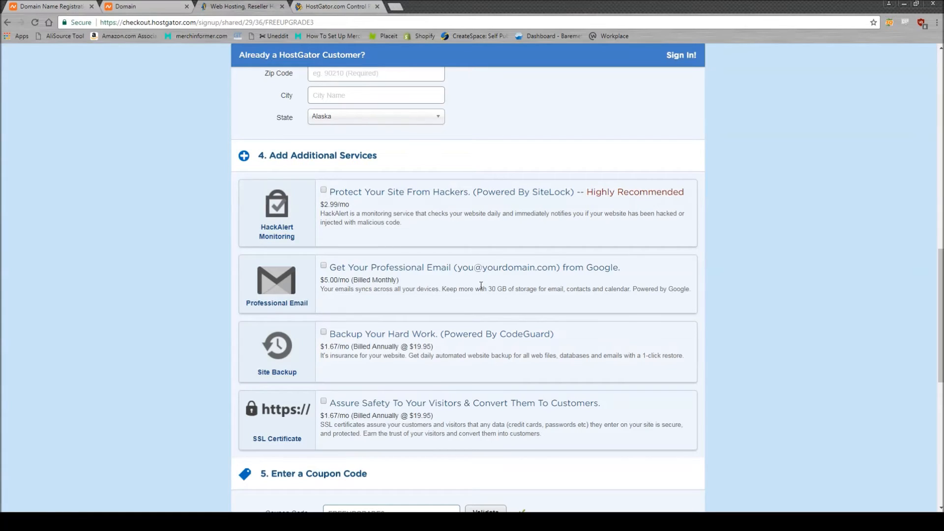
{"action": "mouse_move", "coordinate": [505, 289]}
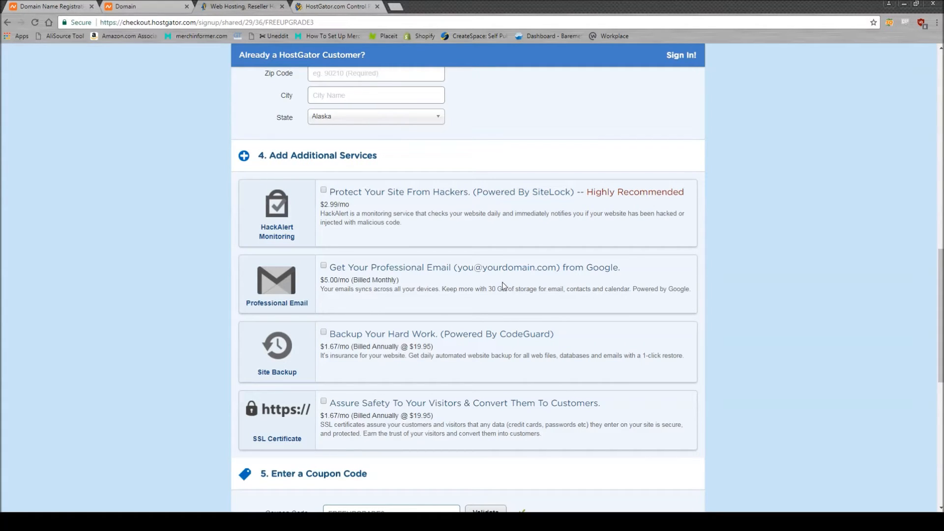
{"action": "mouse_move", "coordinate": [339, 217]}
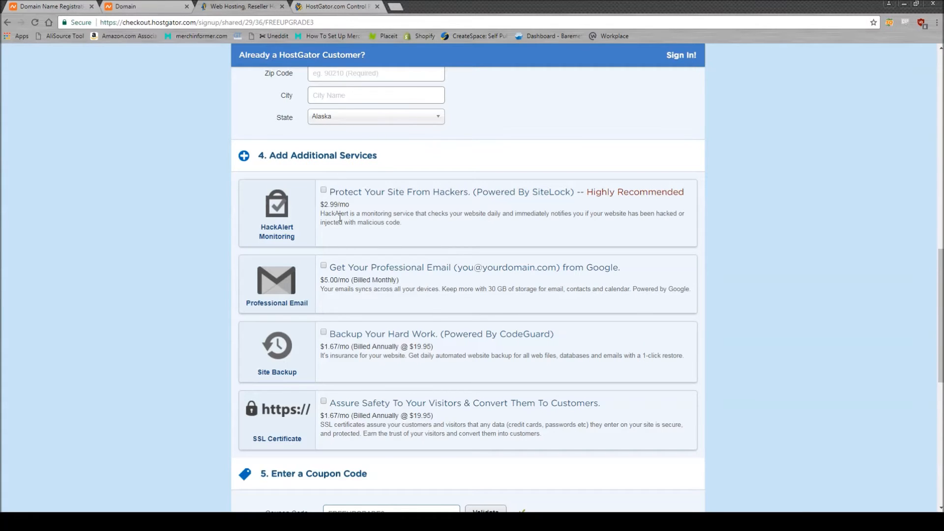
{"action": "scroll", "scroll_direction": "down", "scroll_amount": 3}
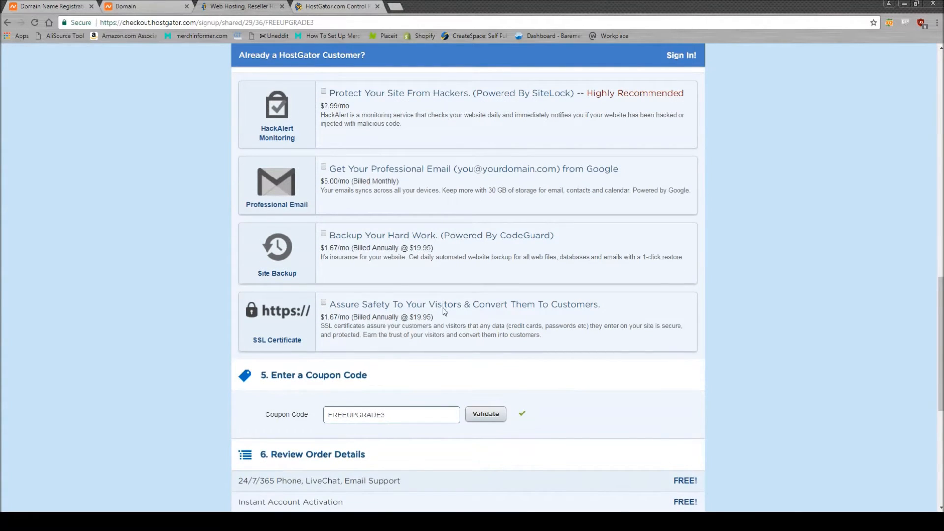
{"action": "scroll", "scroll_direction": "down", "scroll_amount": 3}
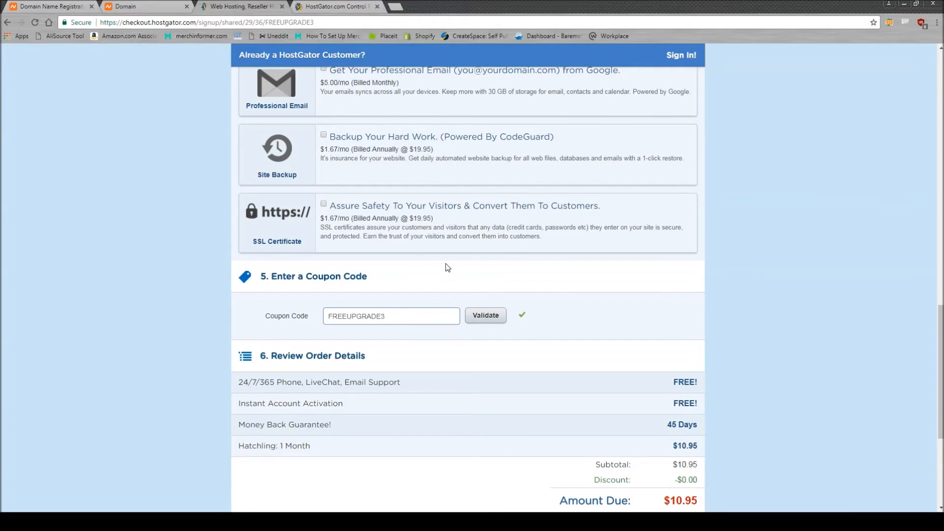
{"action": "scroll", "scroll_direction": "down", "scroll_amount": 3}
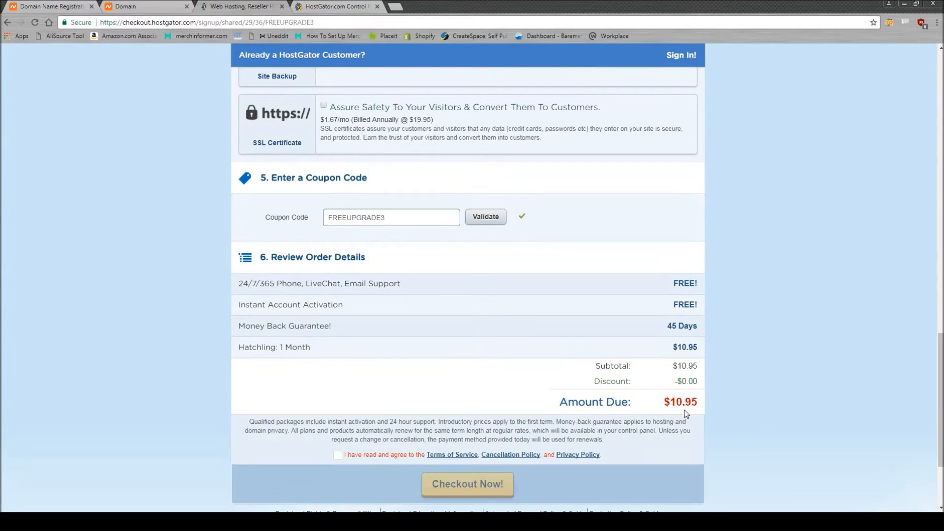
{"action": "scroll", "scroll_direction": "up", "scroll_amount": 3}
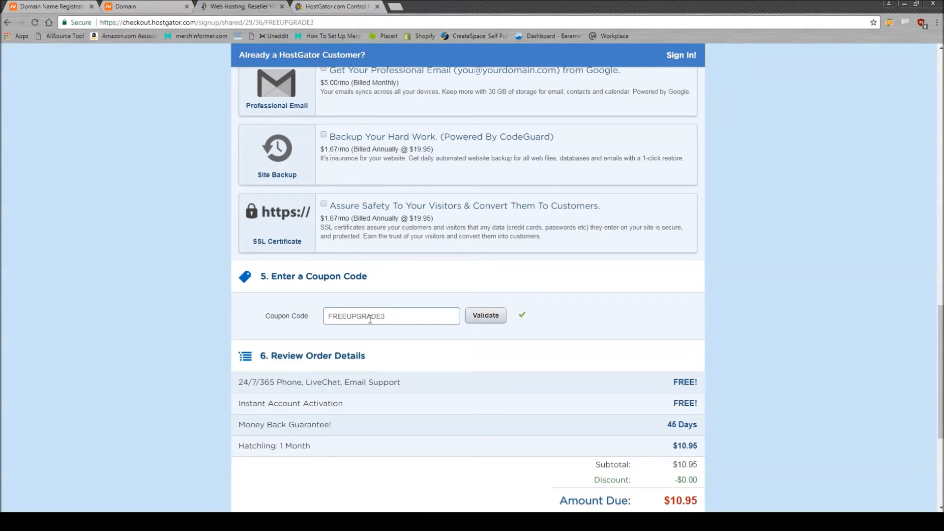
{"action": "mouse_move", "coordinate": [415, 332]}
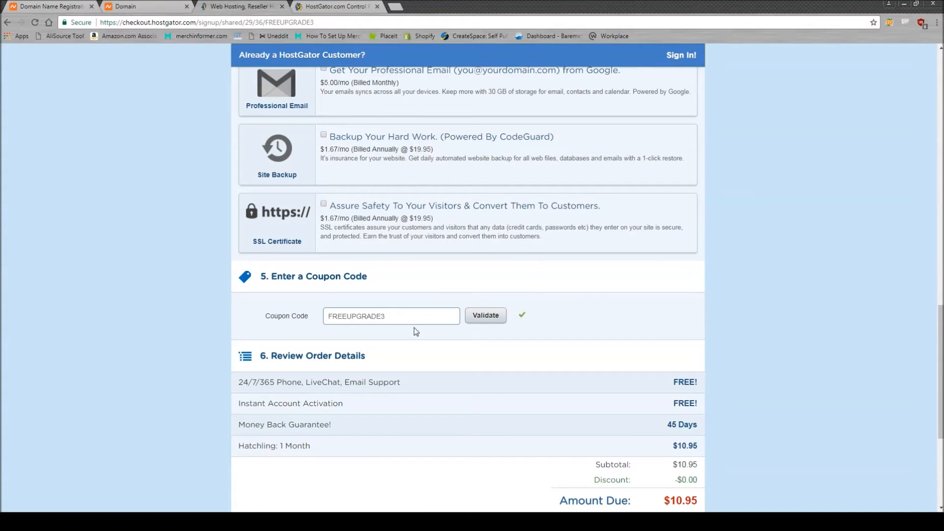
{"action": "mouse_move", "coordinate": [414, 331]}
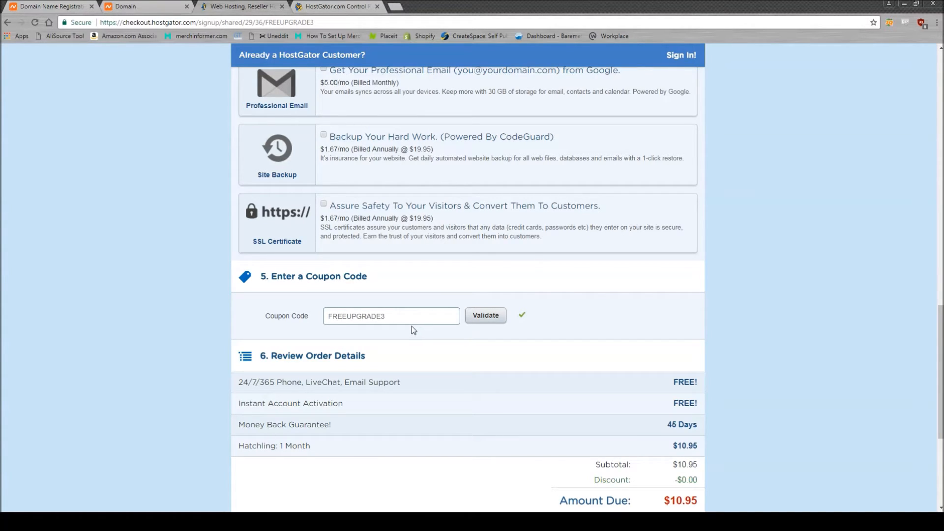
- Replace the coupon with MERCHINFORMERPENNY and validate it, dropping the amount due to $0.01
{"action": "triple_click", "coordinate": [391, 316]}
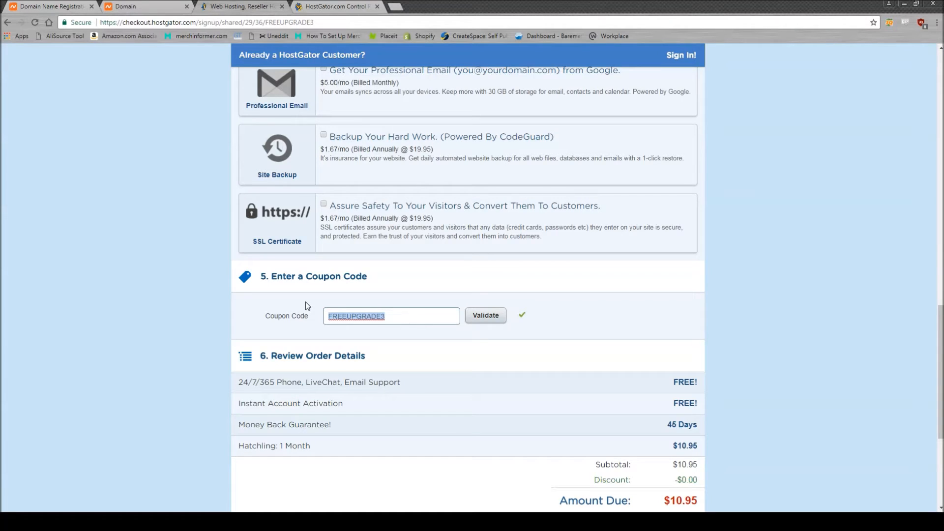
{"action": "type", "text": "M"}
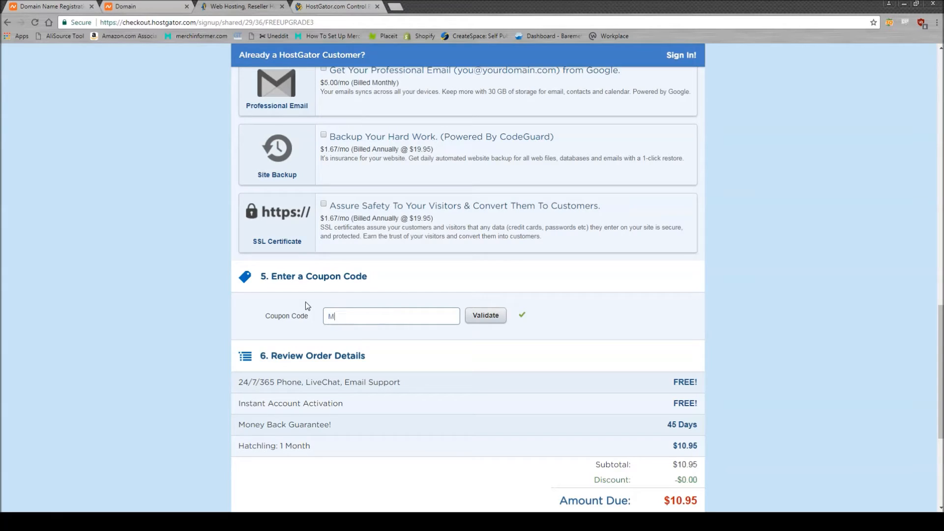
{"action": "type", "text": "ERCHINFORMER"}
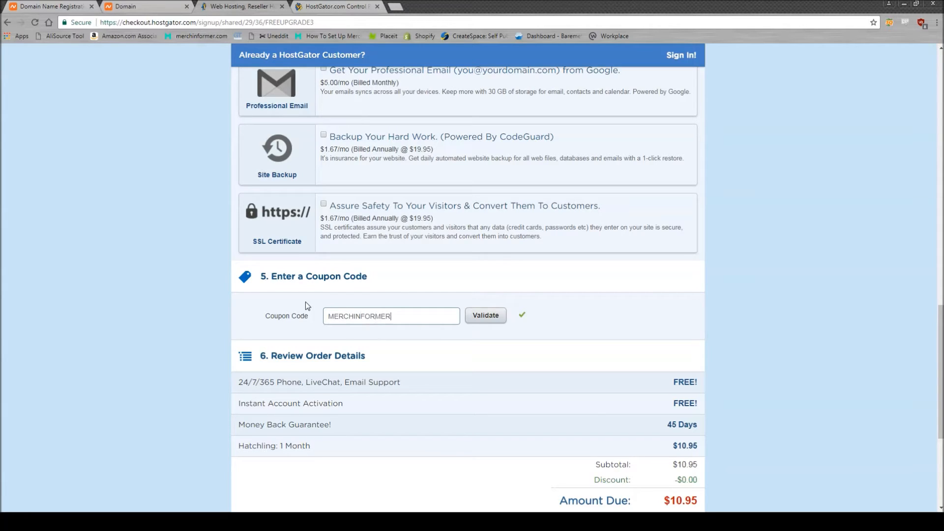
{"action": "type", "text": "PENNY"}
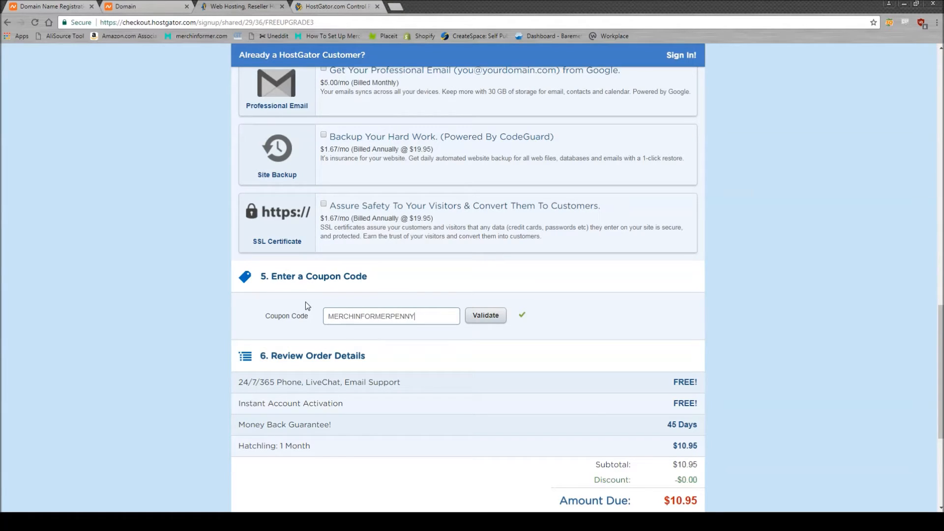
{"action": "left_click", "coordinate": [485, 315]}
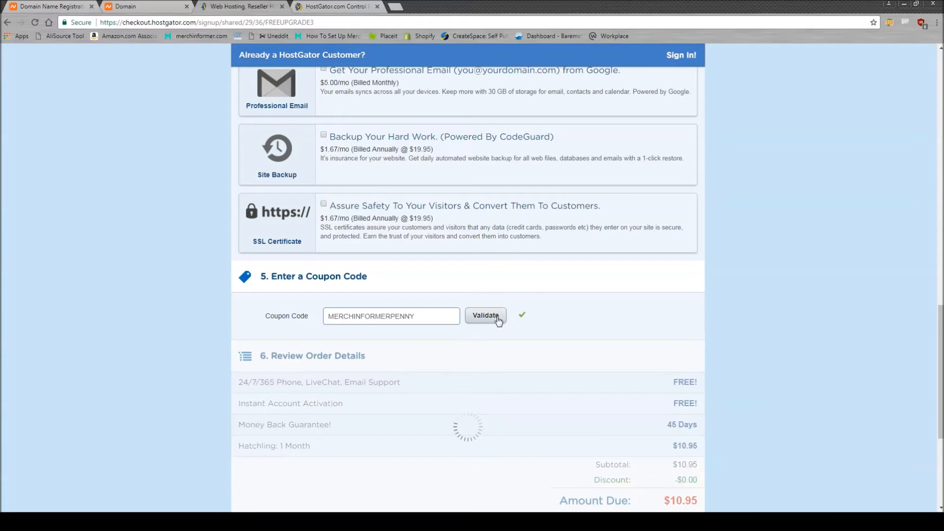
{"action": "left_click", "coordinate": [485, 316]}
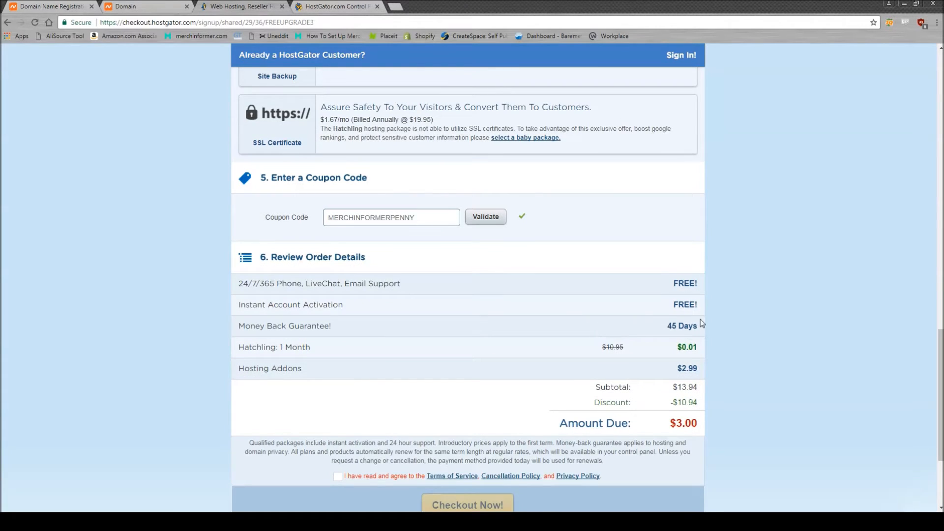
{"action": "mouse_move", "coordinate": [714, 412]}
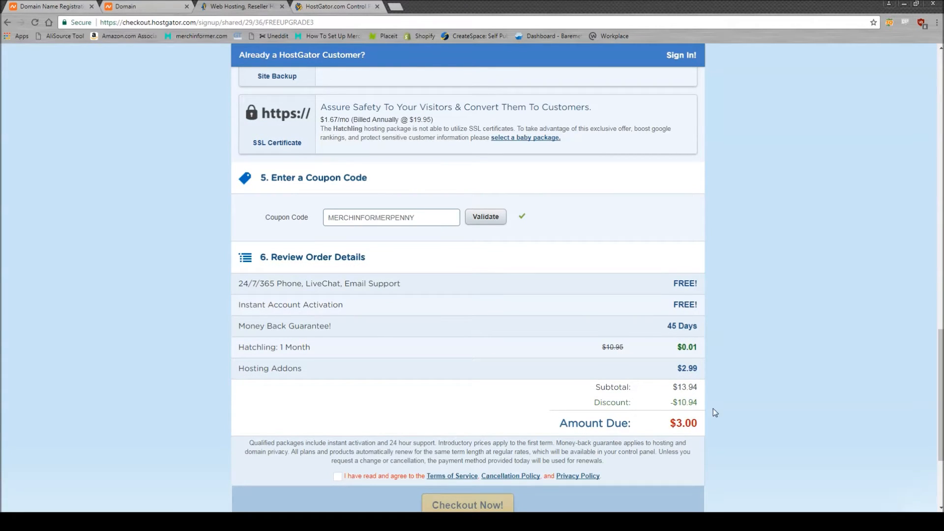
{"action": "mouse_move", "coordinate": [277, 367]}
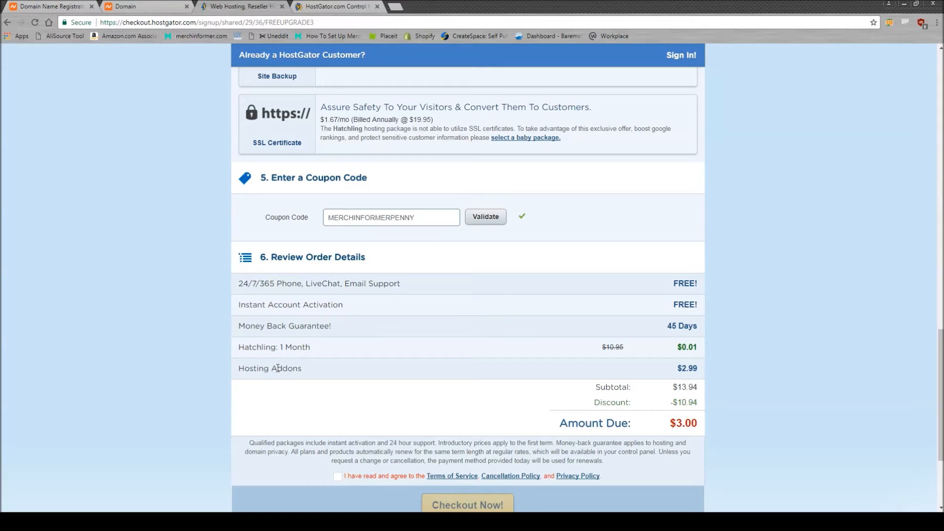
{"action": "scroll", "scroll_direction": "up", "scroll_amount": 3}
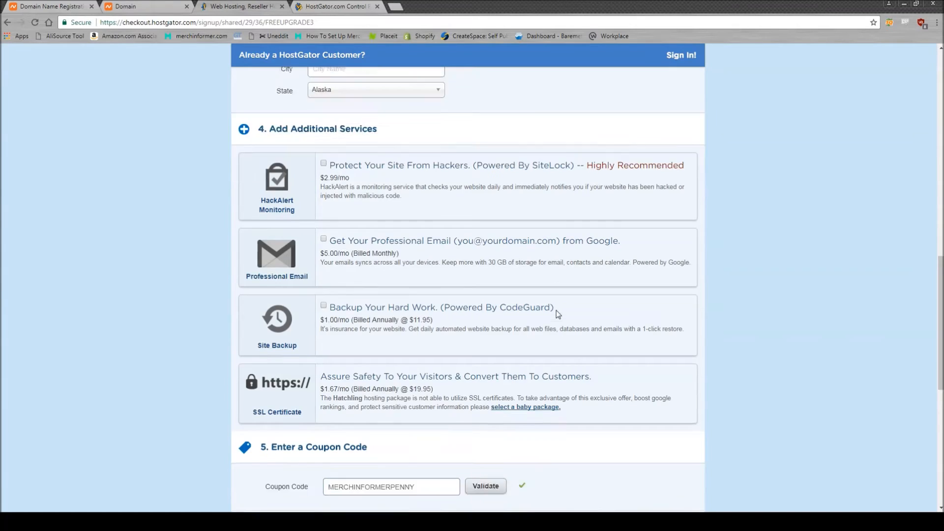
{"action": "scroll", "scroll_direction": "down", "scroll_amount": 3}
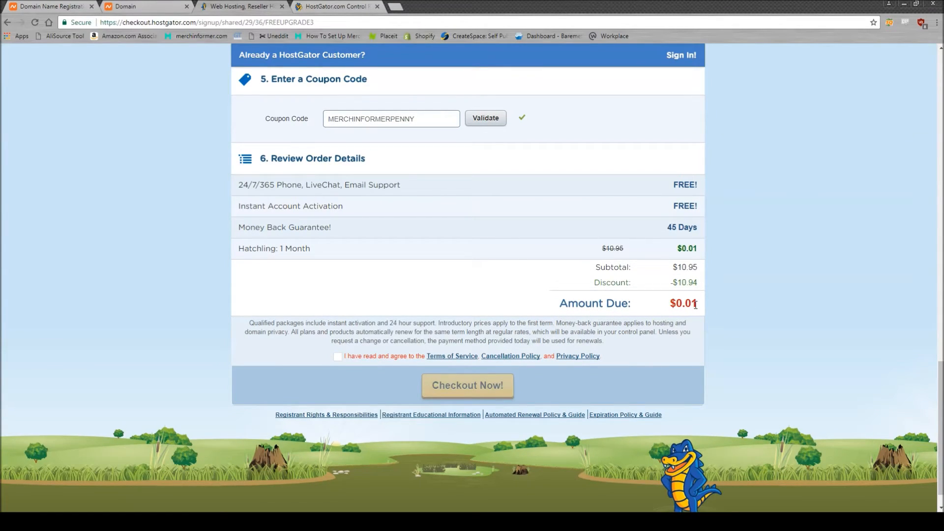
{"action": "mouse_move", "coordinate": [701, 319]}
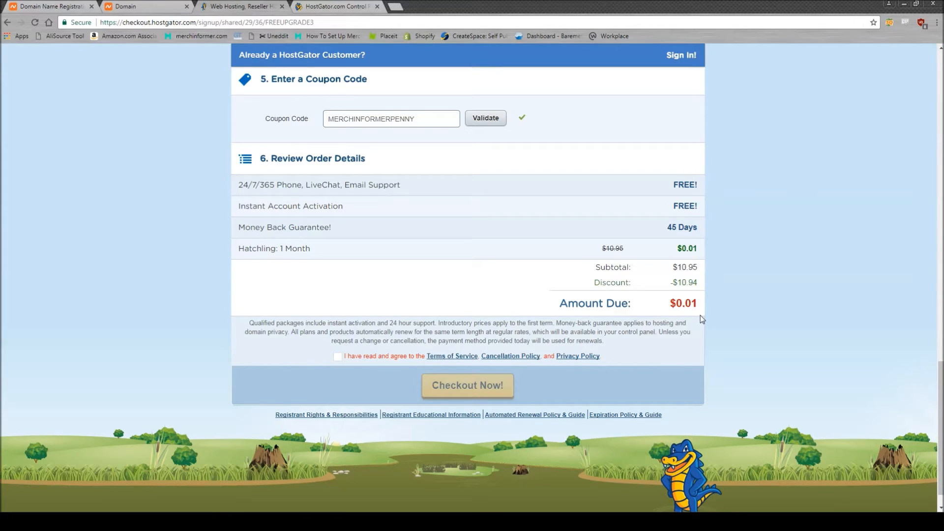
{"action": "mouse_move", "coordinate": [702, 307]}
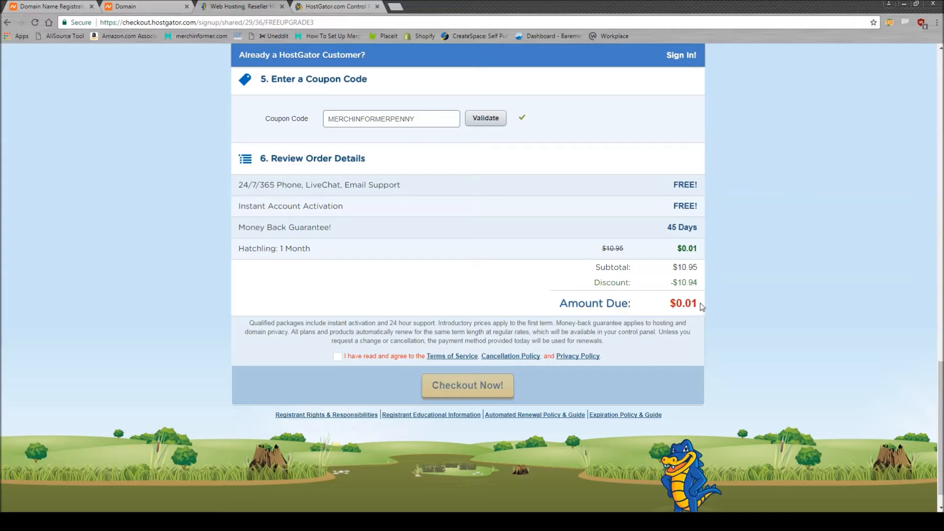
{"action": "mouse_move", "coordinate": [696, 304]}
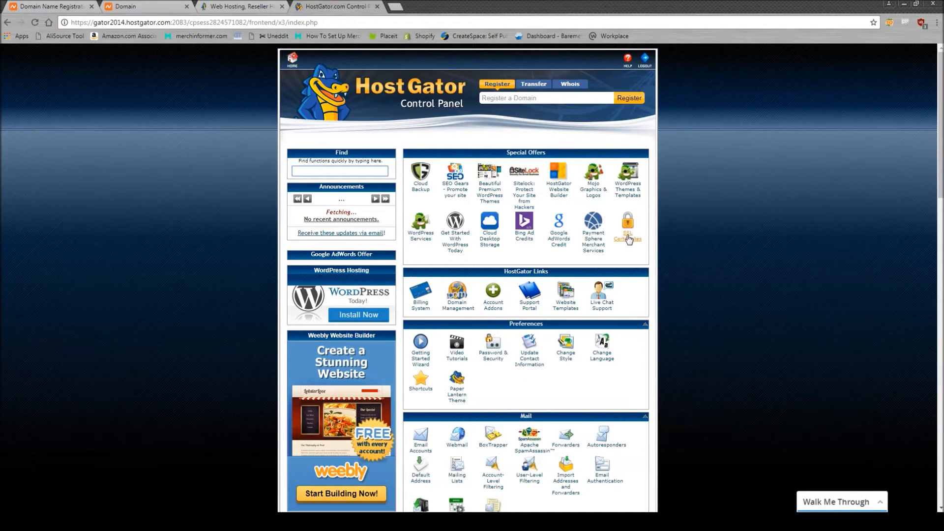
{"action": "mouse_move", "coordinate": [591, 230]}
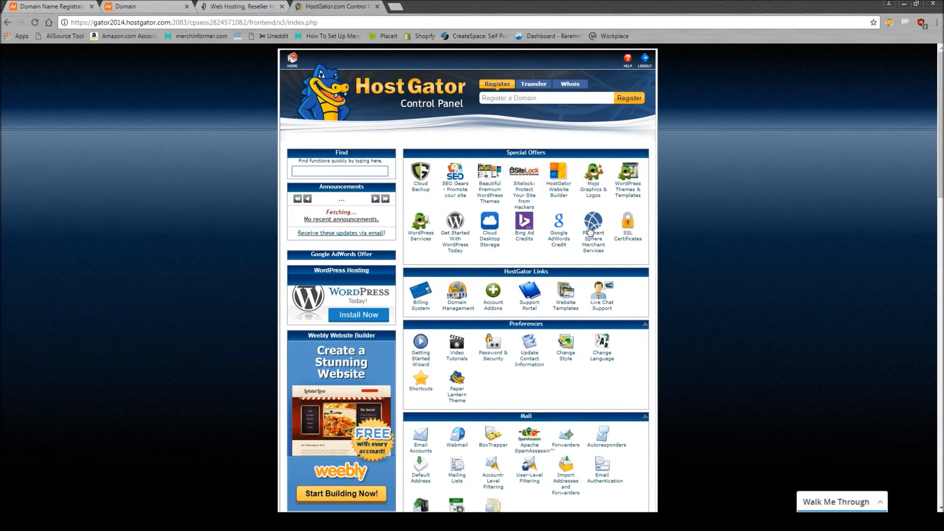
{"action": "mouse_move", "coordinate": [455, 186]}
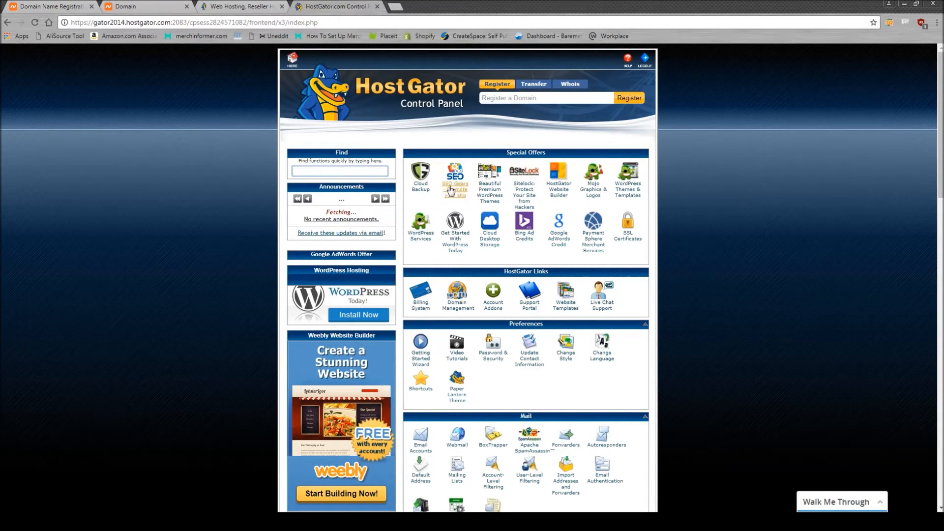
{"action": "mouse_move", "coordinate": [530, 296]}
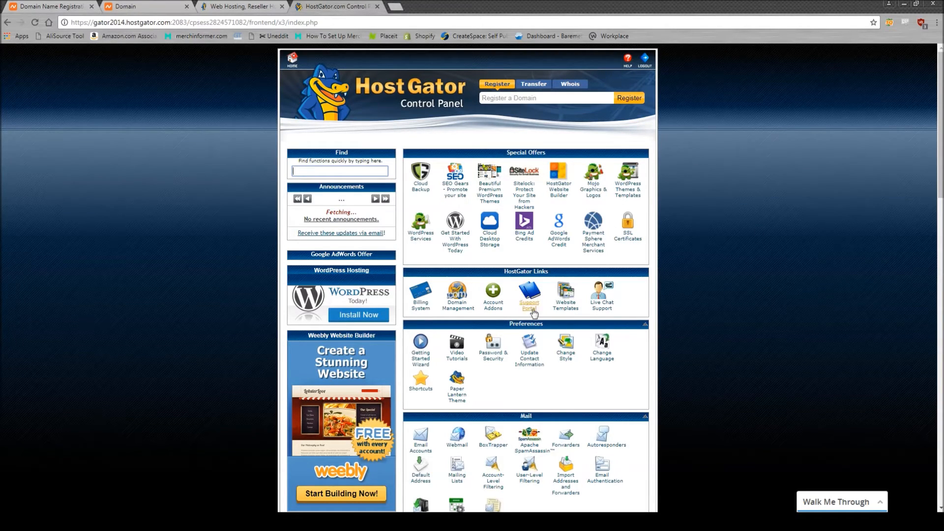
{"action": "mouse_move", "coordinate": [693, 308]}
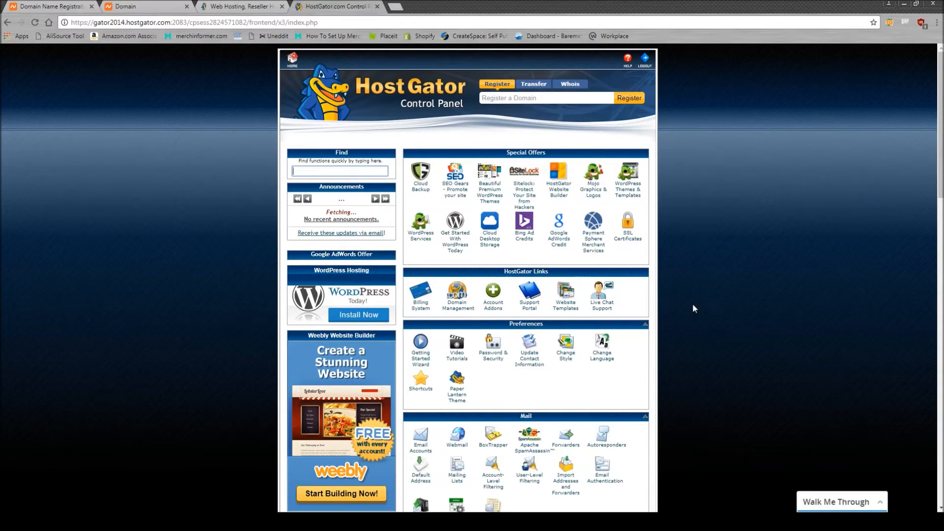
{"action": "mouse_move", "coordinate": [592, 221]}
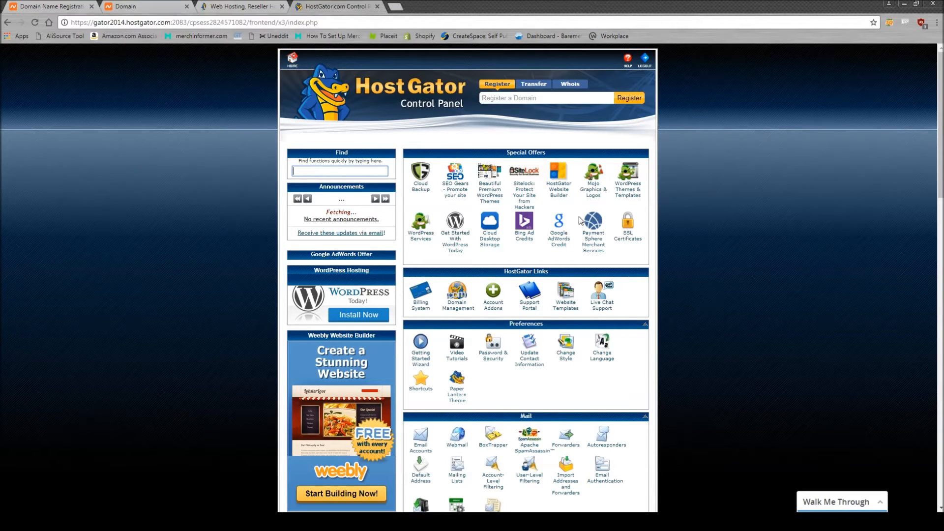
{"action": "mouse_move", "coordinate": [610, 292]}
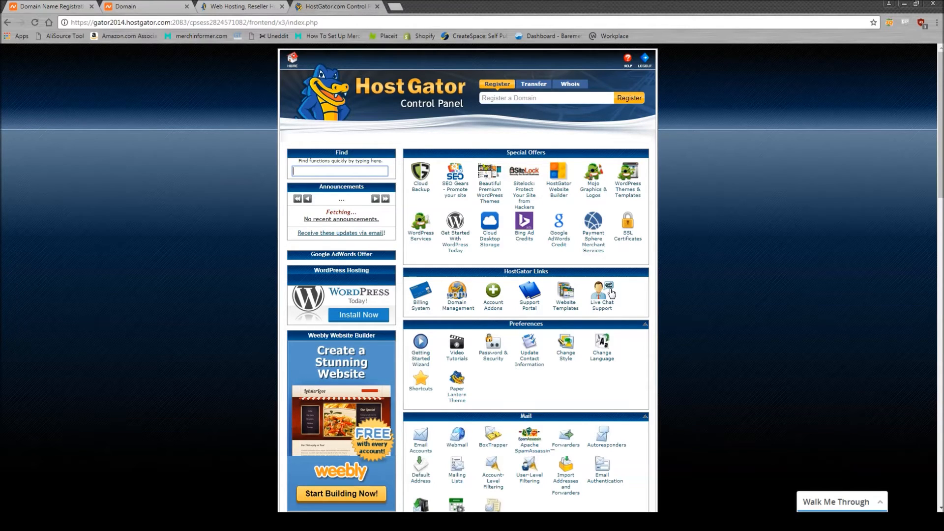
{"action": "mouse_move", "coordinate": [622, 318]}
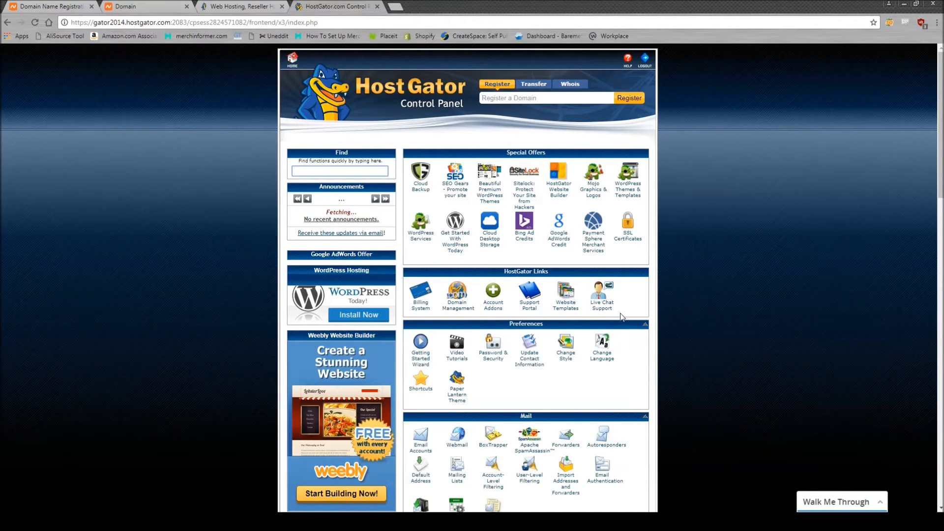
{"action": "mouse_move", "coordinate": [522, 294]}
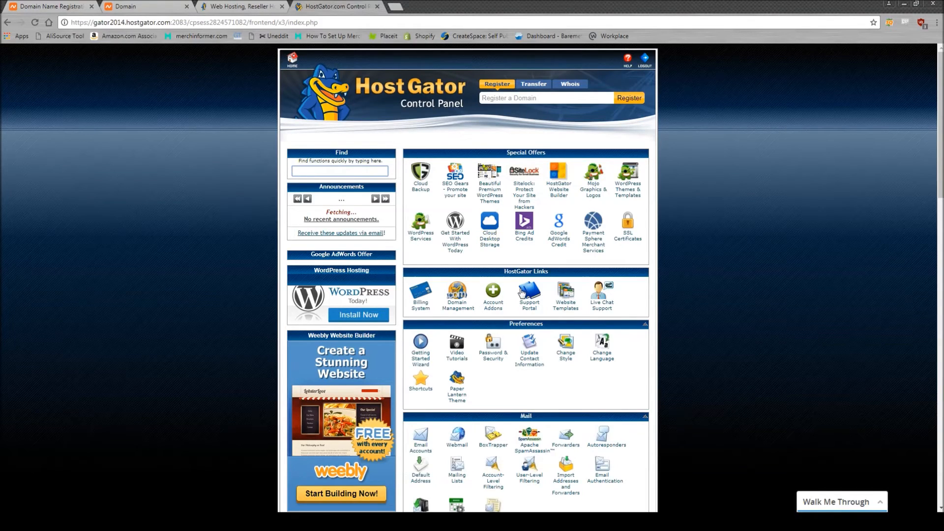
- In cPanel's Domains section, go to Addon Domains
{"action": "scroll", "scroll_direction": "down", "scroll_amount": 3}
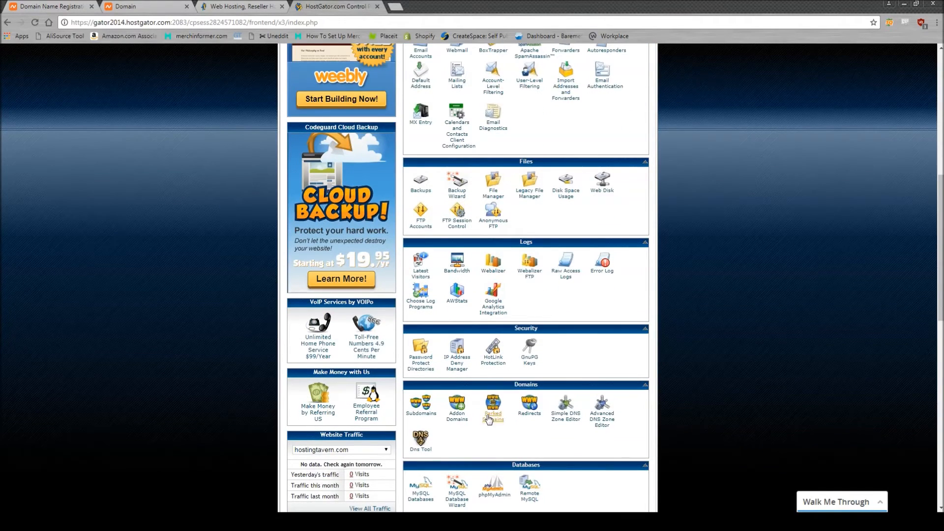
{"action": "left_click", "coordinate": [456, 409]}
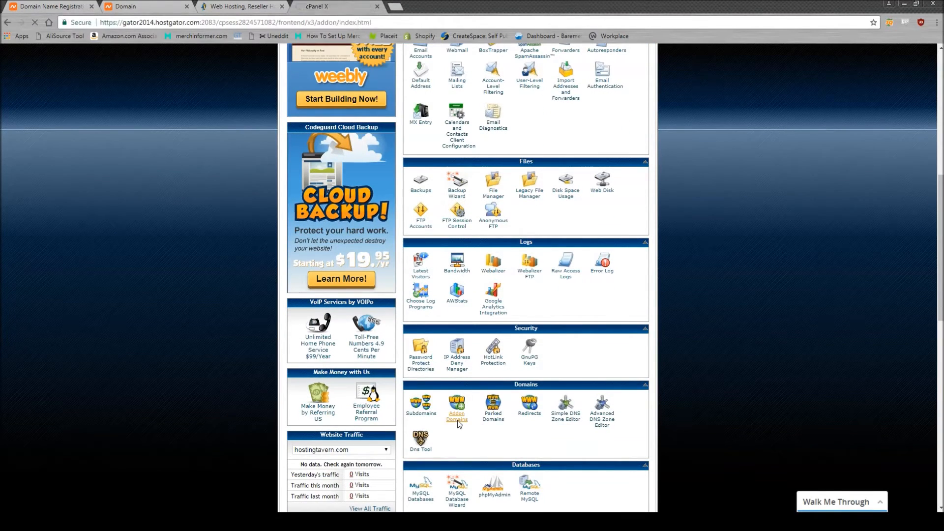
{"action": "left_click", "coordinate": [456, 409]}
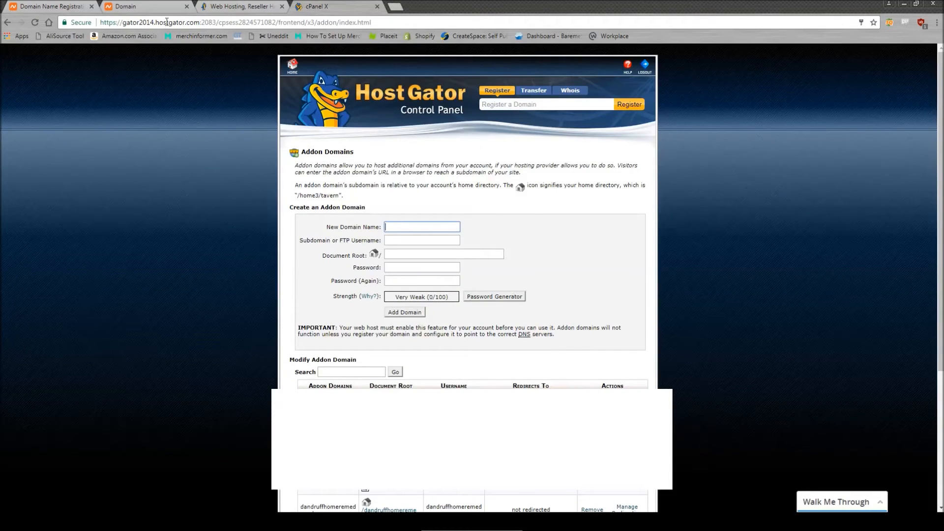
{"action": "left_click", "coordinate": [145, 7]}
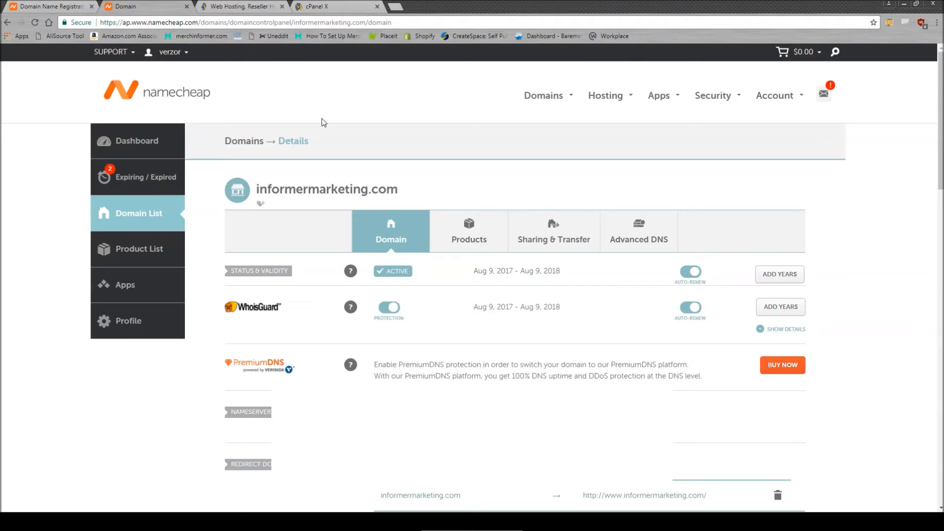
{"action": "left_click", "coordinate": [328, 7]}
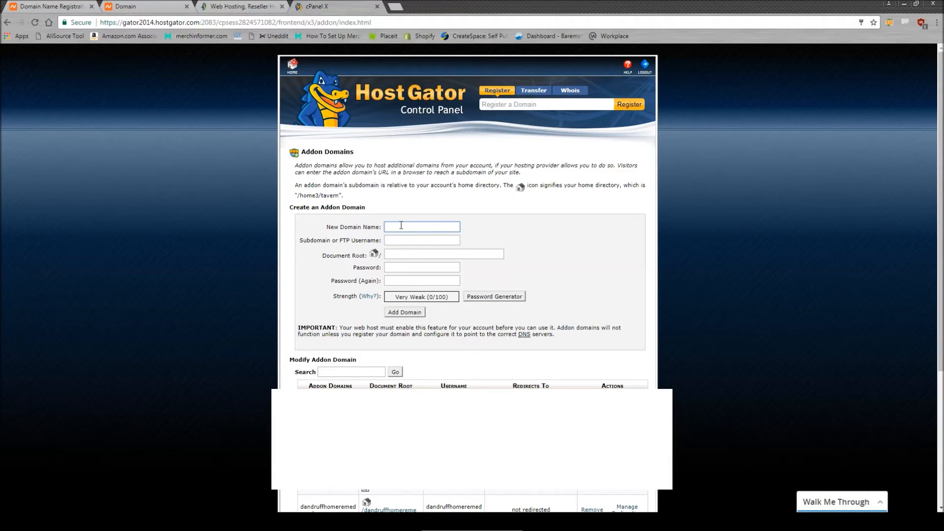
- Enter informermarketing.com as the new addon domain, letting the document root and FTP fields auto-fill
{"action": "type", "text": "informermarketing.c"}
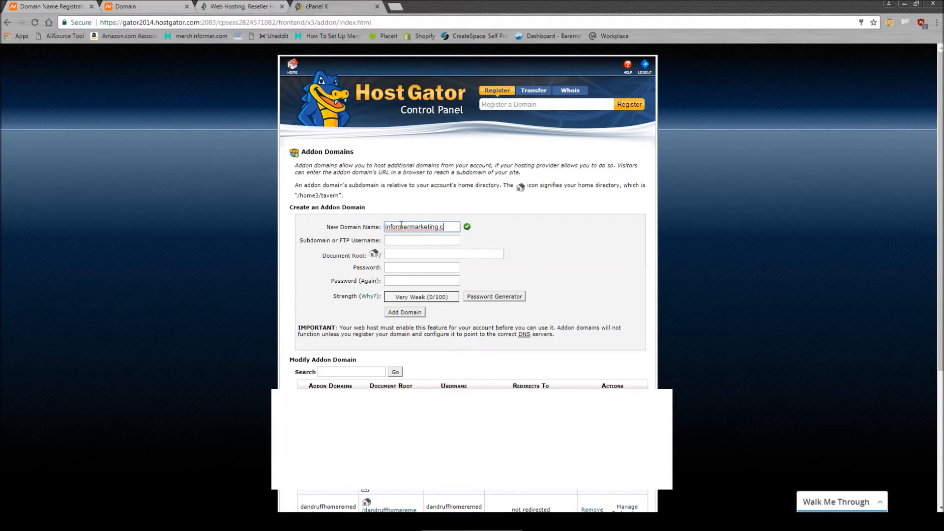
{"action": "type", "text": "om"}
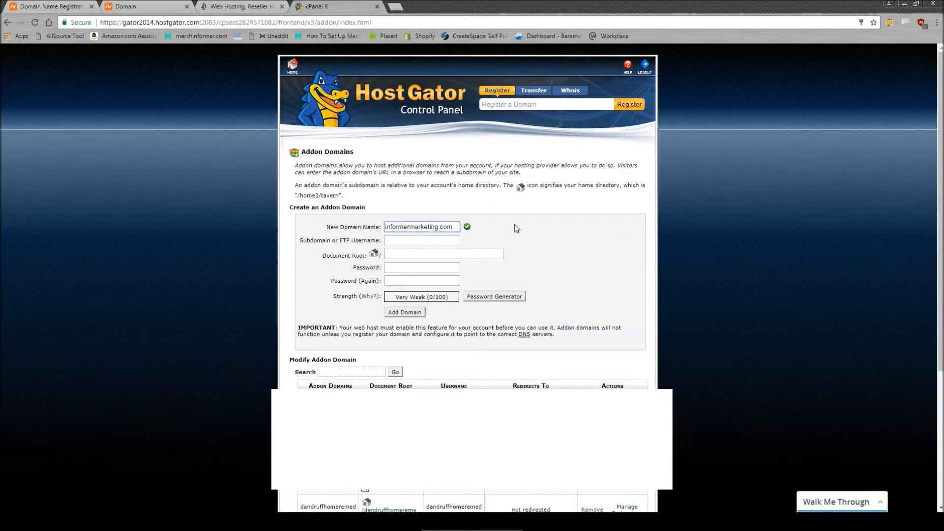
{"action": "left_click", "coordinate": [422, 240]}
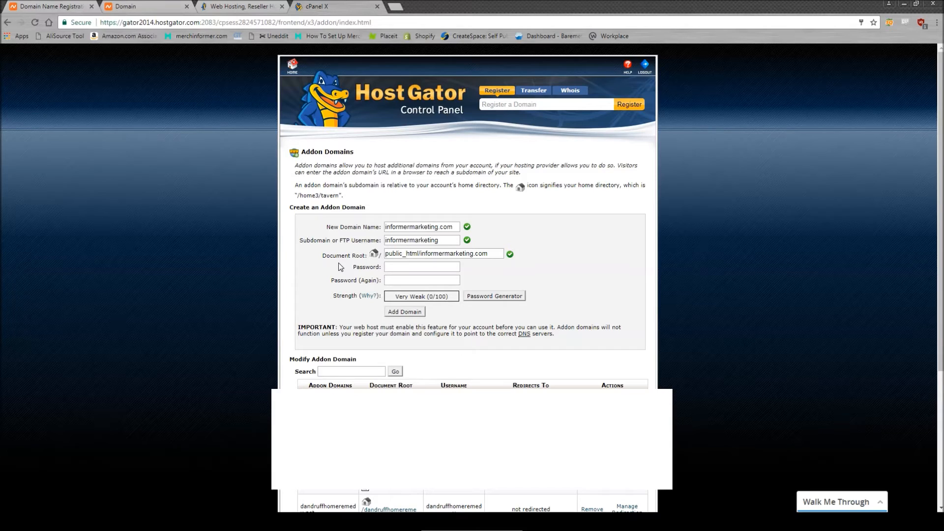
{"action": "mouse_move", "coordinate": [338, 267]}
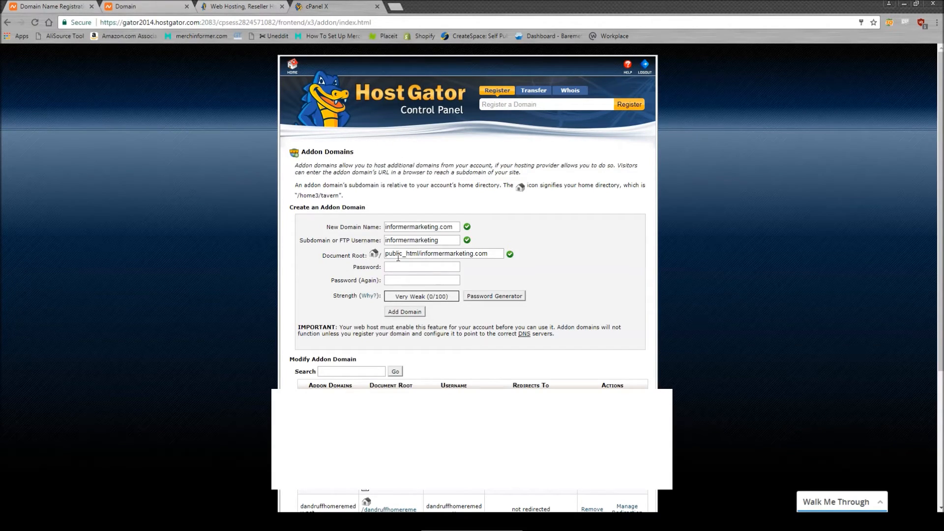
{"action": "double_click", "coordinate": [401, 253]}
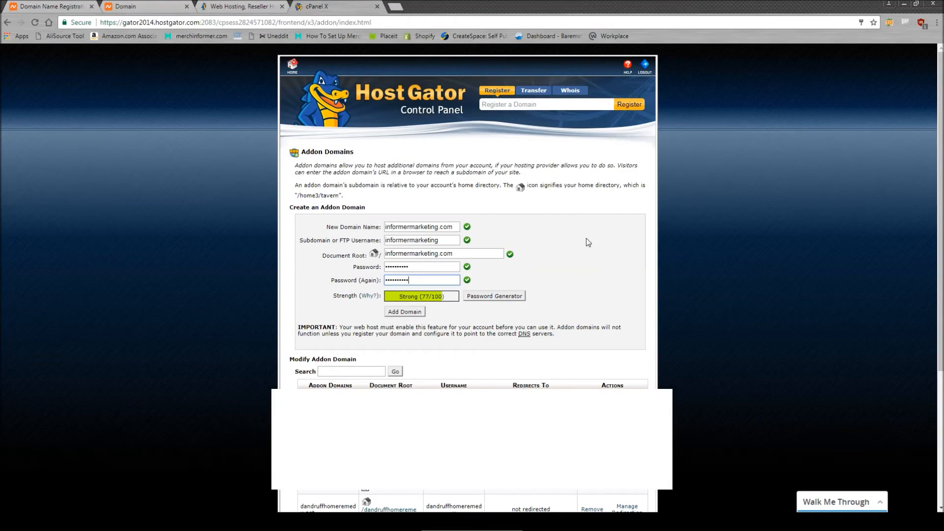
- Create the addon domain informermarketing.com with its FTP account informermarketing
{"action": "left_click", "coordinate": [404, 312]}
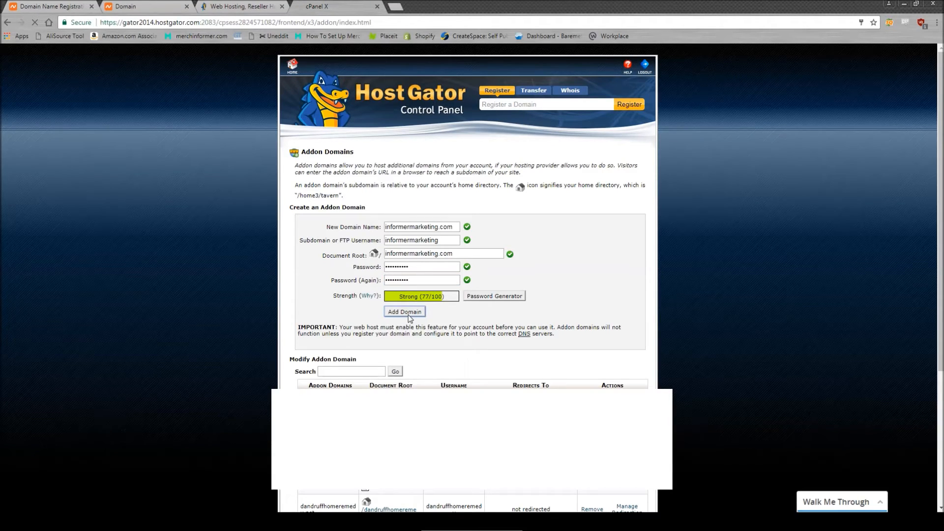
{"action": "left_click", "coordinate": [404, 312]}
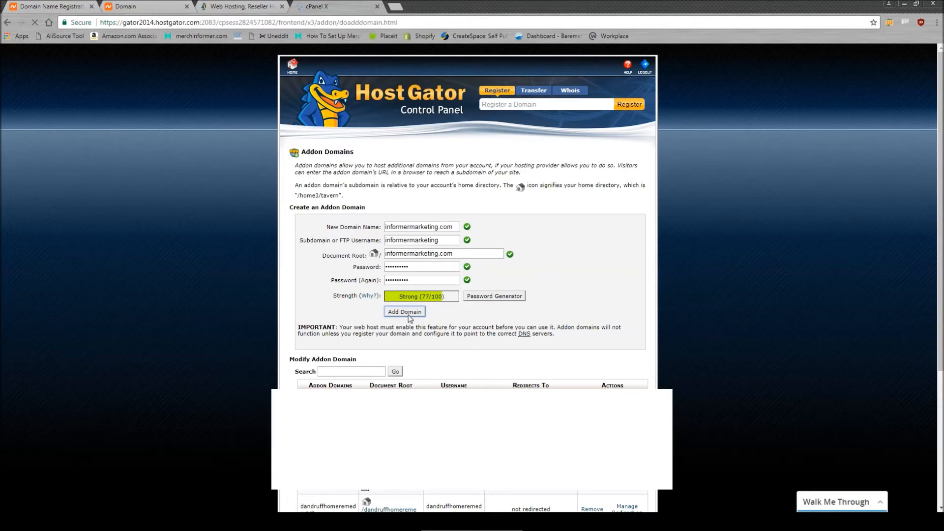
{"action": "left_click", "coordinate": [404, 312]}
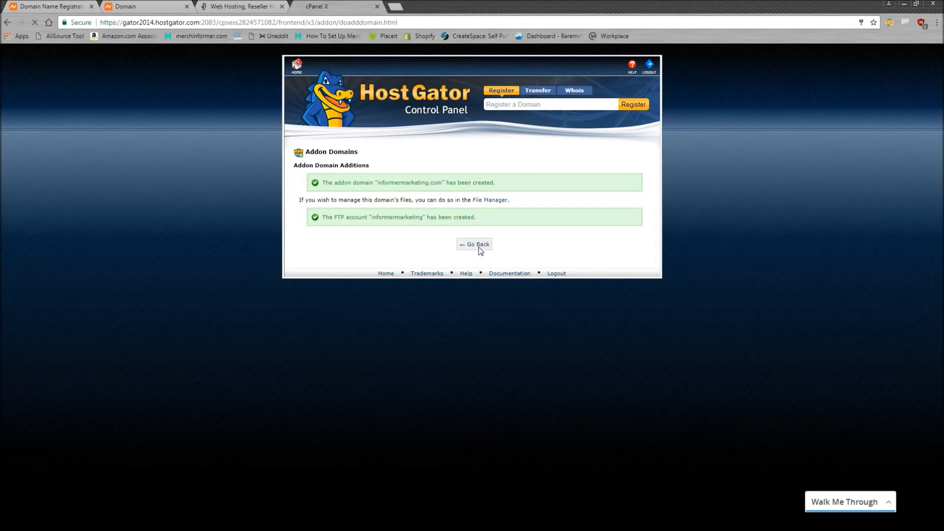
{"action": "left_click", "coordinate": [474, 244]}
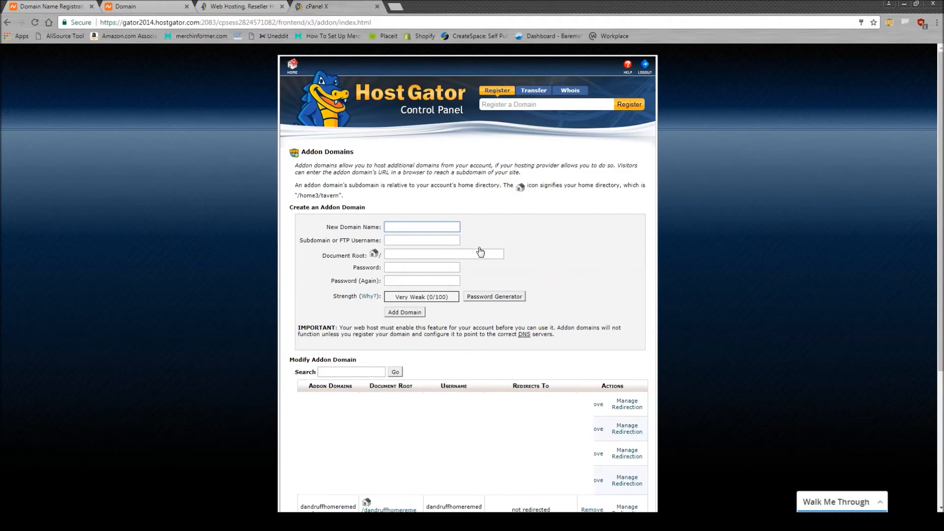
{"action": "mouse_move", "coordinate": [500, 154]}
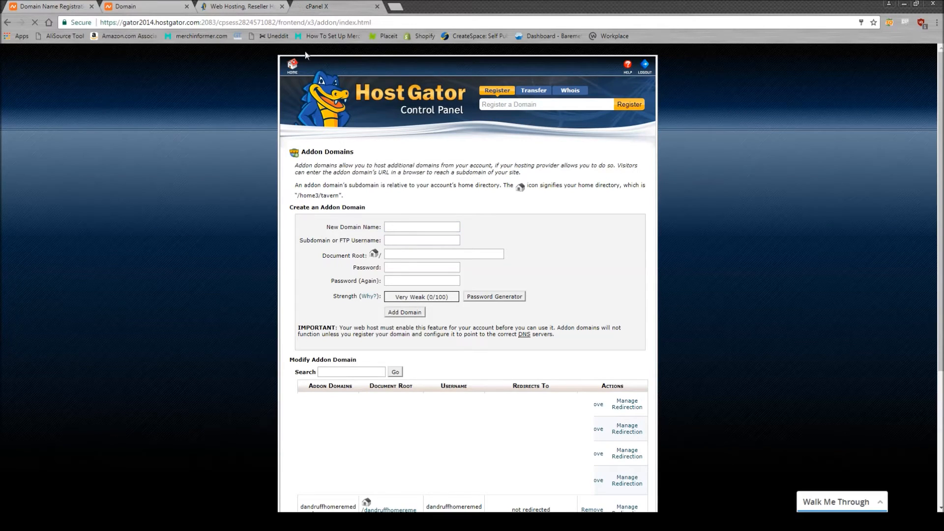
- Return to cPanel home and select the HostGator name servers ns4027/ns4028 under Account Information
{"action": "left_click", "coordinate": [292, 62]}
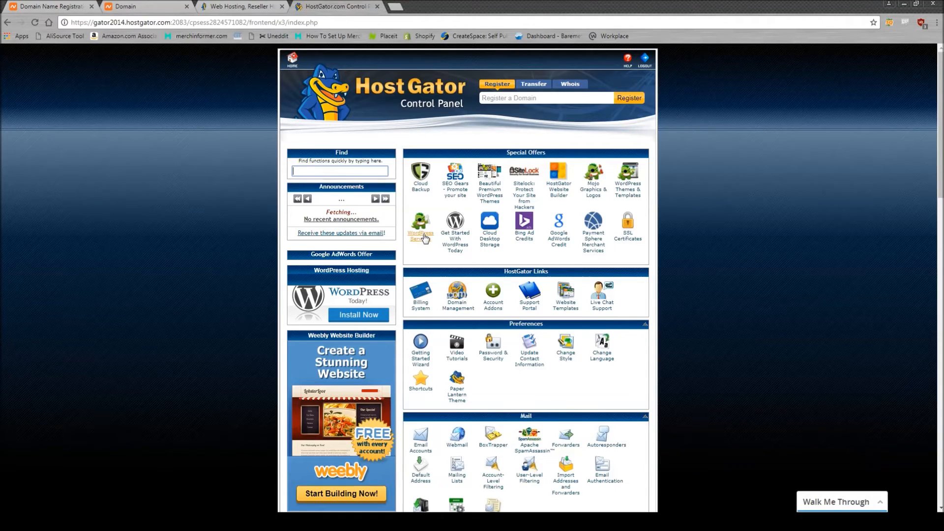
{"action": "mouse_move", "coordinate": [527, 301]}
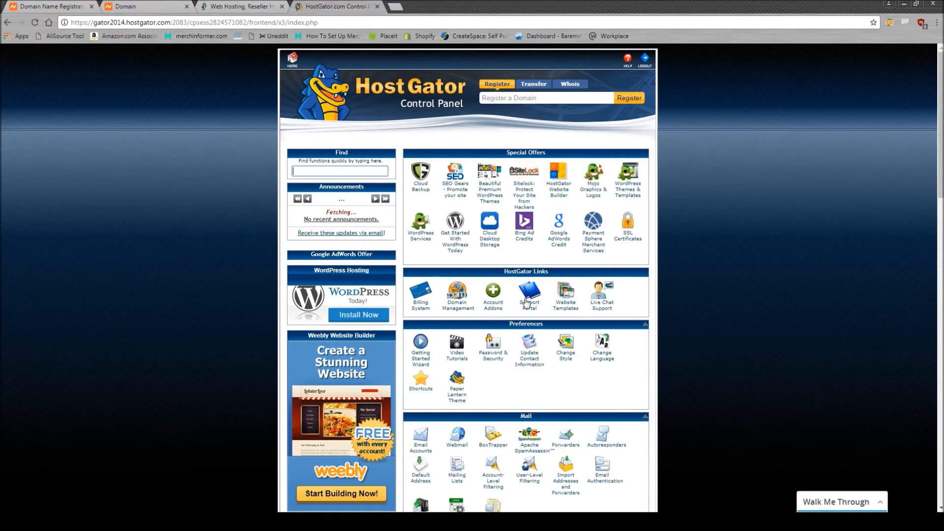
{"action": "scroll", "scroll_direction": "down", "scroll_amount": 3}
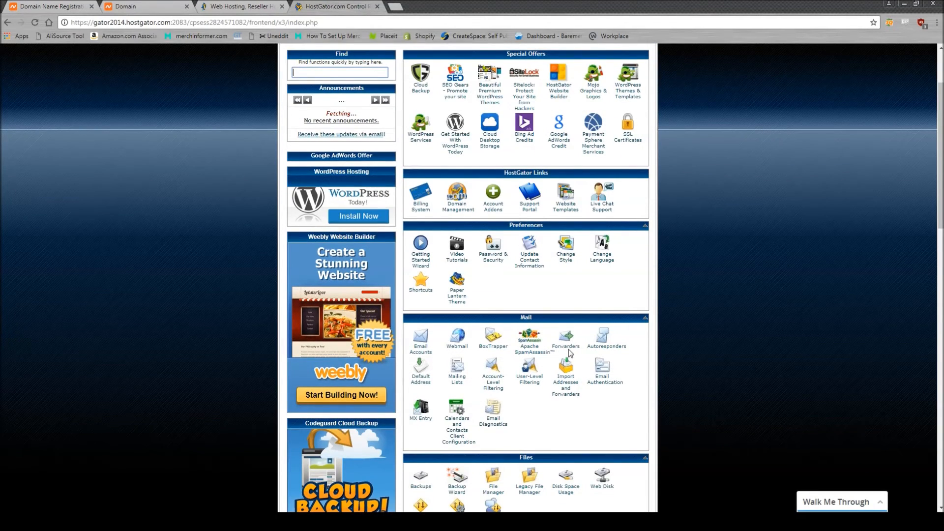
{"action": "scroll", "scroll_direction": "down", "scroll_amount": 3}
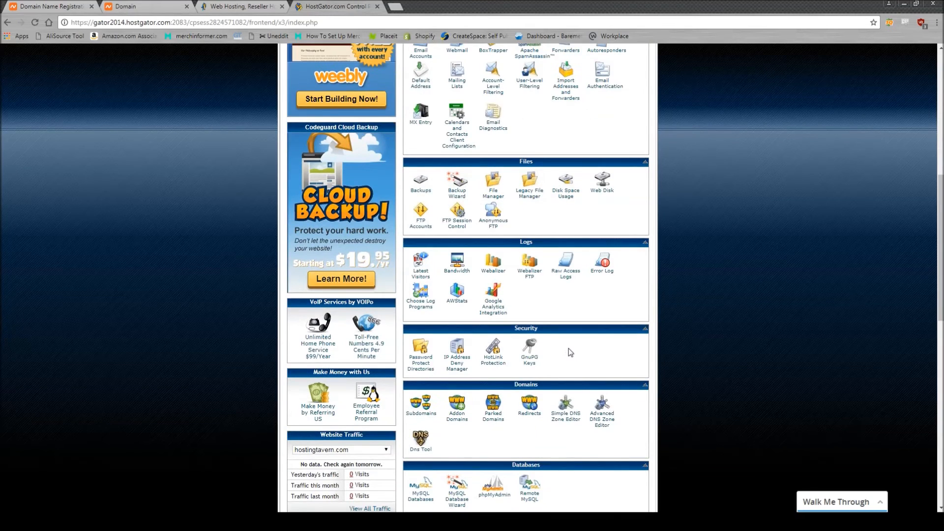
{"action": "scroll", "scroll_direction": "down", "scroll_amount": 3}
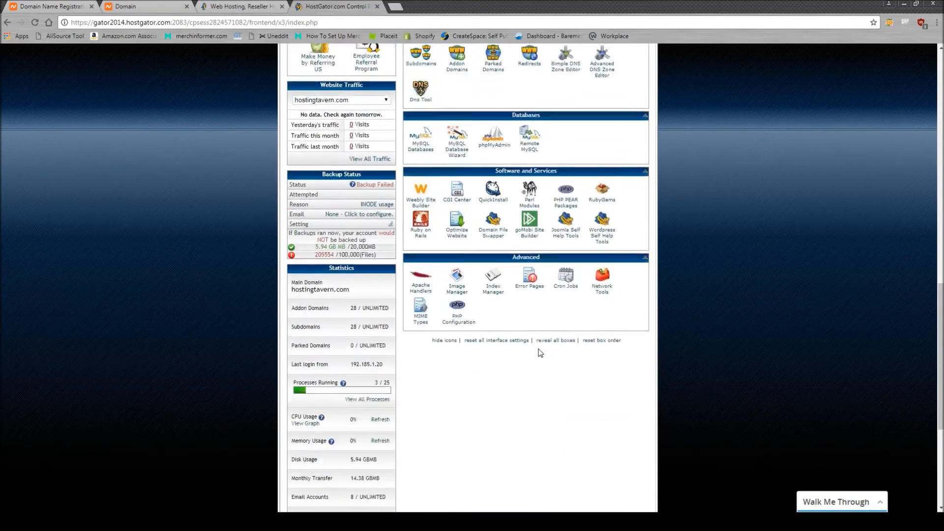
{"action": "scroll", "scroll_direction": "down", "scroll_amount": 3}
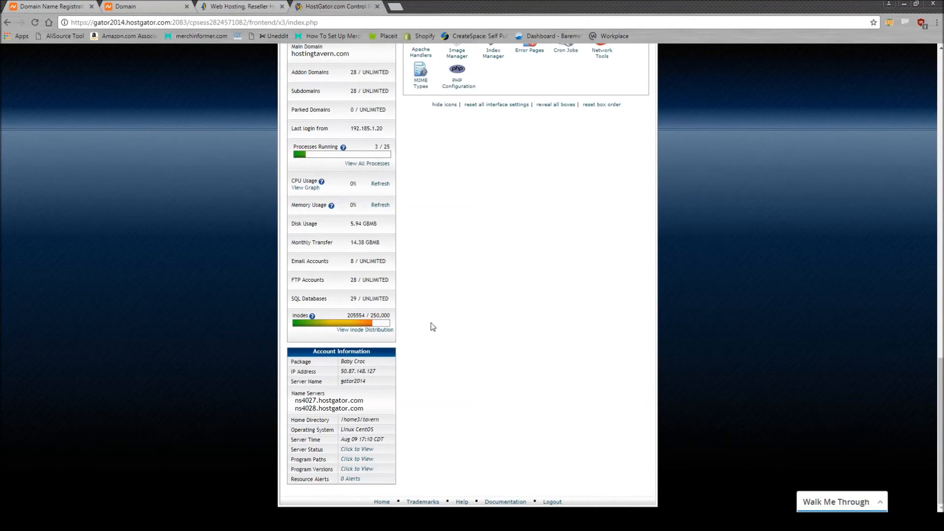
{"action": "mouse_move", "coordinate": [390, 360]}
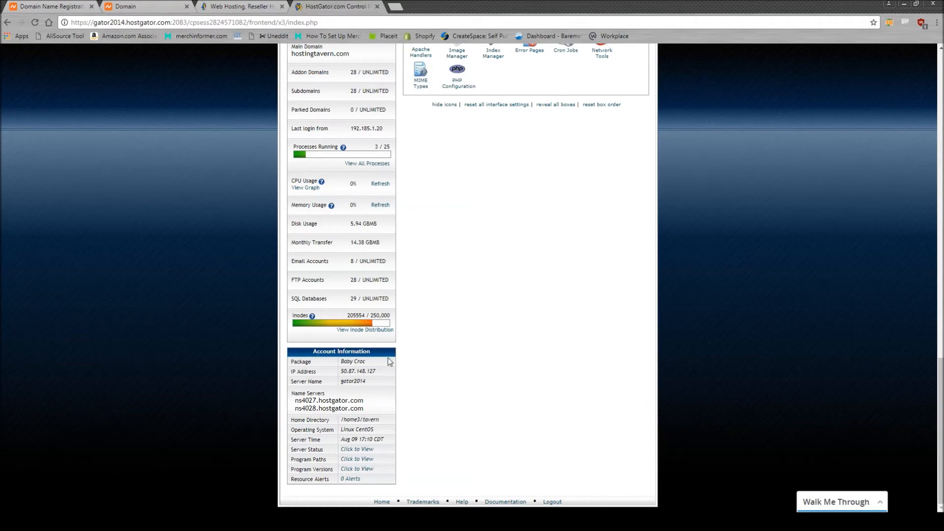
{"action": "mouse_move", "coordinate": [330, 371]}
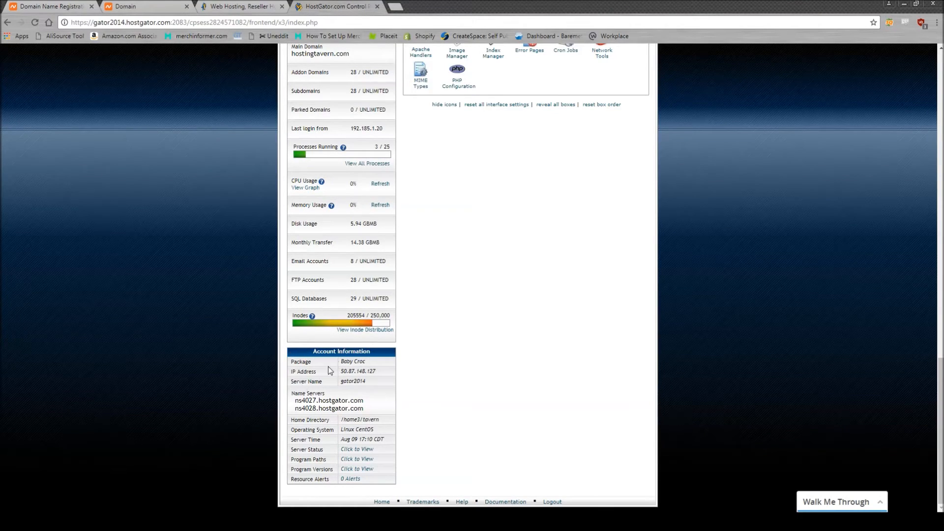
{"action": "mouse_move", "coordinate": [368, 407]}
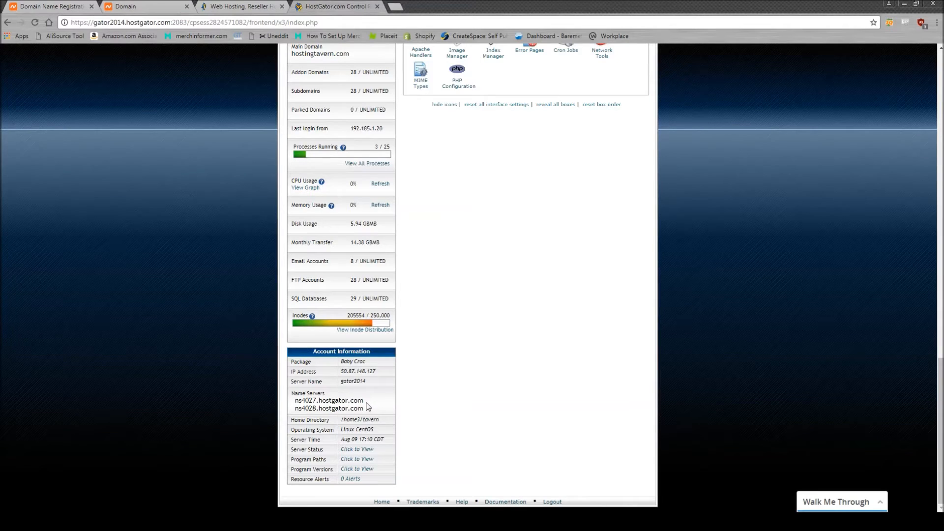
{"action": "double_click", "coordinate": [329, 400]}
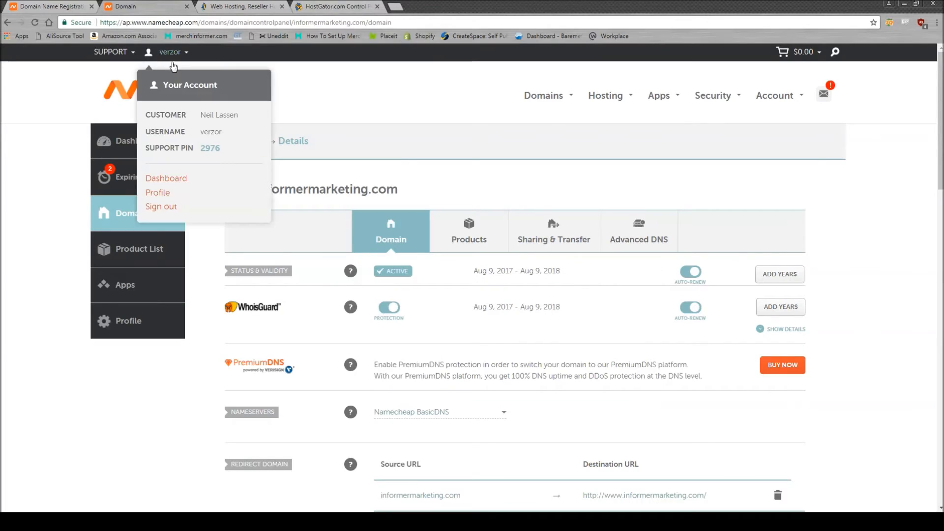
- Switch informermarketing.com to Custom DNS with ns4027.hostgator.com and ns4028.hostgator.com
{"action": "left_click", "coordinate": [465, 200]}
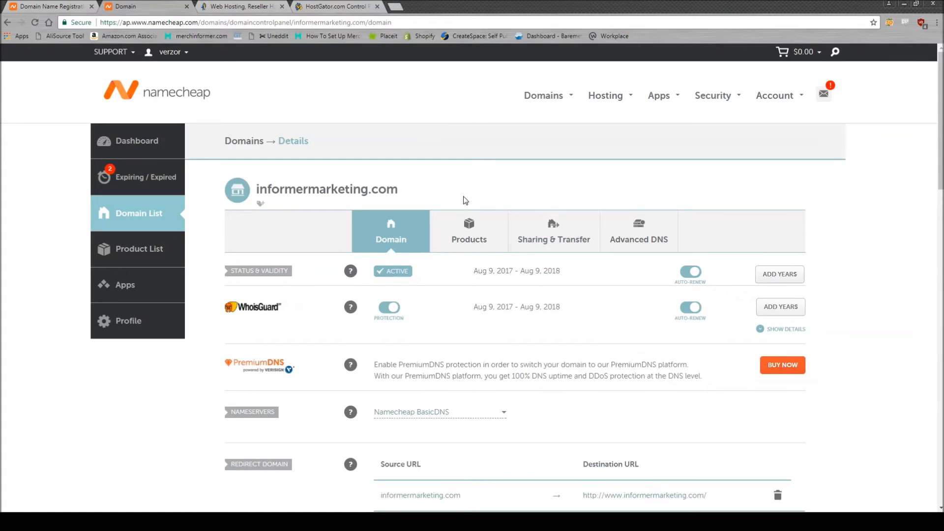
{"action": "scroll", "scroll_direction": "down", "scroll_amount": 3}
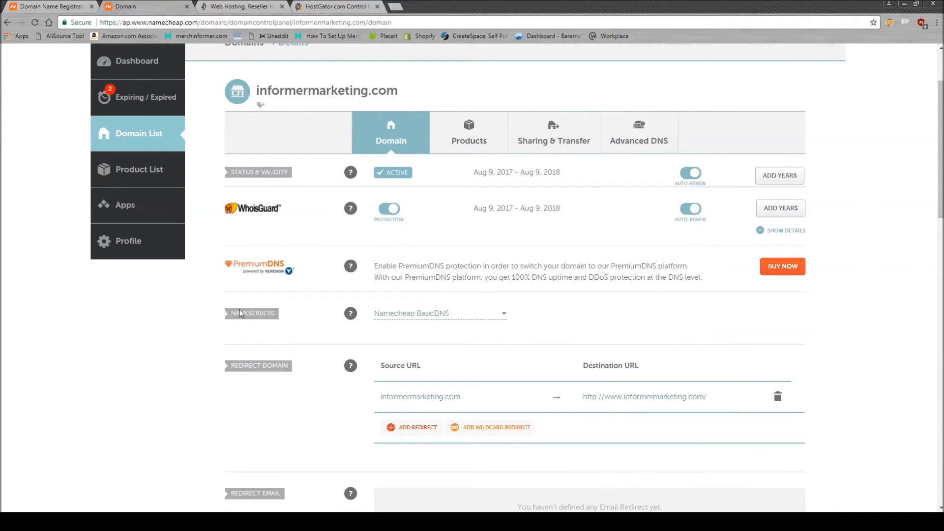
{"action": "mouse_move", "coordinate": [406, 321]}
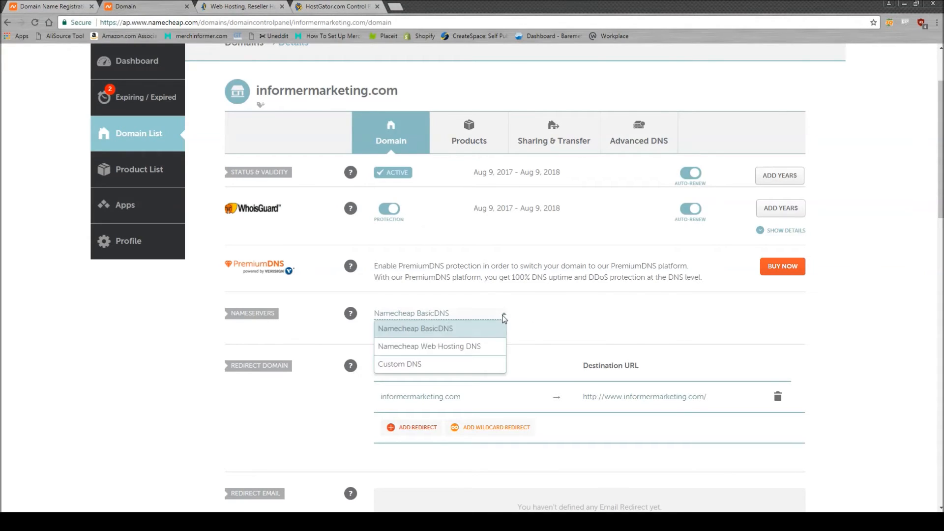
{"action": "left_click", "coordinate": [399, 364]}
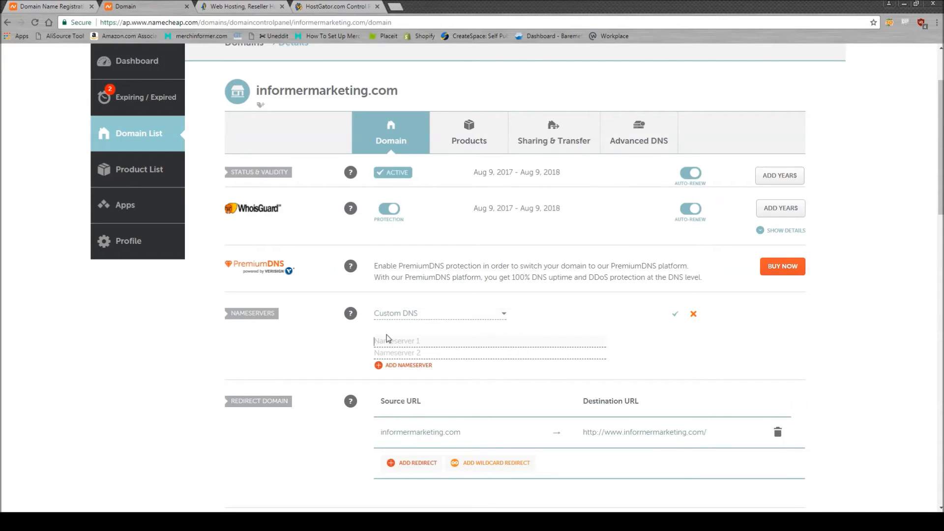
{"action": "type", "text": "ns4027.hostgator.com"}
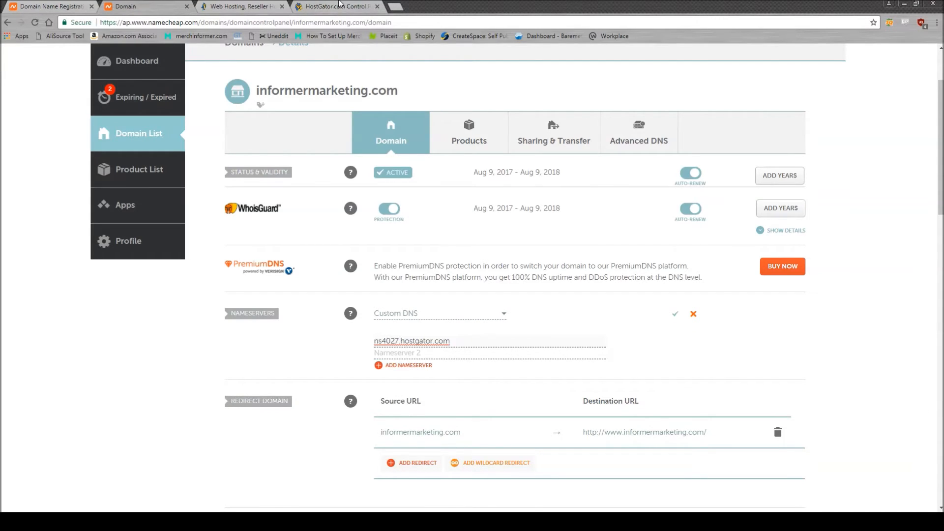
{"action": "left_click", "coordinate": [335, 6]}
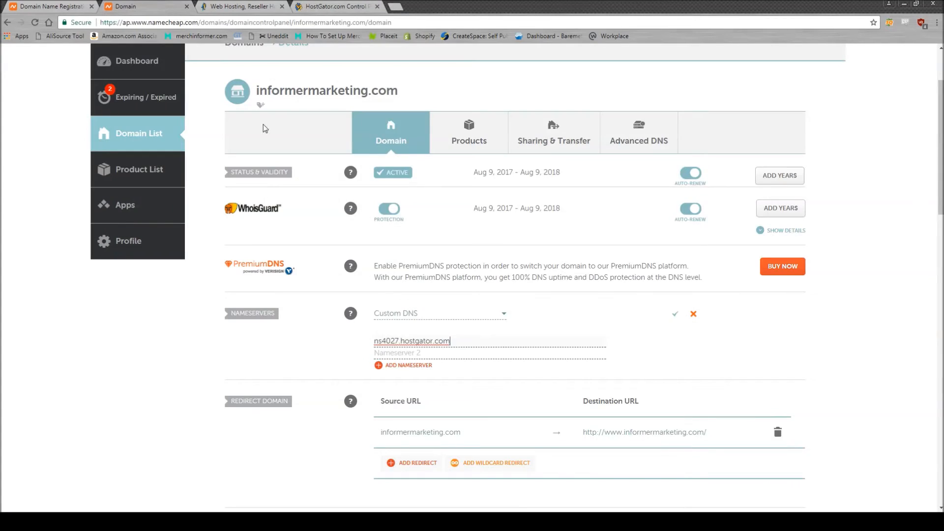
{"action": "type", "text": "ns4028.hostgator.com"}
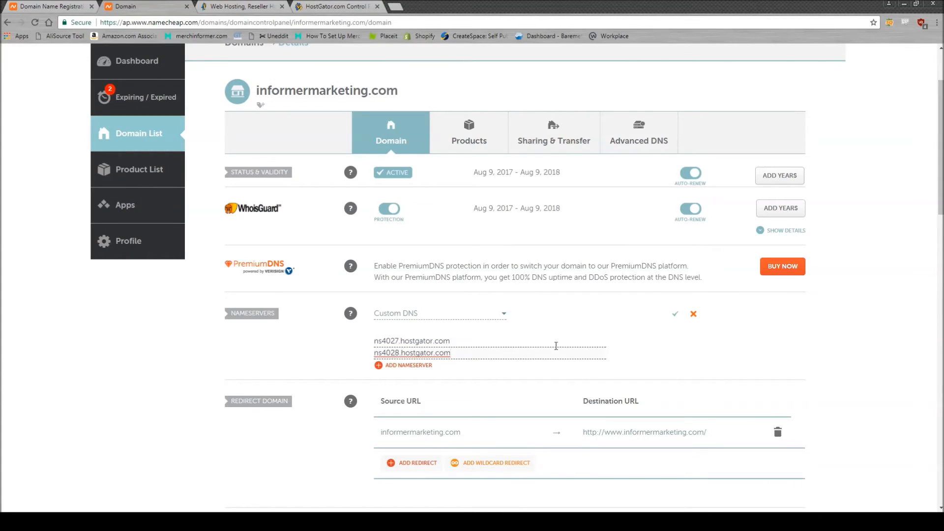
- Save the custom HostGator nameservers for informermarketing.com
{"action": "scroll", "scroll_direction": "down", "scroll_amount": 3}
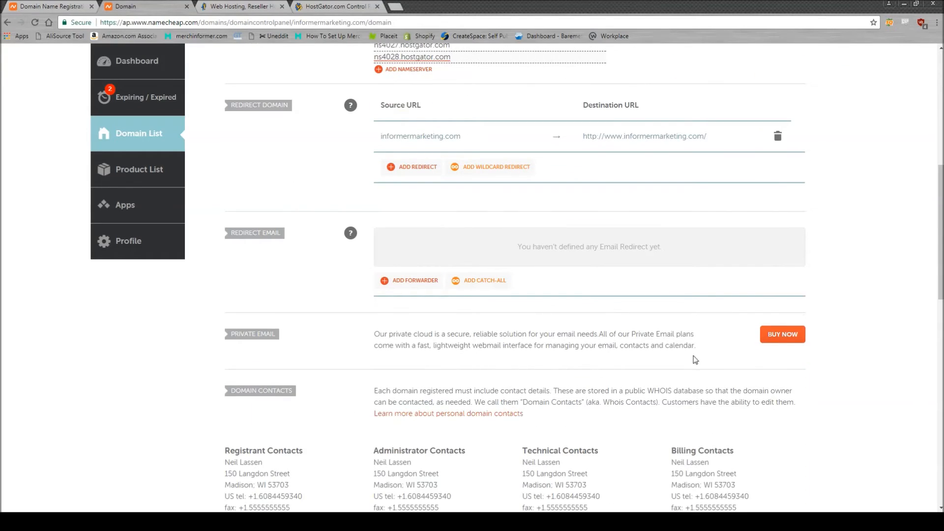
{"action": "scroll", "scroll_direction": "up", "scroll_amount": 3}
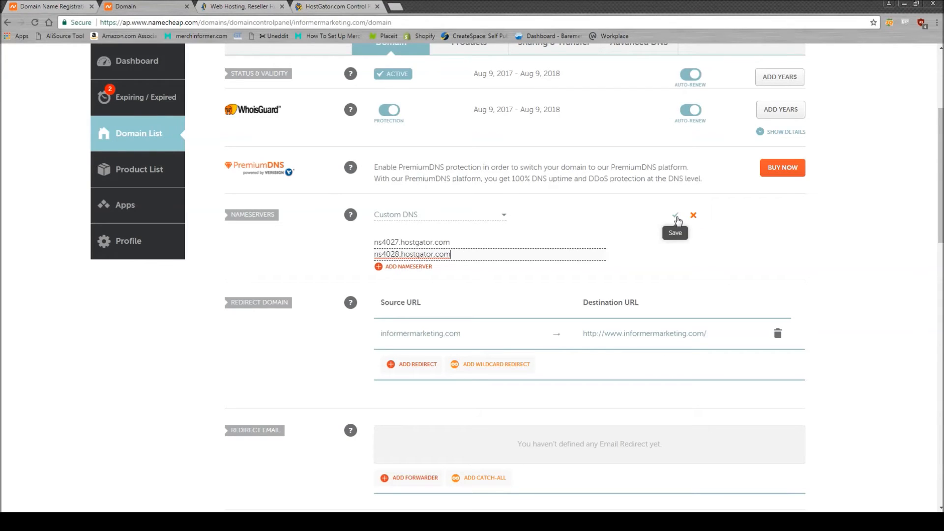
{"action": "left_click", "coordinate": [674, 216]}
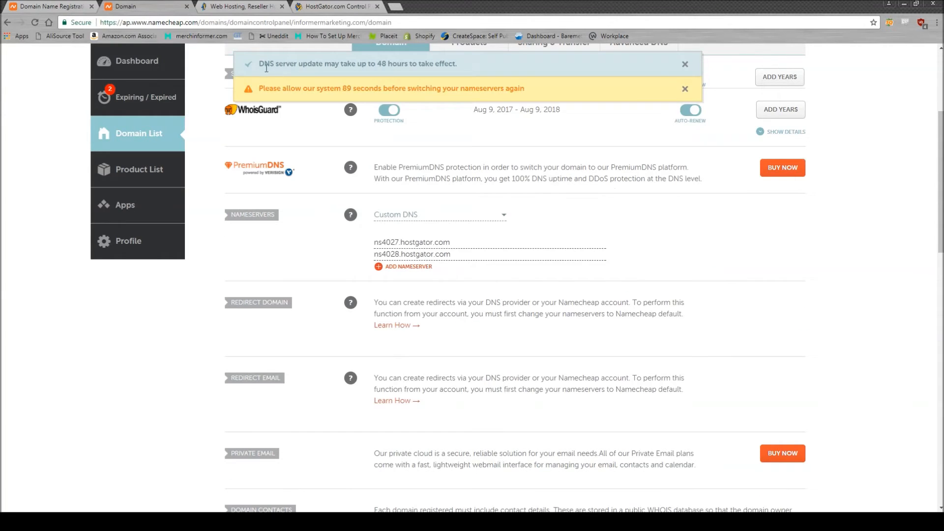
{"action": "mouse_move", "coordinate": [540, 229]}
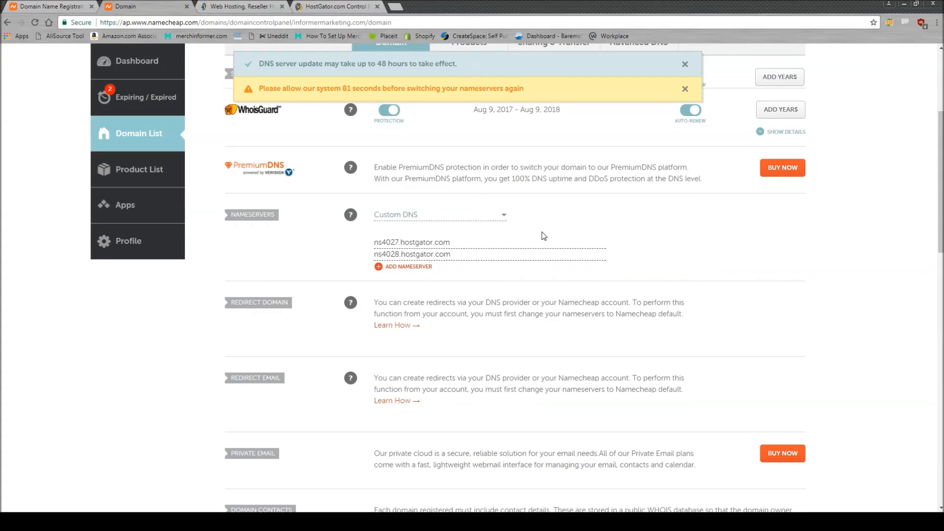
- Dismiss Namecheap's 48-hour DNS notice and return to the HostGator cPanel home
{"action": "left_click", "coordinate": [685, 65]}
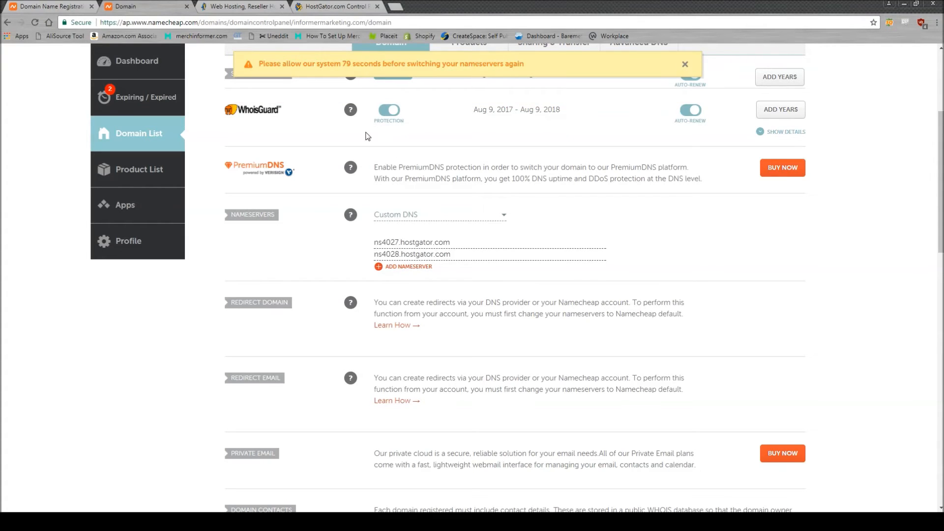
{"action": "left_click", "coordinate": [337, 6]}
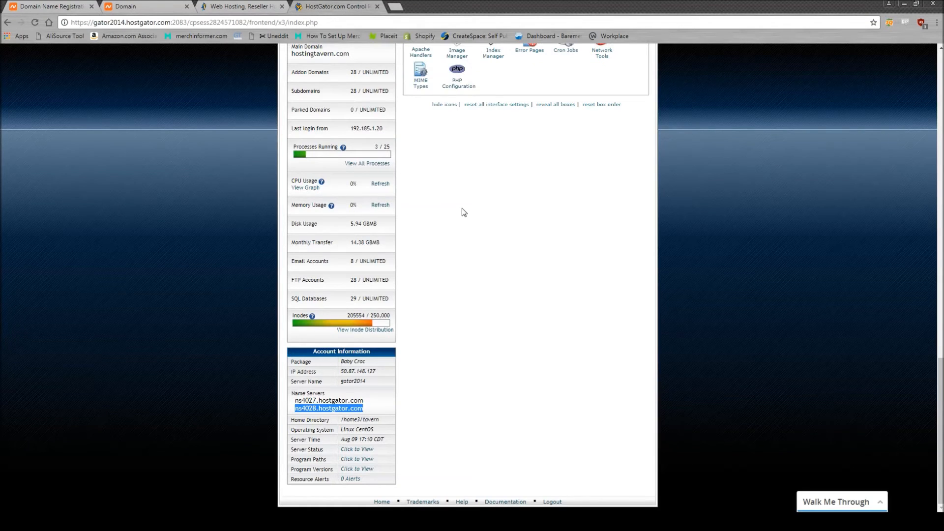
- Launch QuickInstall from cPanel's Software and Services section
{"action": "scroll", "scroll_direction": "up", "scroll_amount": 3}
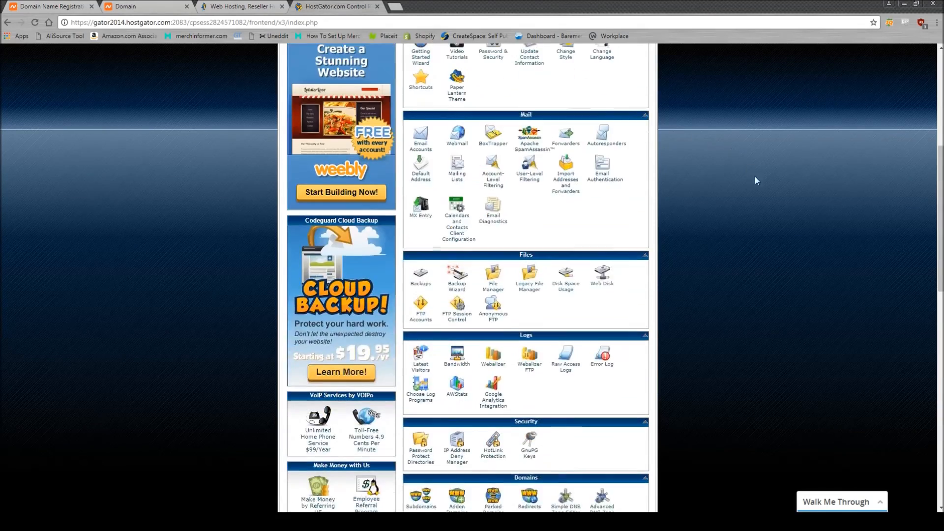
{"action": "scroll", "scroll_direction": "down", "scroll_amount": 3}
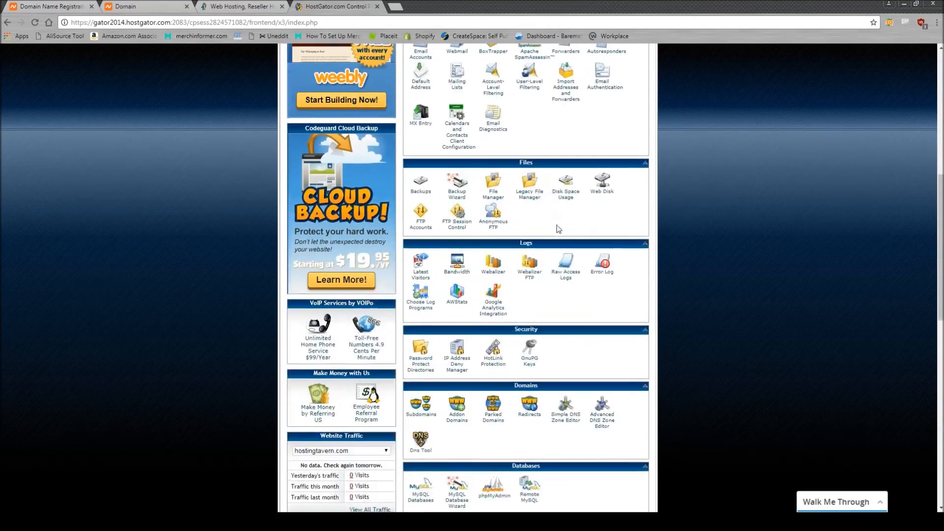
{"action": "scroll", "scroll_direction": "up", "scroll_amount": 3}
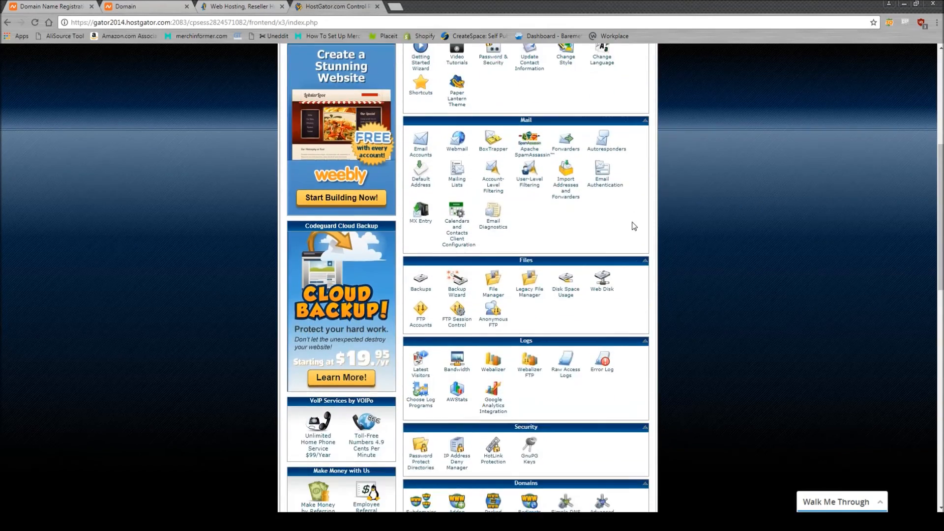
{"action": "scroll", "scroll_direction": "down", "scroll_amount": 3}
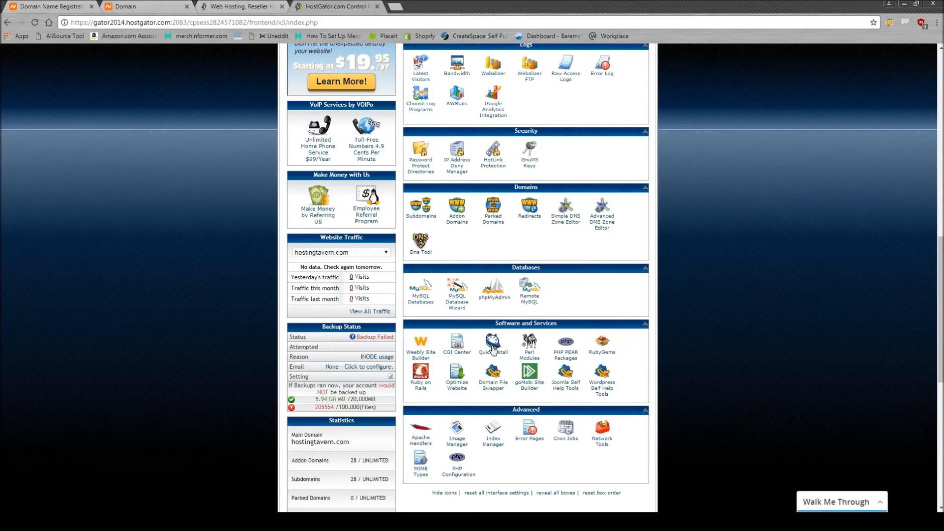
{"action": "mouse_move", "coordinate": [493, 352]}
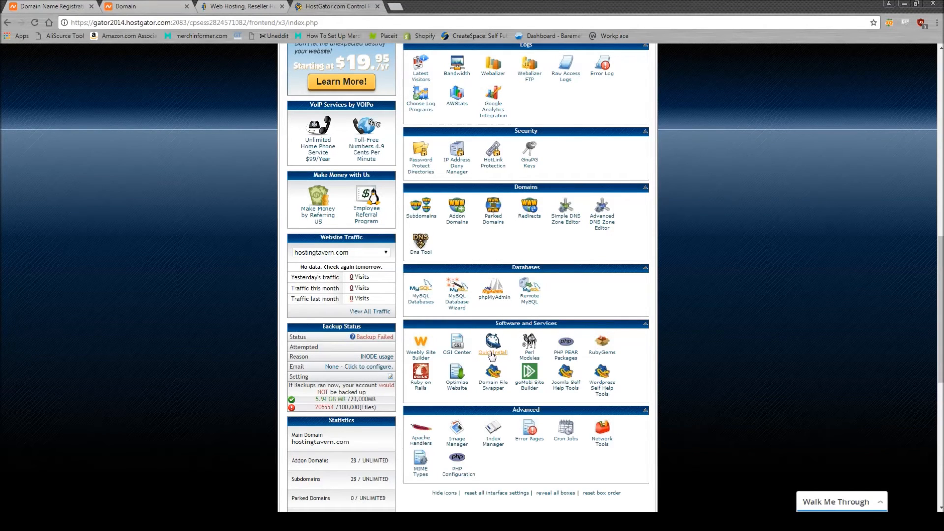
{"action": "left_click", "coordinate": [493, 343]}
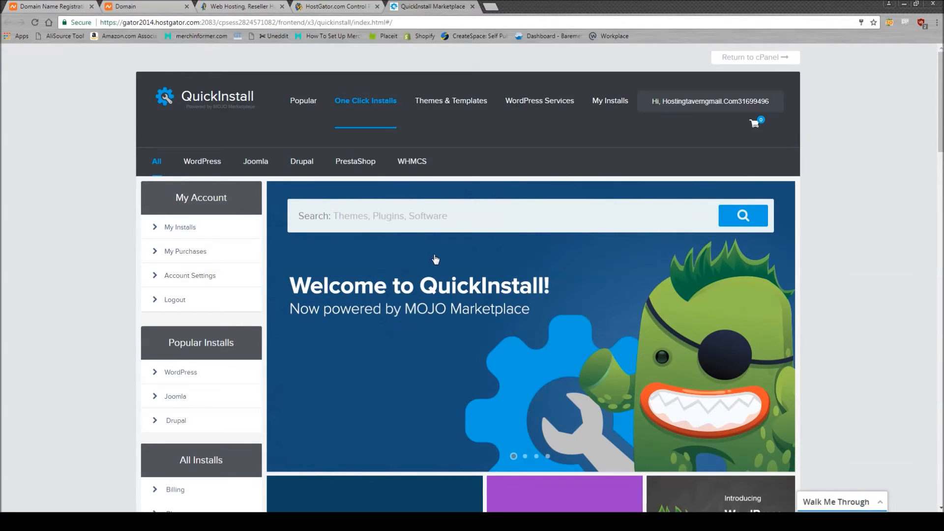
{"action": "mouse_move", "coordinate": [402, 272]}
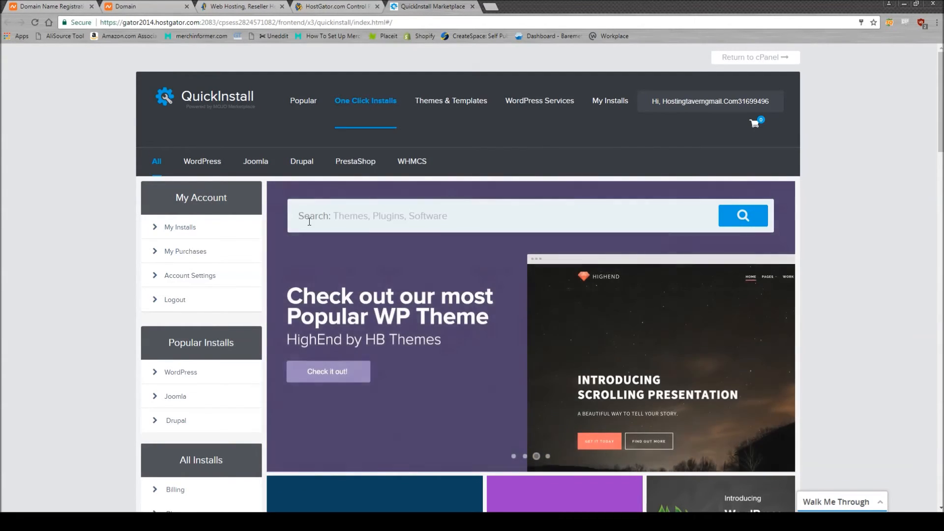
{"action": "mouse_move", "coordinate": [334, 196]}
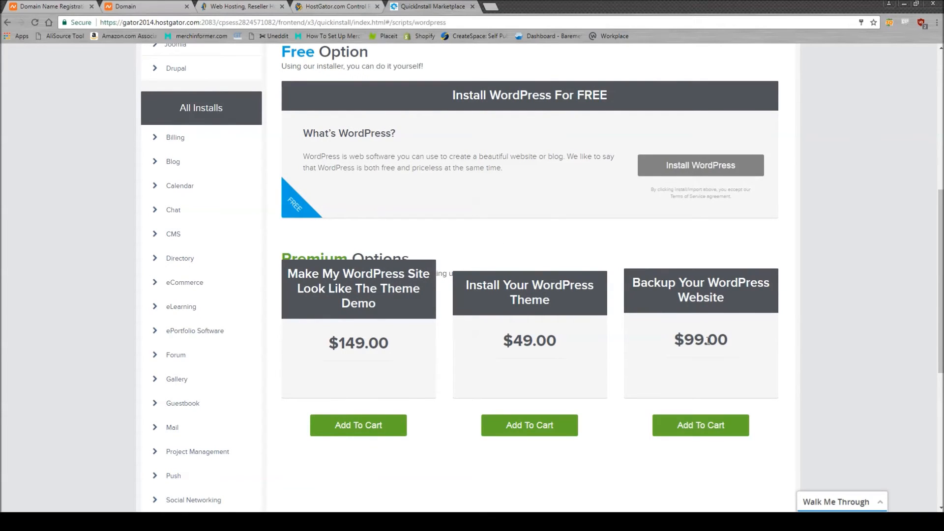
{"action": "mouse_move", "coordinate": [530, 363]}
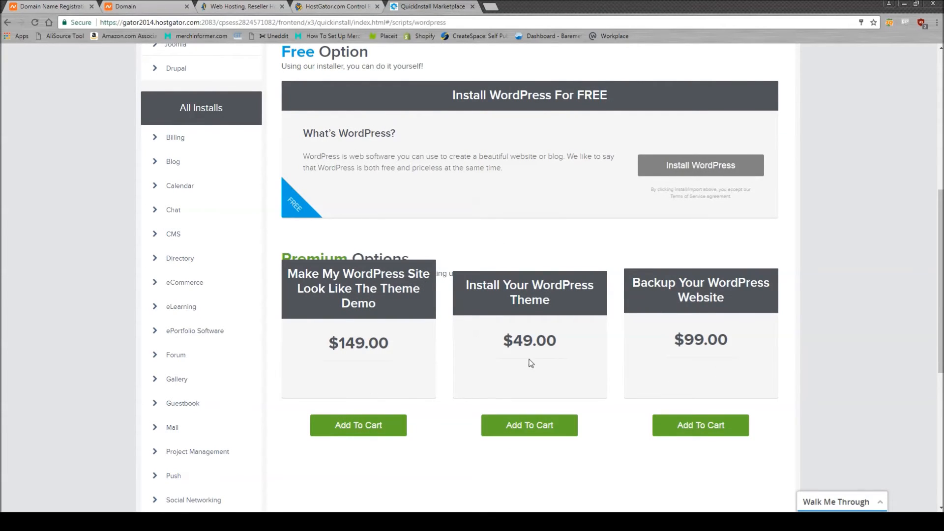
- Start the free WordPress install to reach its details form
{"action": "scroll", "scroll_direction": "up", "scroll_amount": 3}
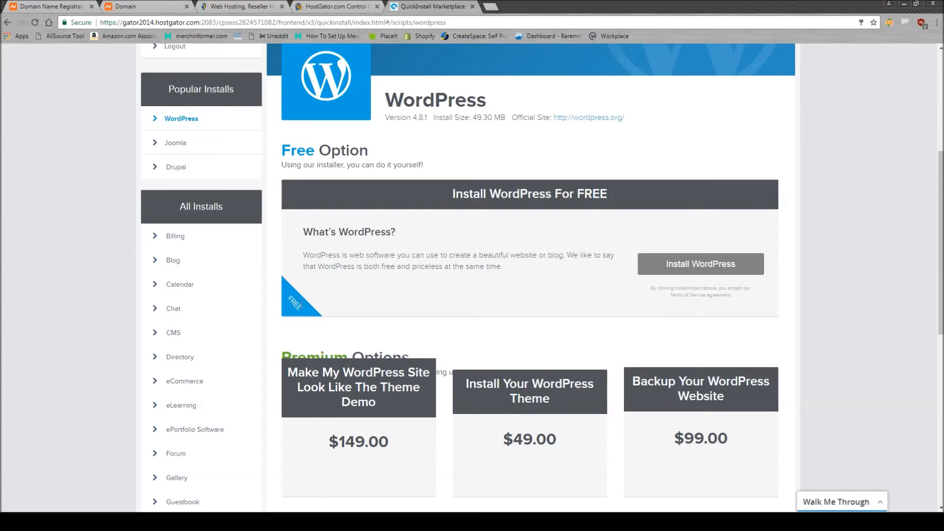
{"action": "left_click", "coordinate": [699, 263]}
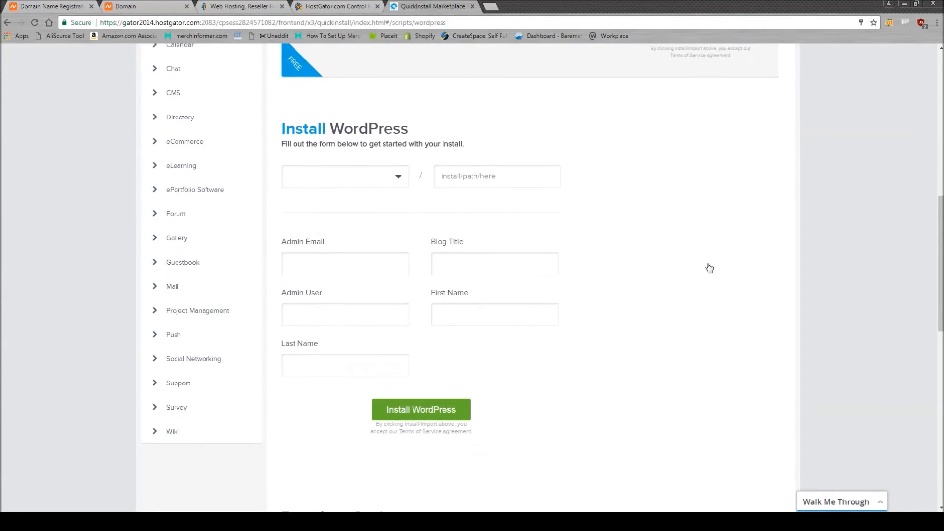
- Install WordPress on informermarketing.com with admin email, blog title Informer Marketing and user admin
{"action": "scroll", "scroll_direction": "down", "scroll_amount": 3}
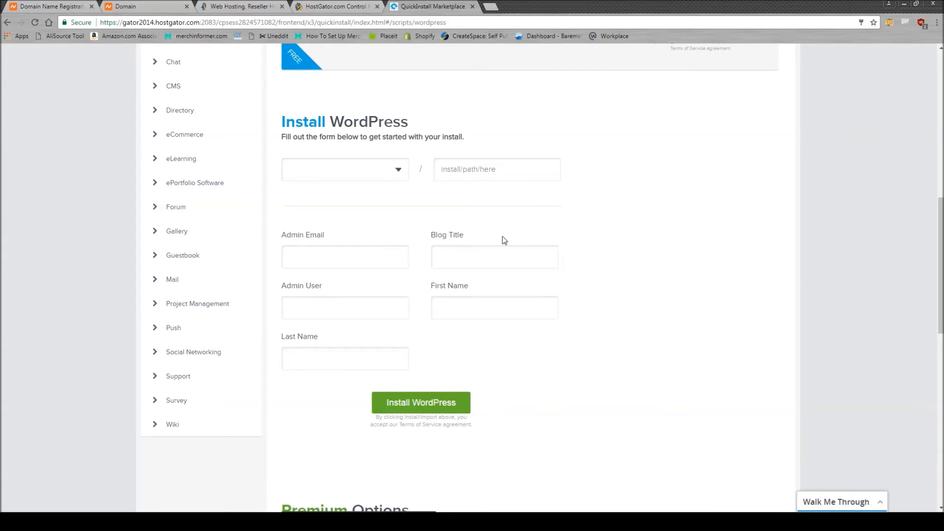
{"action": "mouse_move", "coordinate": [386, 176]}
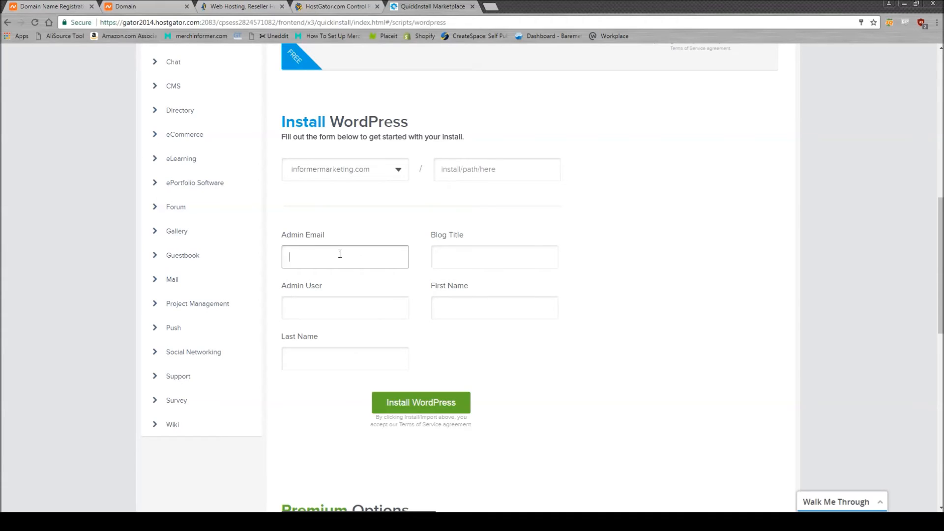
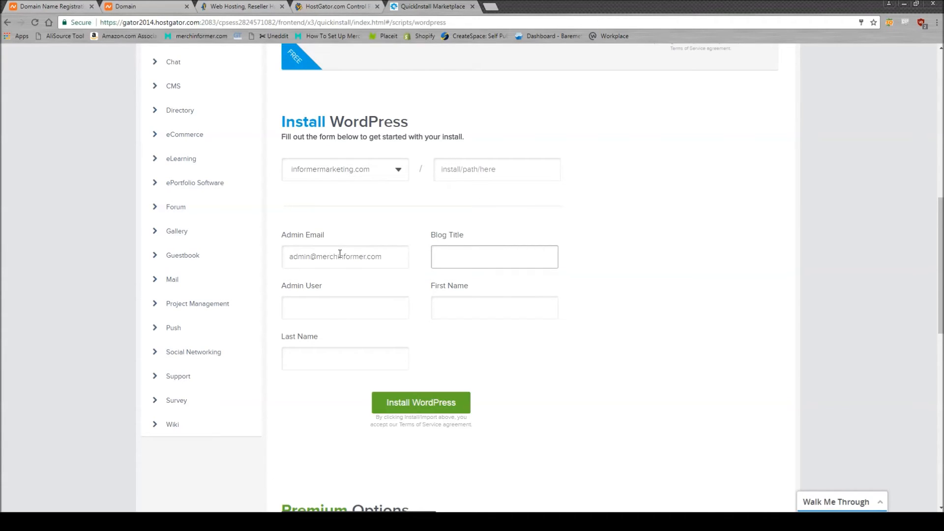
{"action": "type", "text": "Informer Marketin"}
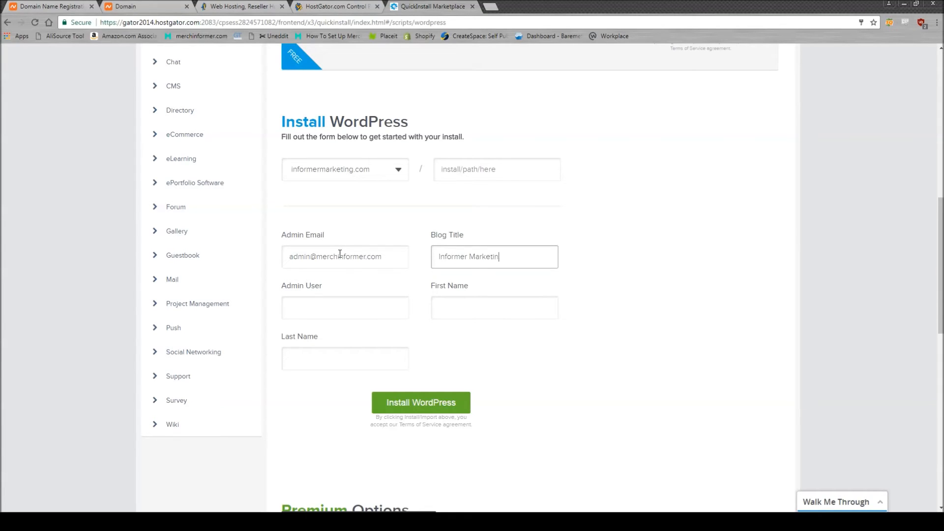
{"action": "left_click", "coordinate": [344, 307]}
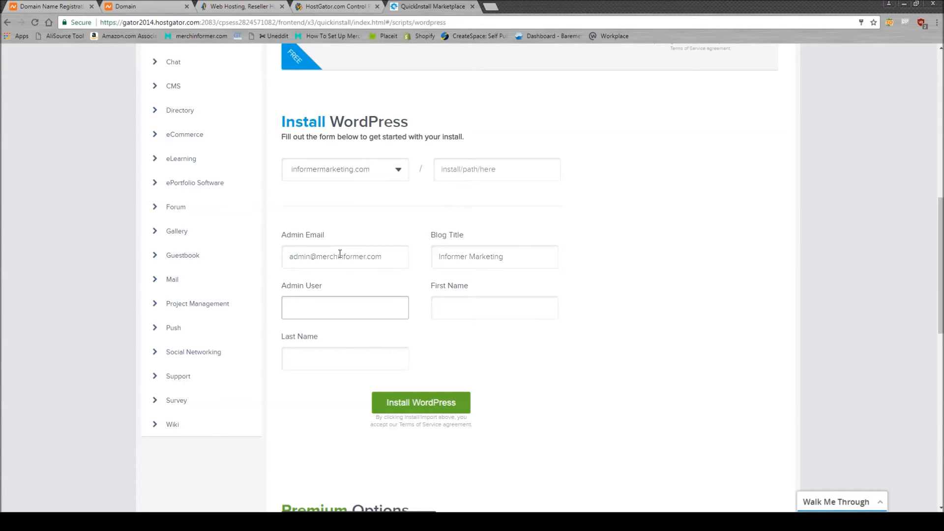
{"action": "type", "text": "admin"}
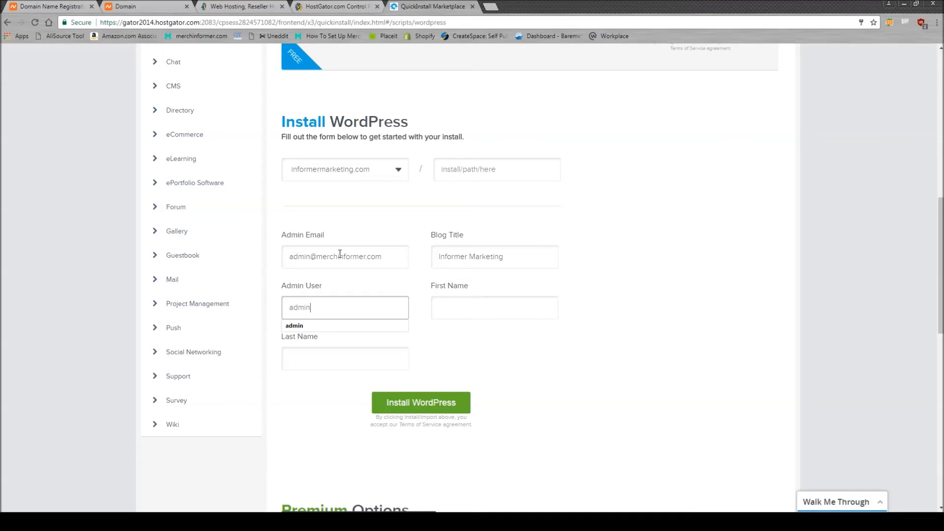
{"action": "left_click", "coordinate": [494, 307]}
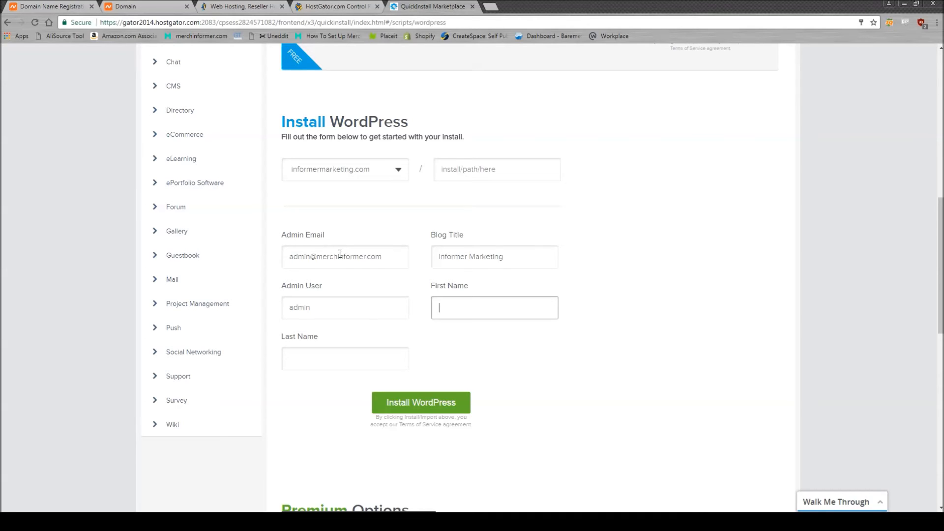
{"action": "left_click", "coordinate": [420, 402]}
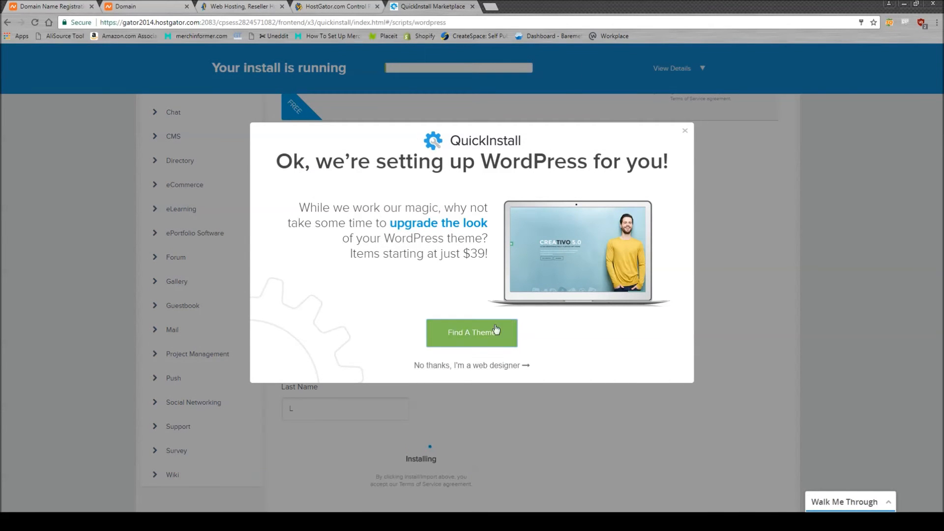
- After the install finishes, view the generated credentials and go to the site's Admin Area
{"action": "left_click", "coordinate": [471, 333]}
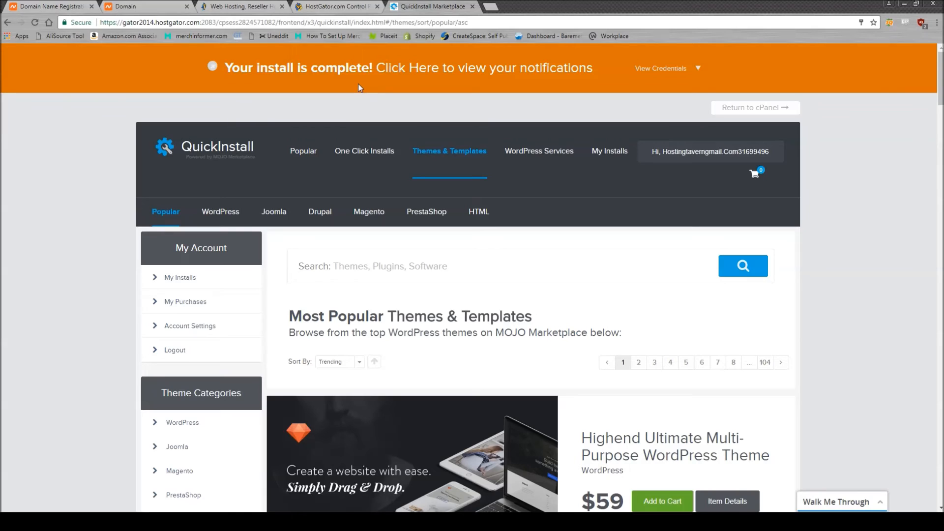
{"action": "mouse_move", "coordinate": [576, 77]}
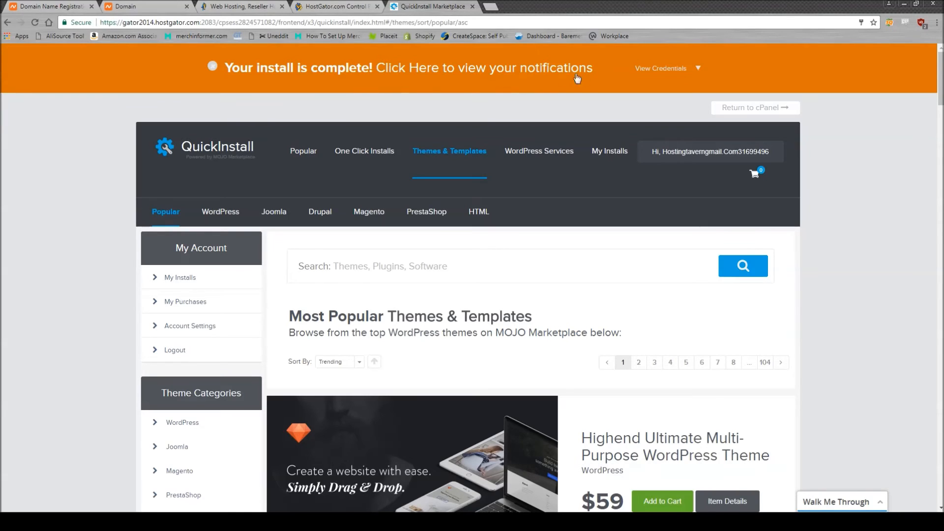
{"action": "mouse_move", "coordinate": [700, 72]}
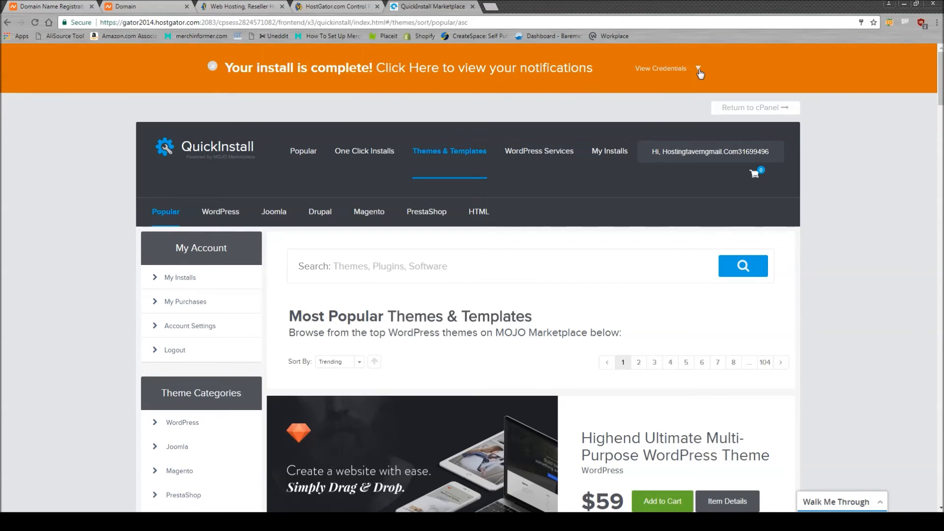
{"action": "left_click", "coordinate": [666, 68]}
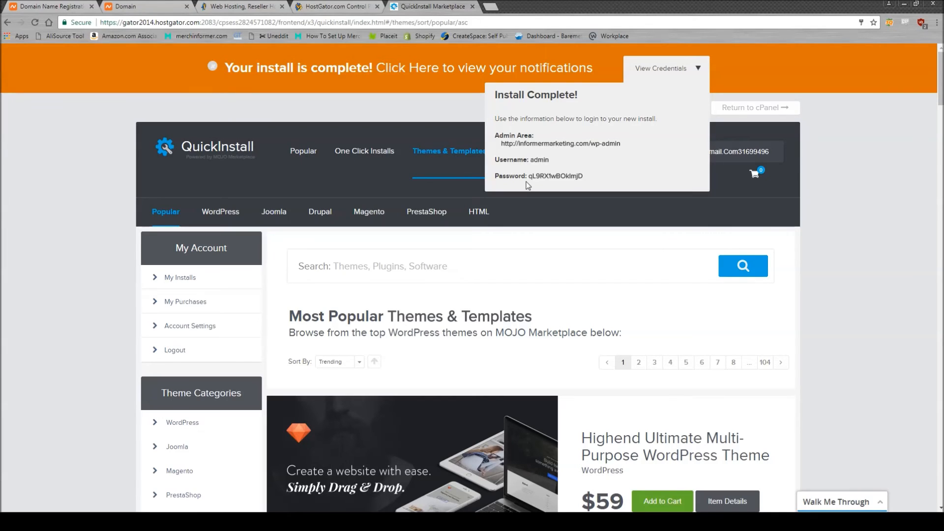
{"action": "mouse_move", "coordinate": [154, 7]}
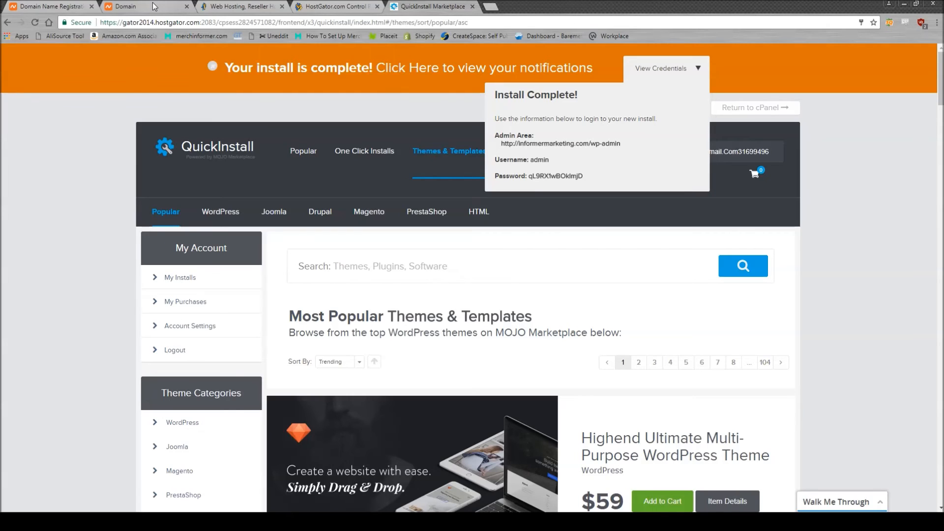
{"action": "mouse_move", "coordinate": [582, 152]}
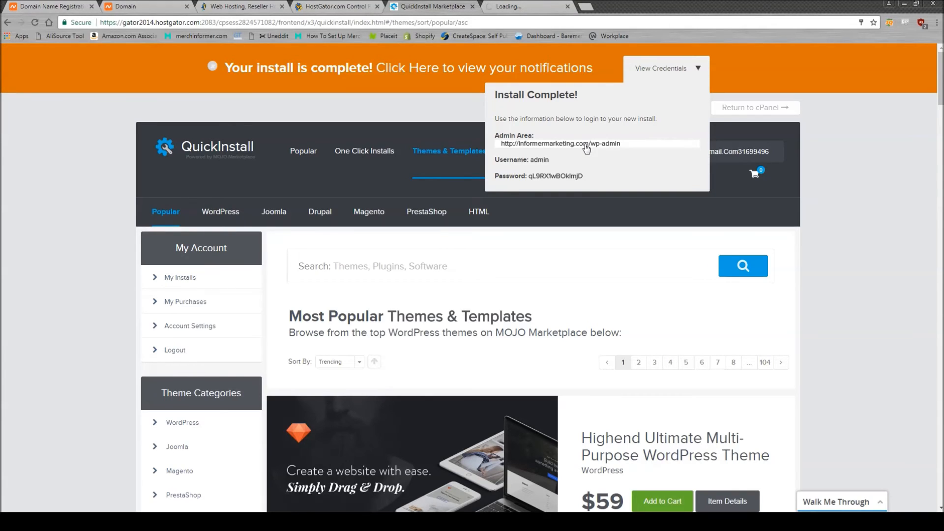
{"action": "left_click", "coordinate": [560, 143]}
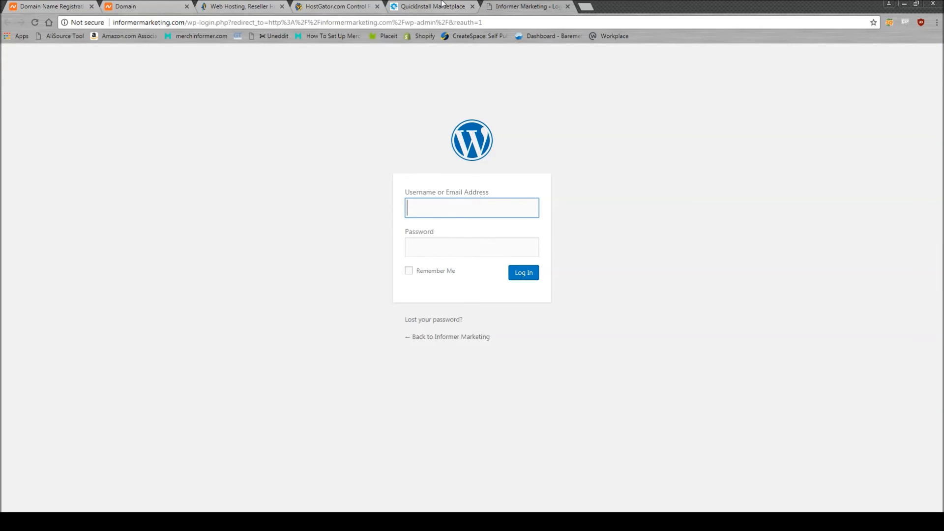
- Copy the QuickInstall username and password into wp-login and log in to the Dashboard
{"action": "left_click", "coordinate": [431, 7]}
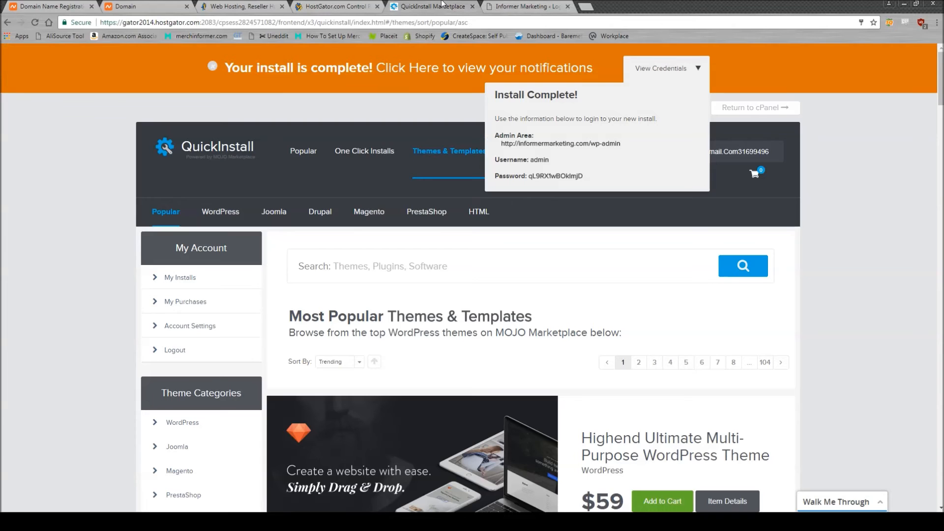
{"action": "double_click", "coordinate": [538, 159]}
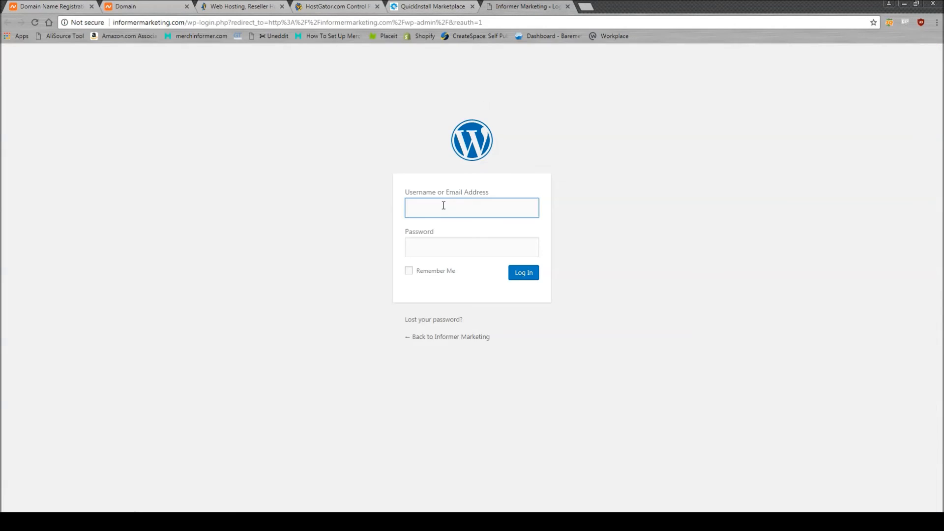
{"action": "left_click", "coordinate": [431, 7]}
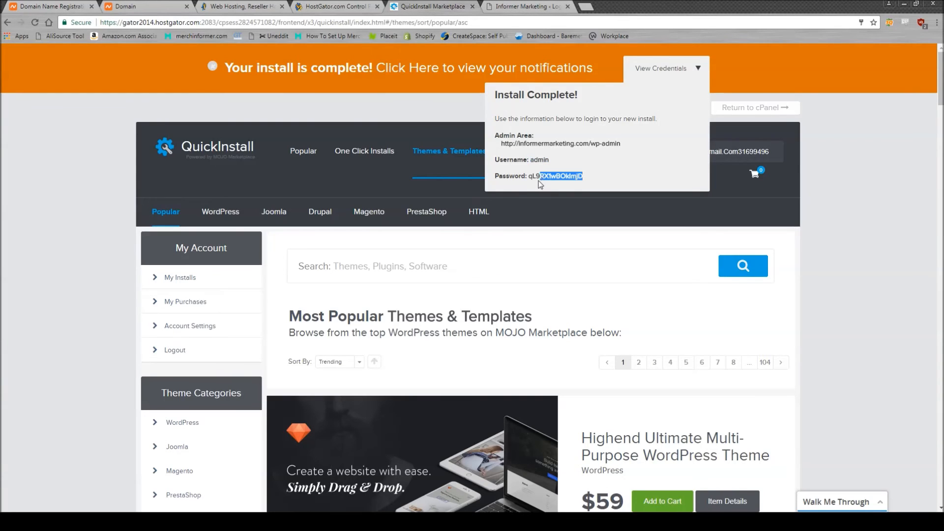
{"action": "left_click", "coordinate": [559, 143]}
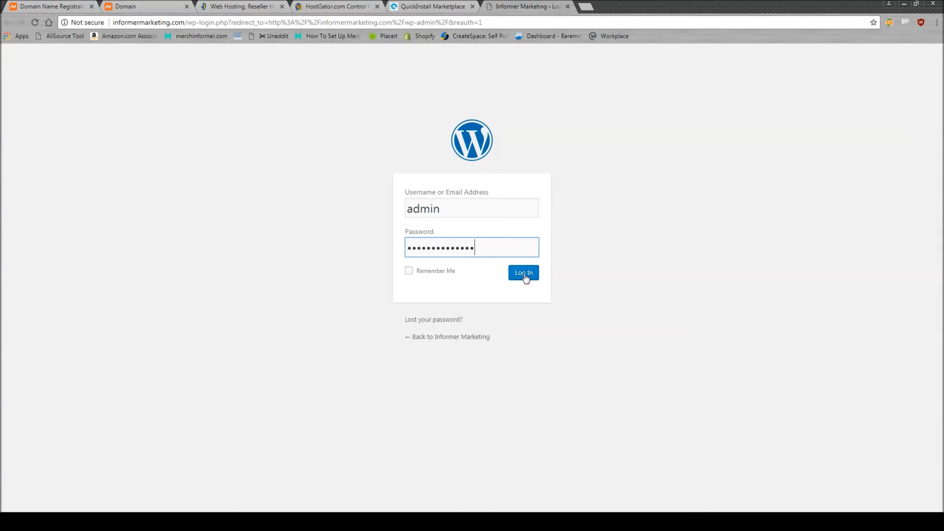
{"action": "left_click", "coordinate": [522, 272]}
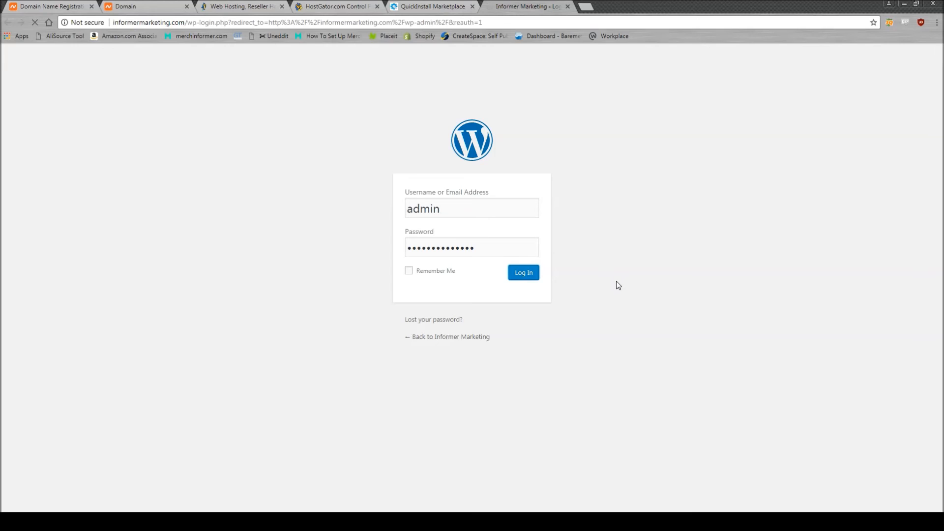
{"action": "mouse_move", "coordinate": [612, 272]}
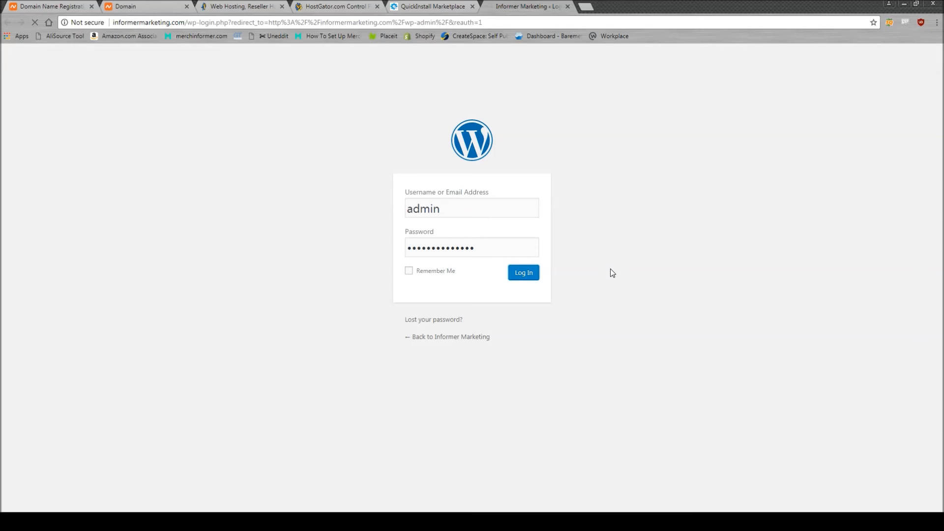
{"action": "left_click", "coordinate": [522, 273]}
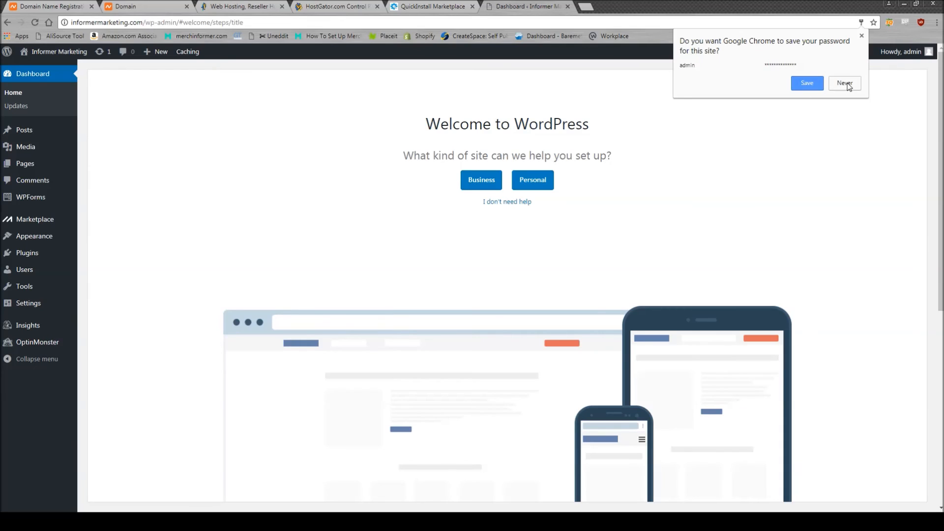
{"action": "left_click", "coordinate": [844, 83]}
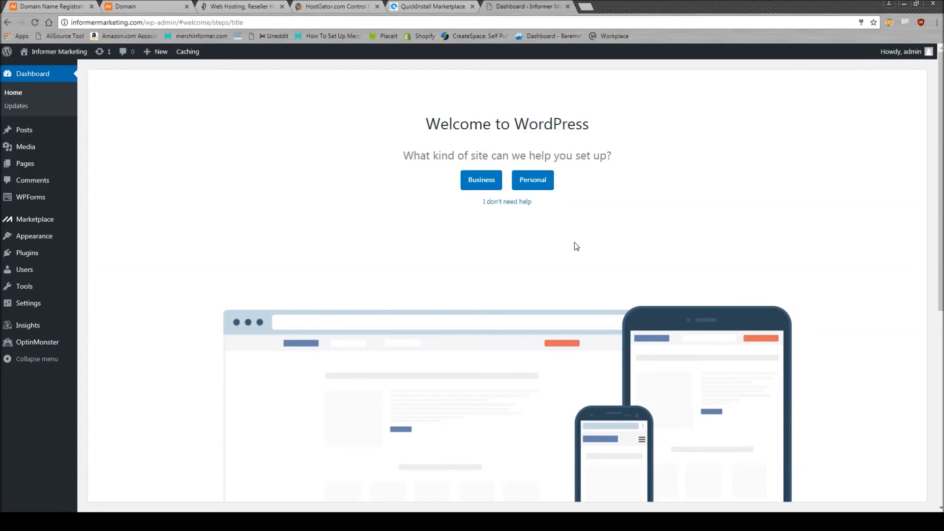
{"action": "mouse_move", "coordinate": [303, 301]}
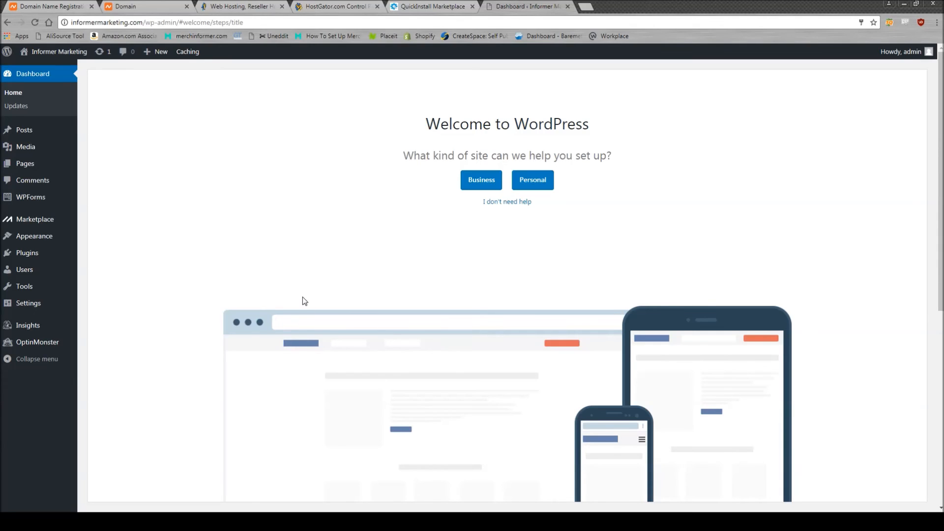
{"action": "mouse_move", "coordinate": [162, 238]}
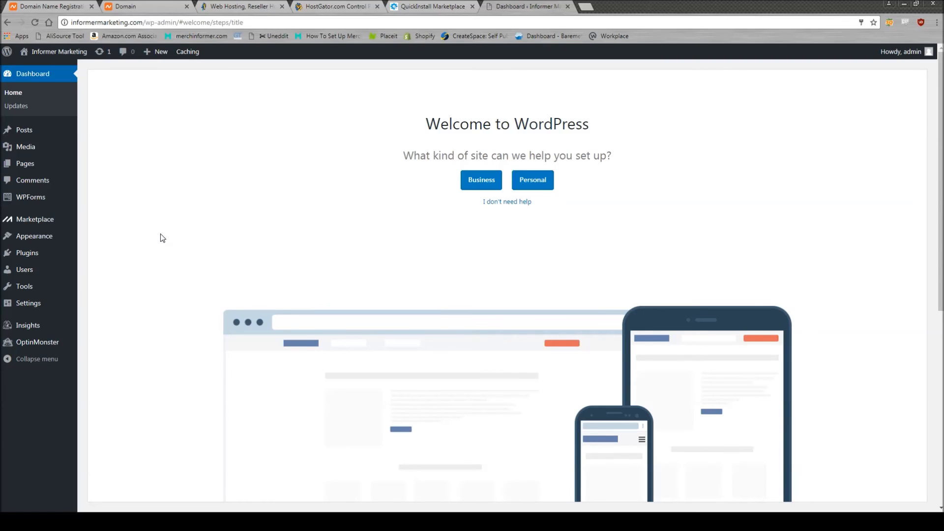
{"action": "mouse_move", "coordinate": [34, 297]}
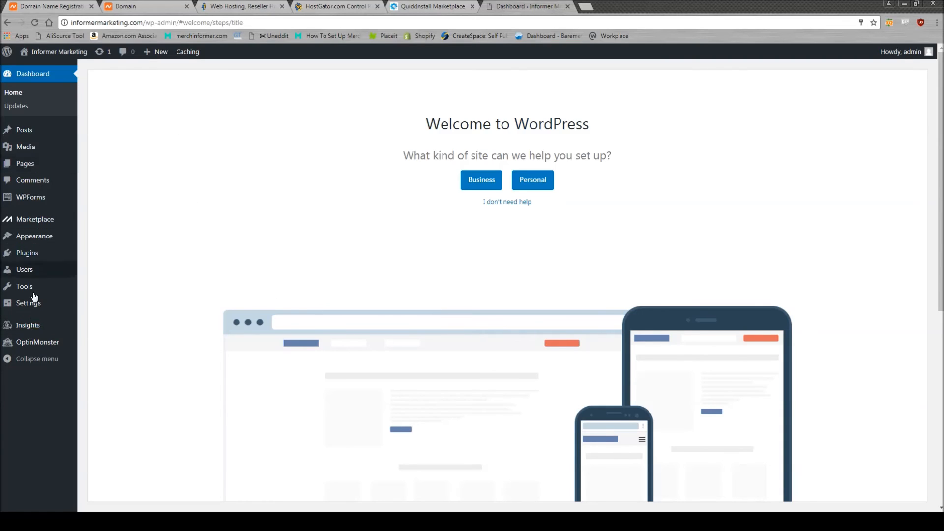
{"action": "mouse_move", "coordinate": [73, 65]}
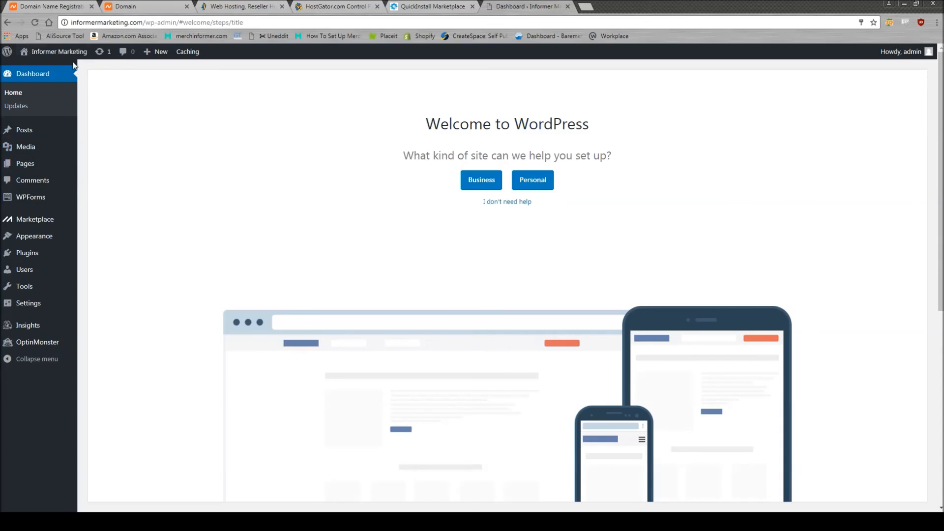
{"action": "mouse_move", "coordinate": [59, 51]}
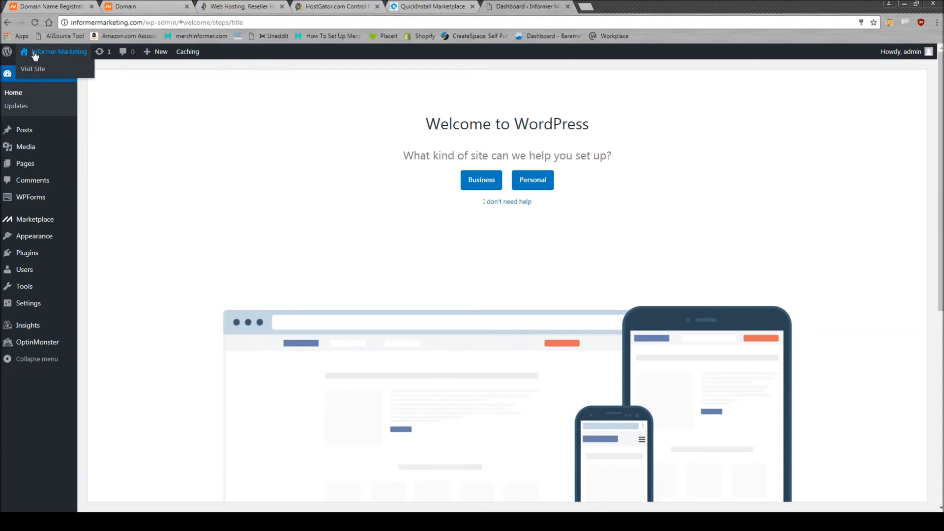
{"action": "mouse_move", "coordinate": [55, 57]}
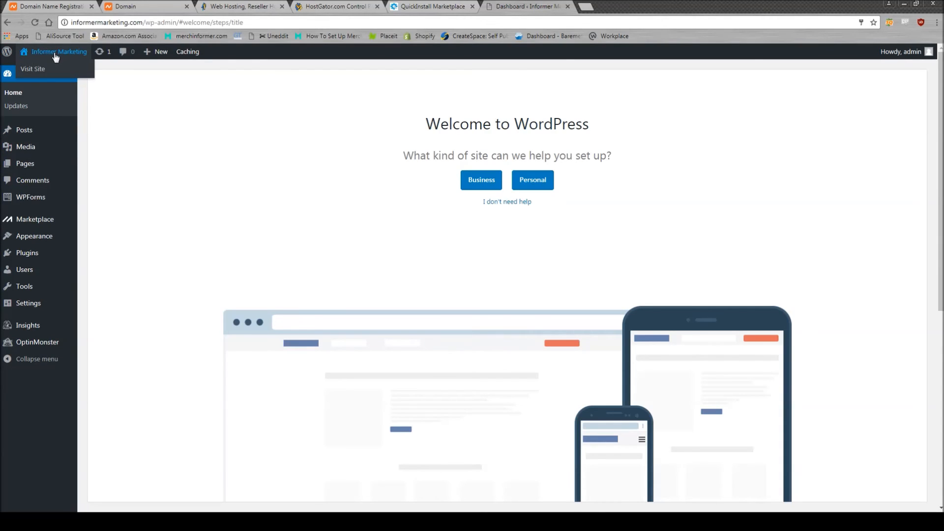
- Visit the live Informer Marketing site and scroll through its home page and Hello world! post
{"action": "left_click", "coordinate": [33, 69]}
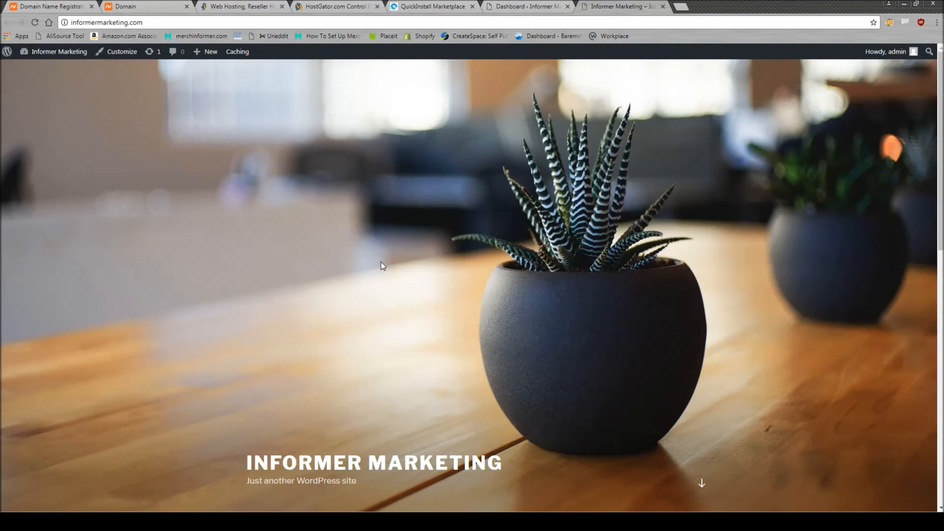
{"action": "scroll", "scroll_direction": "down", "scroll_amount": 3}
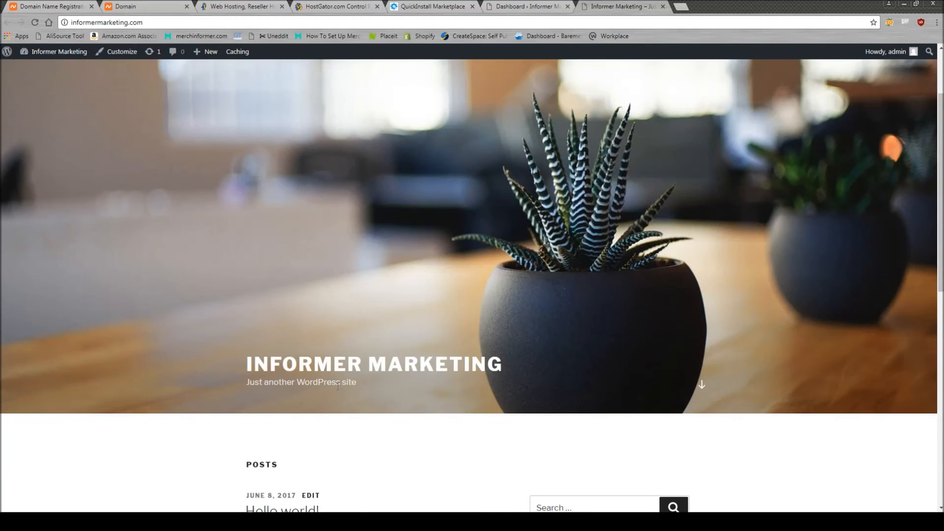
{"action": "mouse_move", "coordinate": [655, 350]}
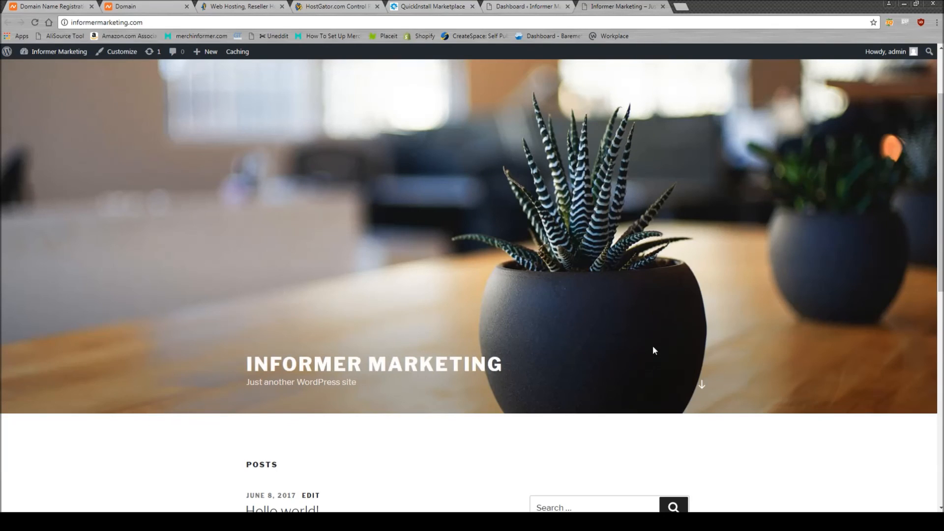
{"action": "scroll", "scroll_direction": "up", "scroll_amount": 3}
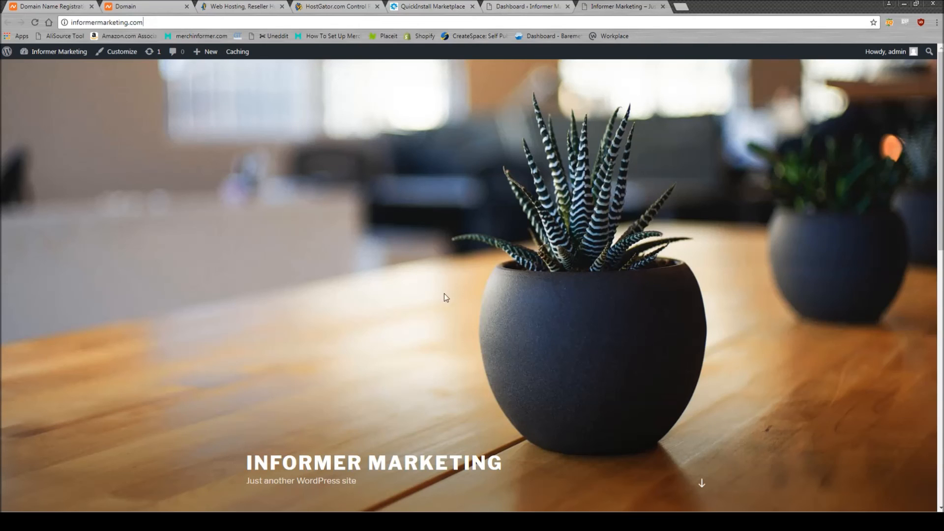
{"action": "scroll", "scroll_direction": "down", "scroll_amount": 3}
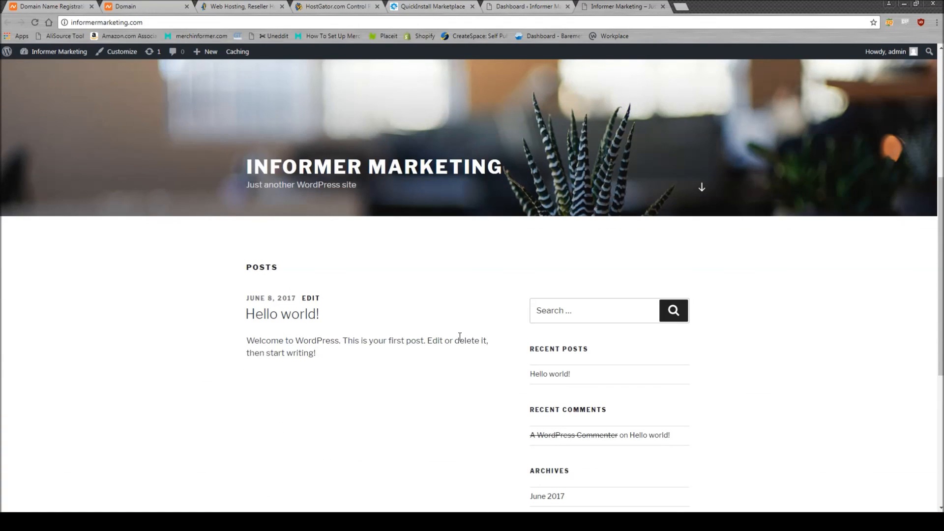
{"action": "scroll", "scroll_direction": "down", "scroll_amount": 3}
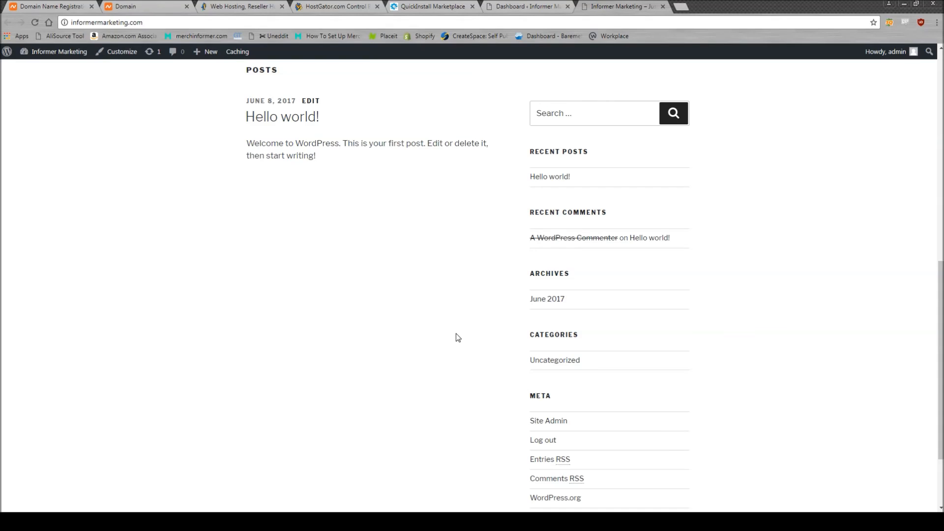
{"action": "mouse_move", "coordinate": [299, 253]}
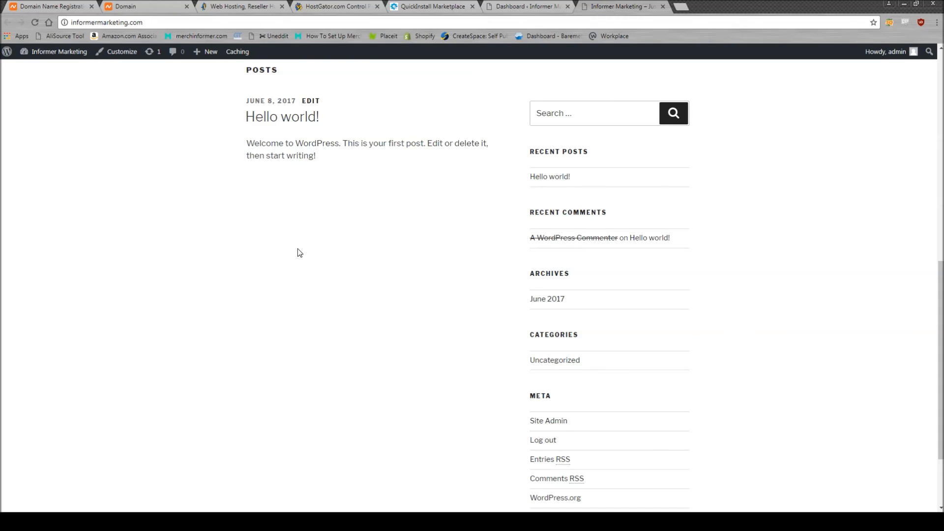
{"action": "mouse_move", "coordinate": [296, 257]}
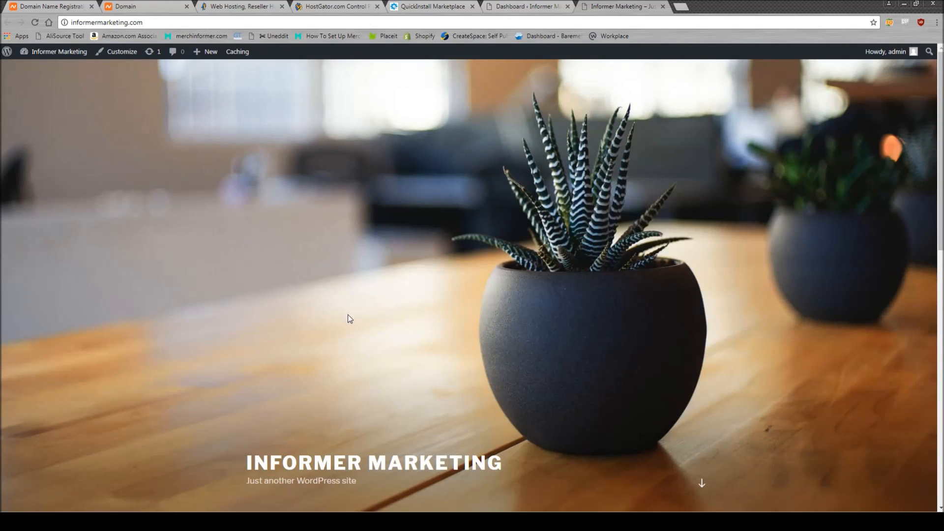
{"action": "mouse_move", "coordinate": [347, 310]}
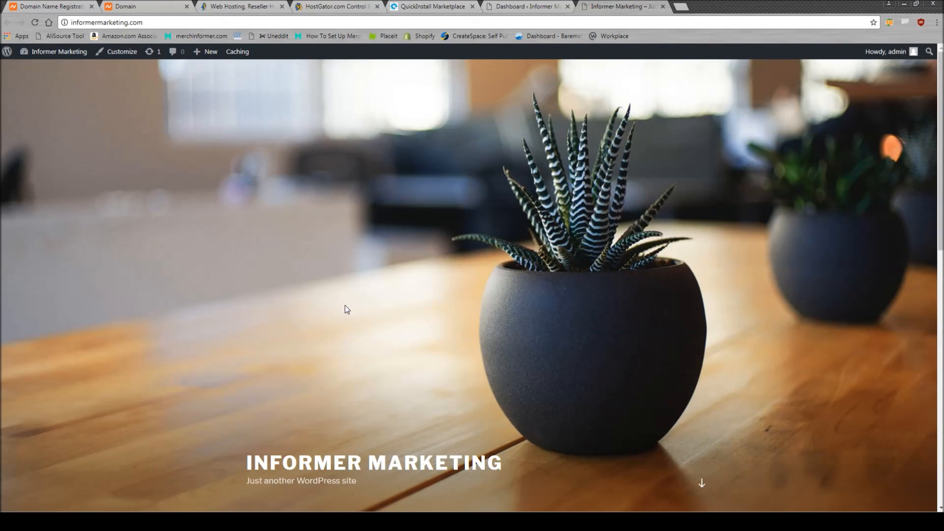
{"action": "left_click", "coordinate": [108, 23]}
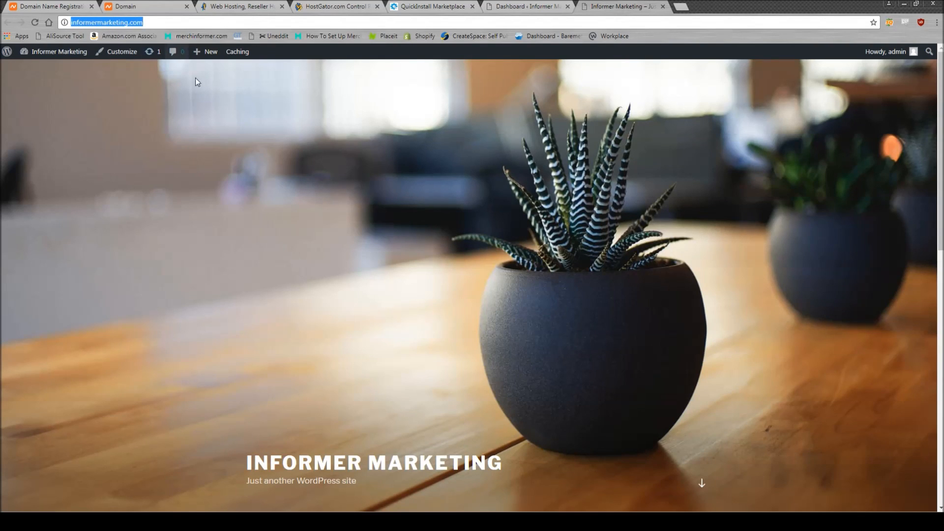
{"action": "mouse_move", "coordinate": [358, 261]}
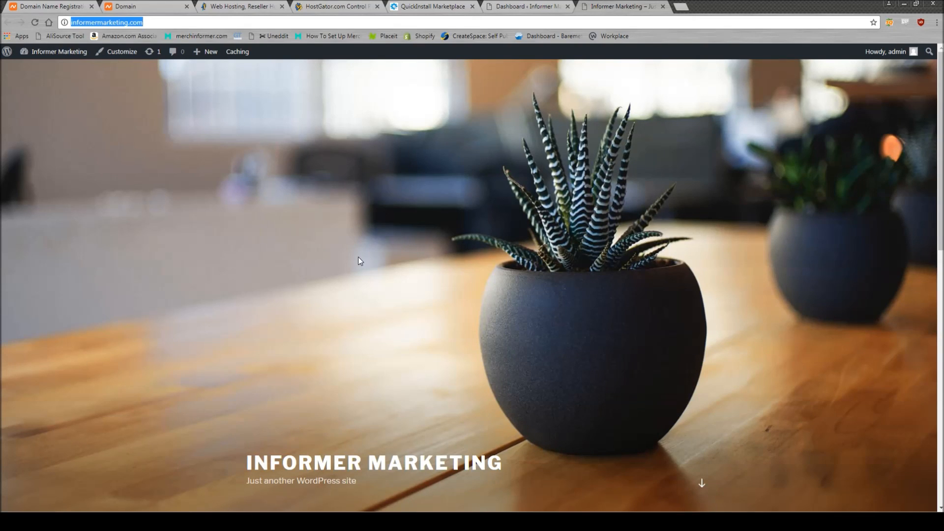
{"action": "mouse_move", "coordinate": [287, 296]}
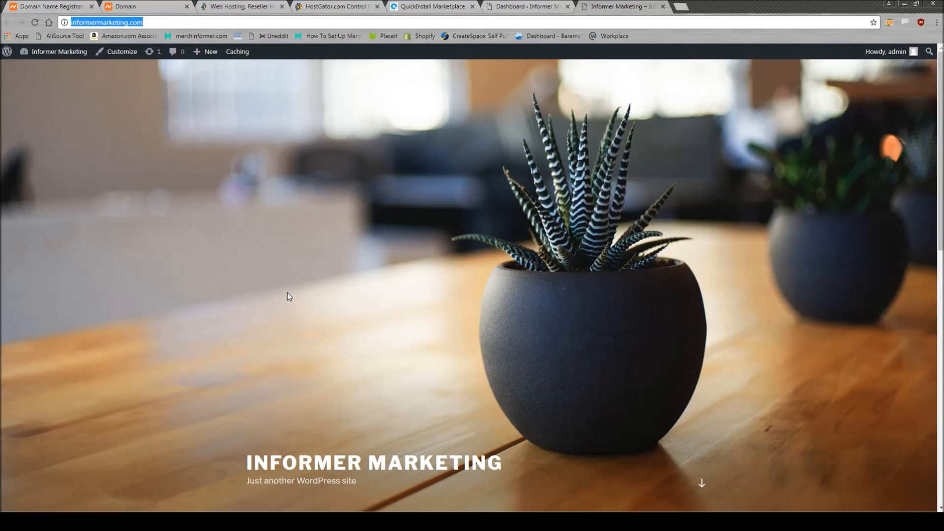
{"action": "mouse_move", "coordinate": [307, 303]}
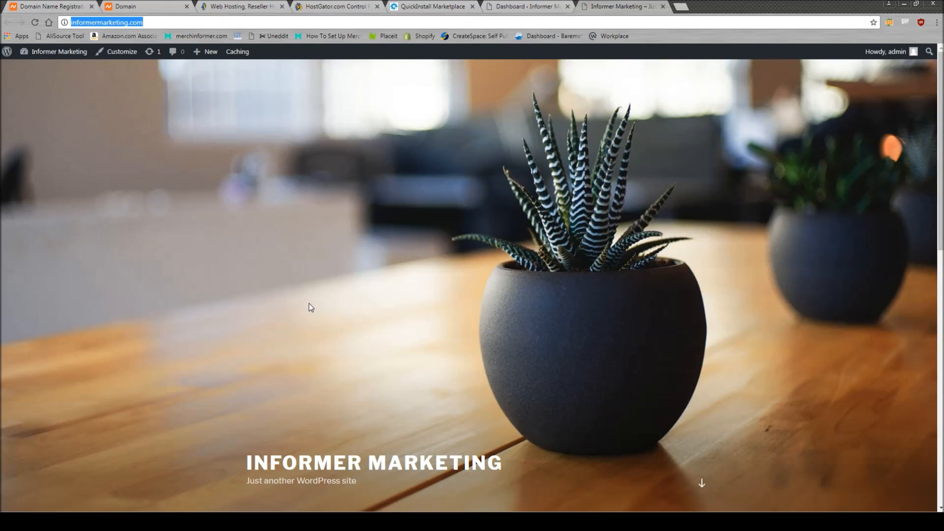
{"action": "mouse_move", "coordinate": [312, 313]}
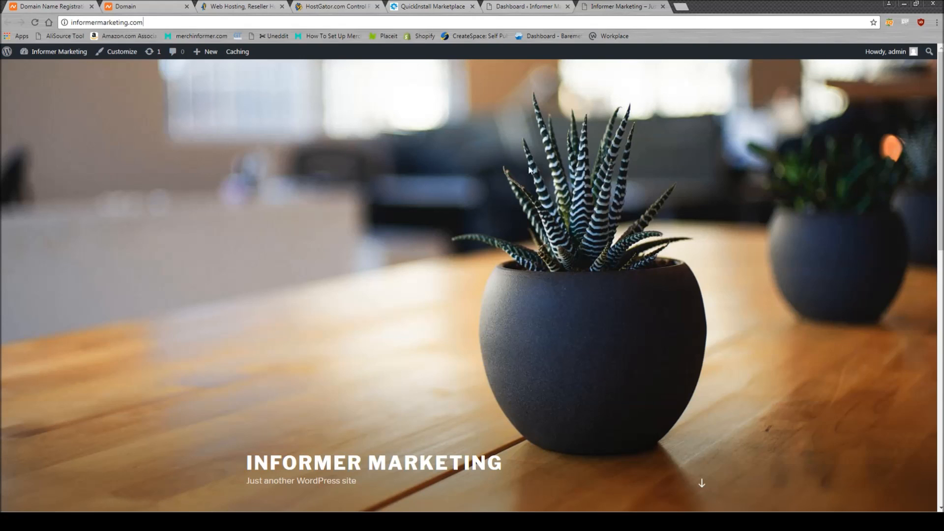
{"action": "mouse_move", "coordinate": [641, 177]}
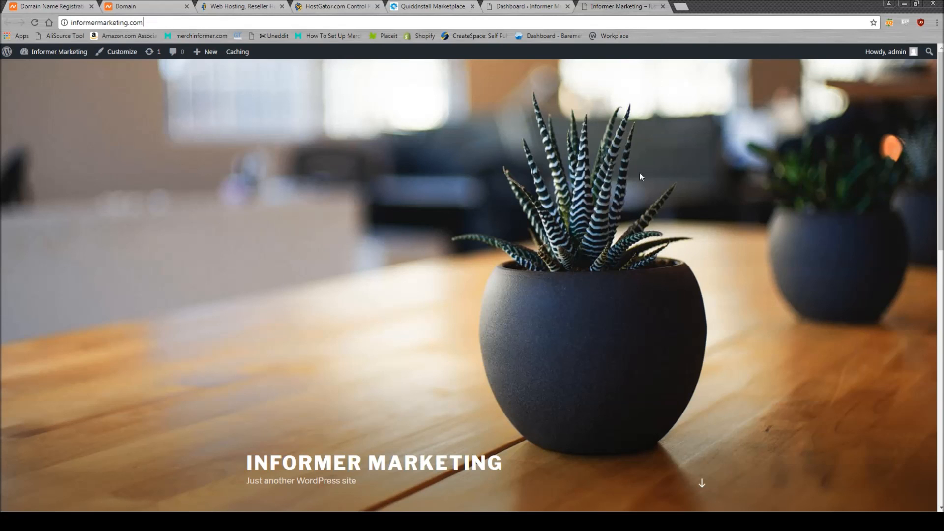
{"action": "mouse_move", "coordinate": [262, 193]}
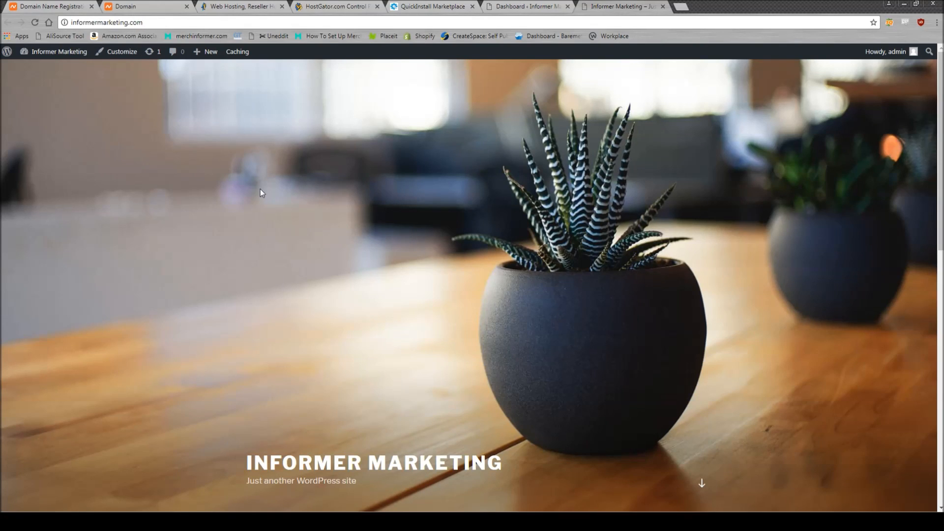
{"action": "mouse_move", "coordinate": [256, 177]}
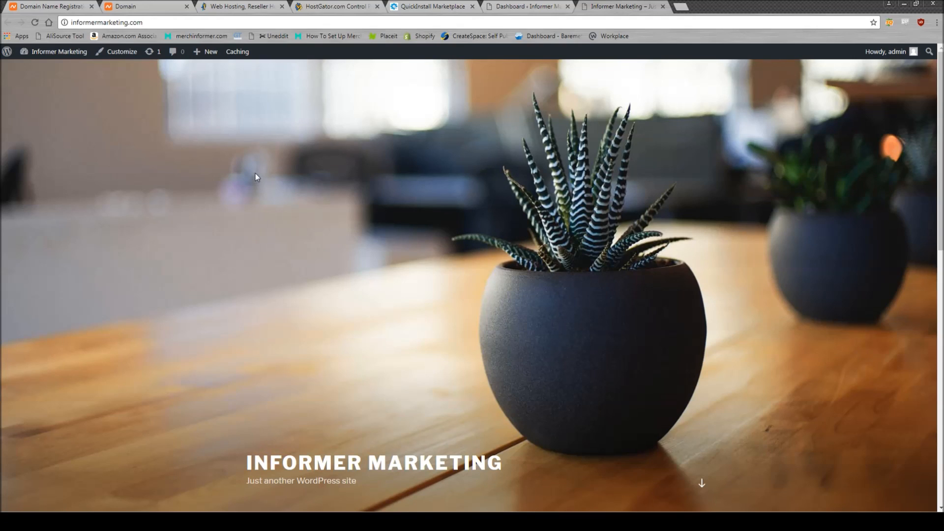
{"action": "mouse_move", "coordinate": [254, 173]}
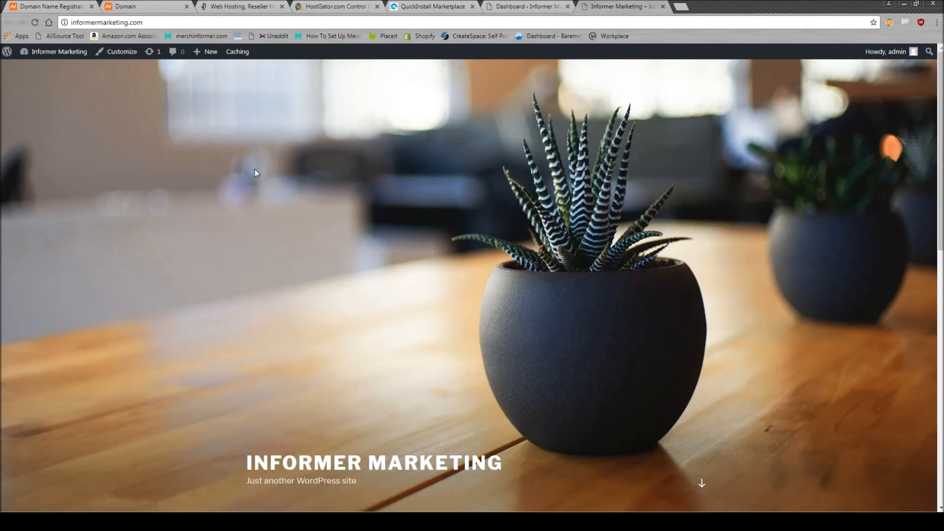
{"action": "mouse_move", "coordinate": [265, 191]}
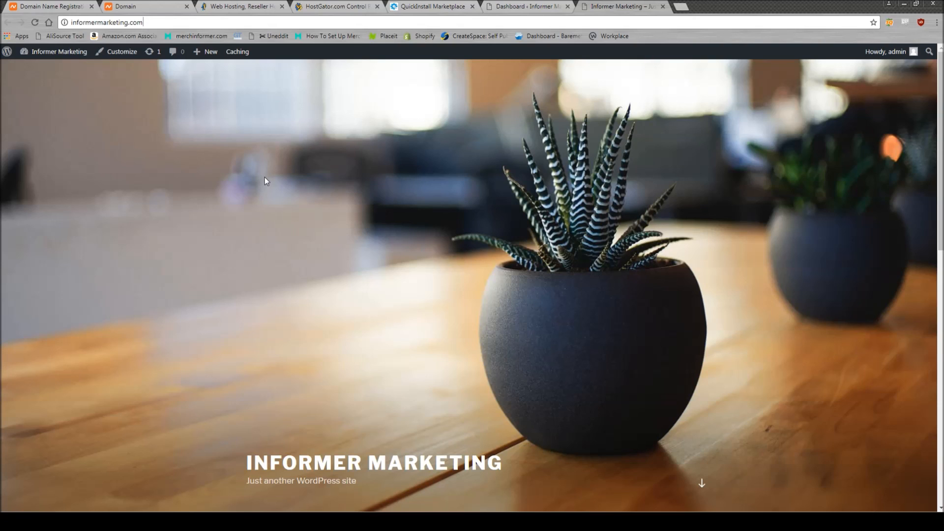
{"action": "mouse_move", "coordinate": [535, 141]}
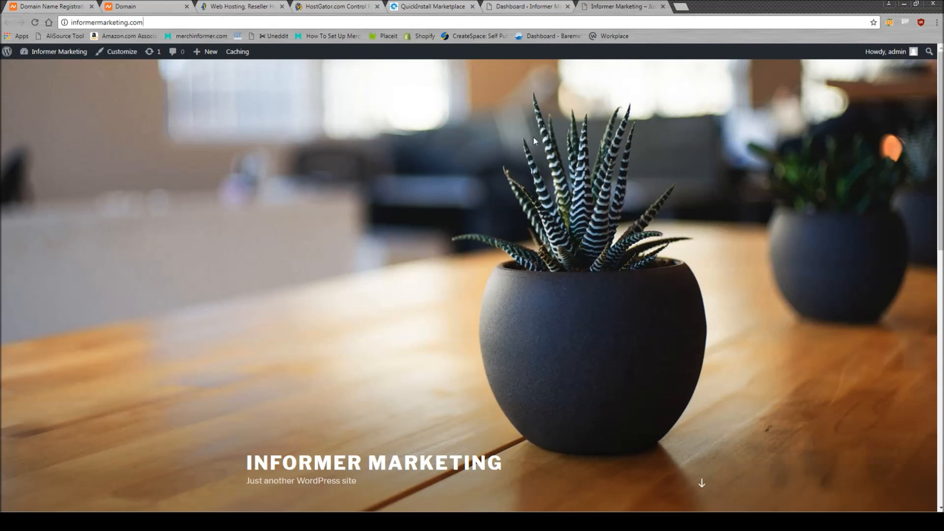
{"action": "mouse_move", "coordinate": [508, 366]}
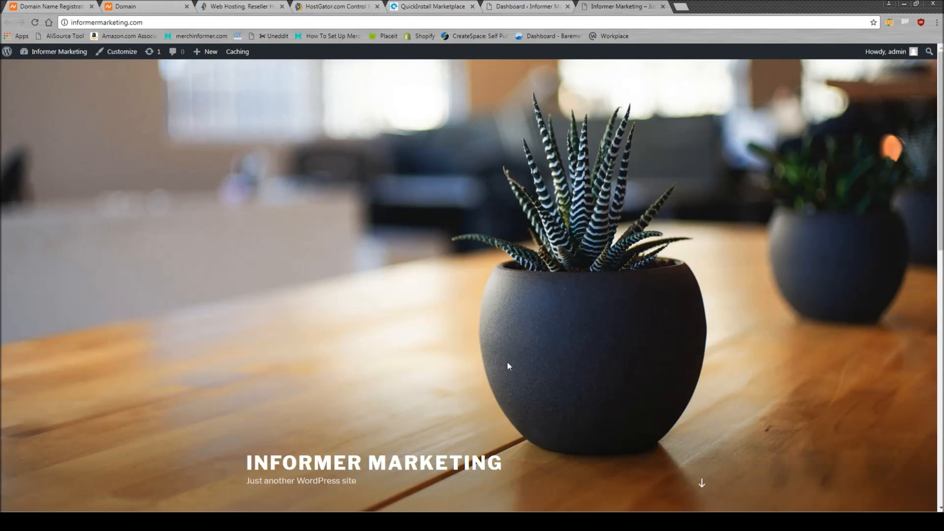
{"action": "mouse_move", "coordinate": [421, 357]}
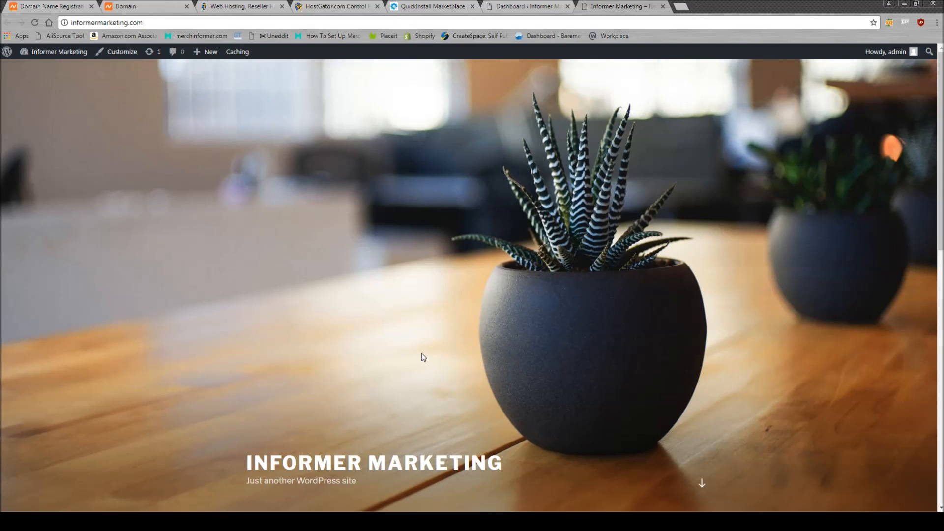